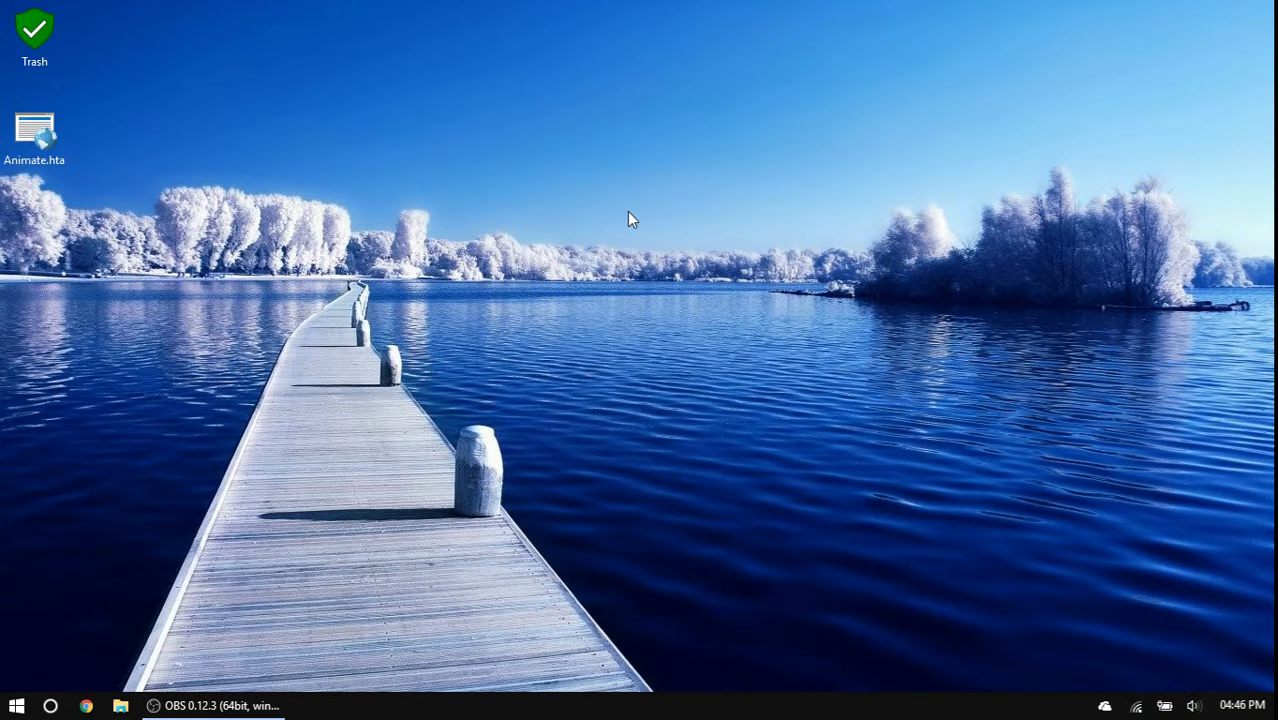
mouse_move(278, 265)
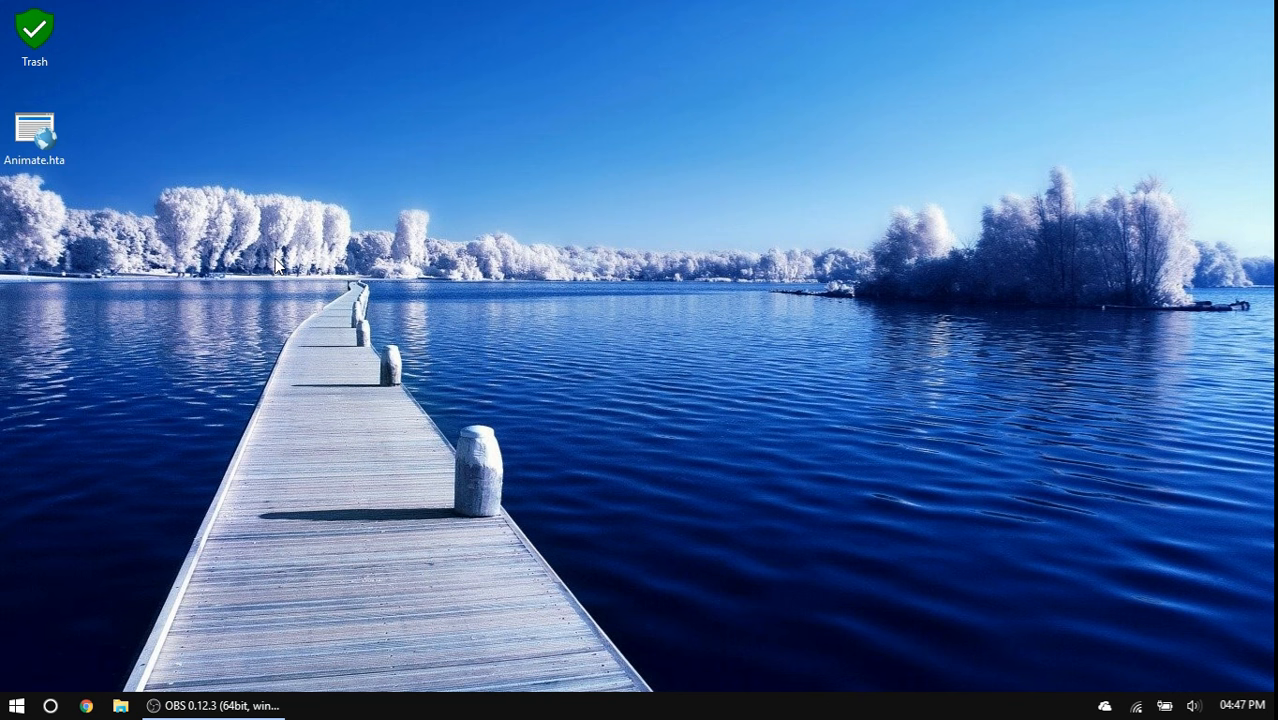
- Open the desktop file Animate.hta in Notepad++ using Edit with Notepad++
click(35, 125)
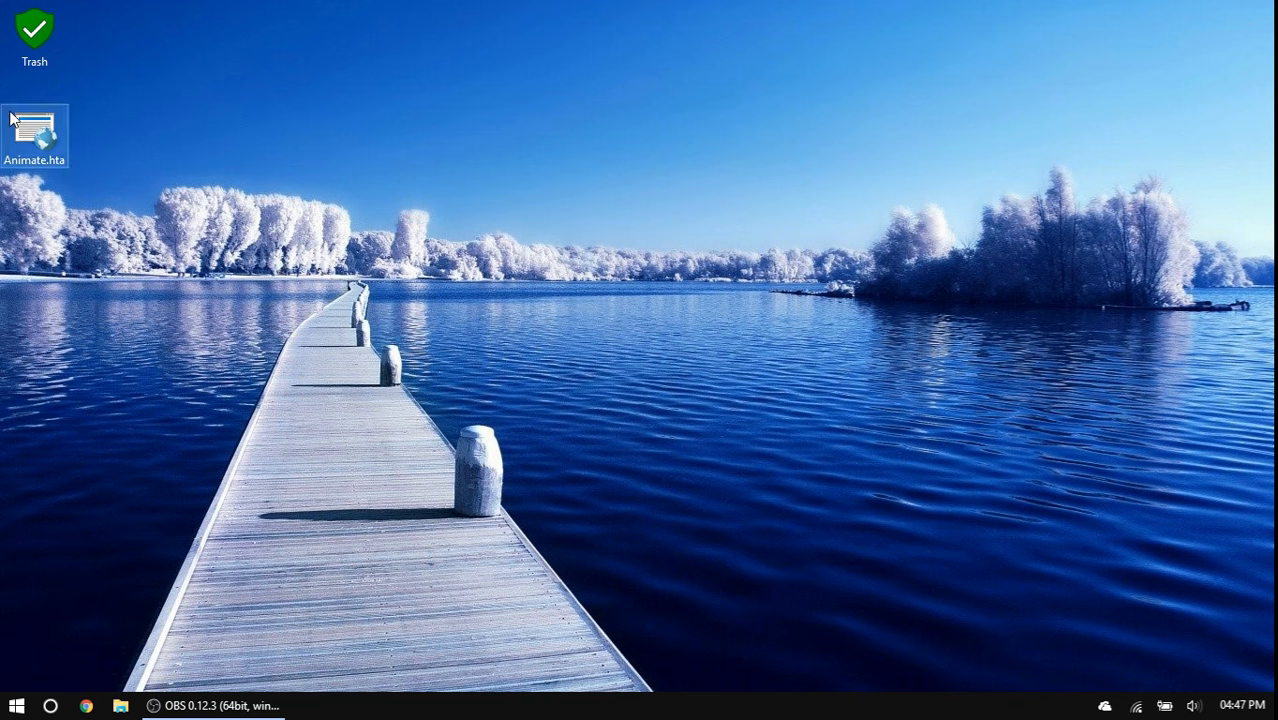
right_click(35, 127)
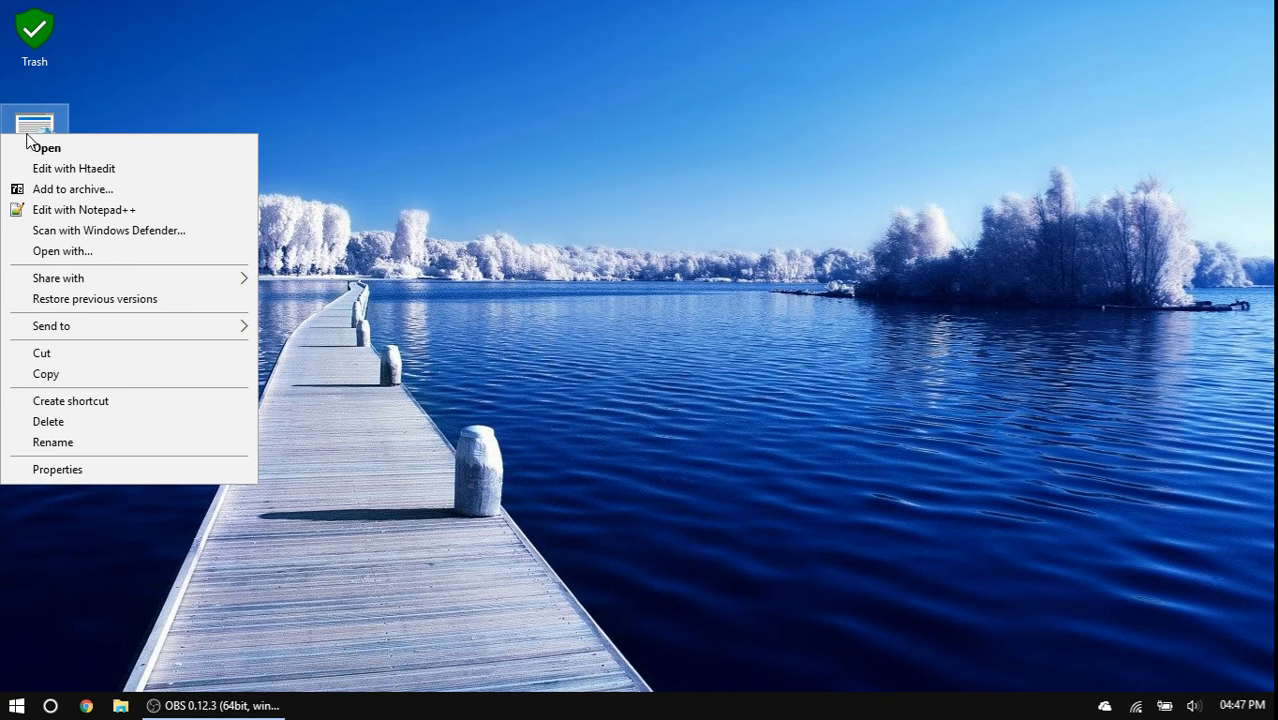
click(84, 209)
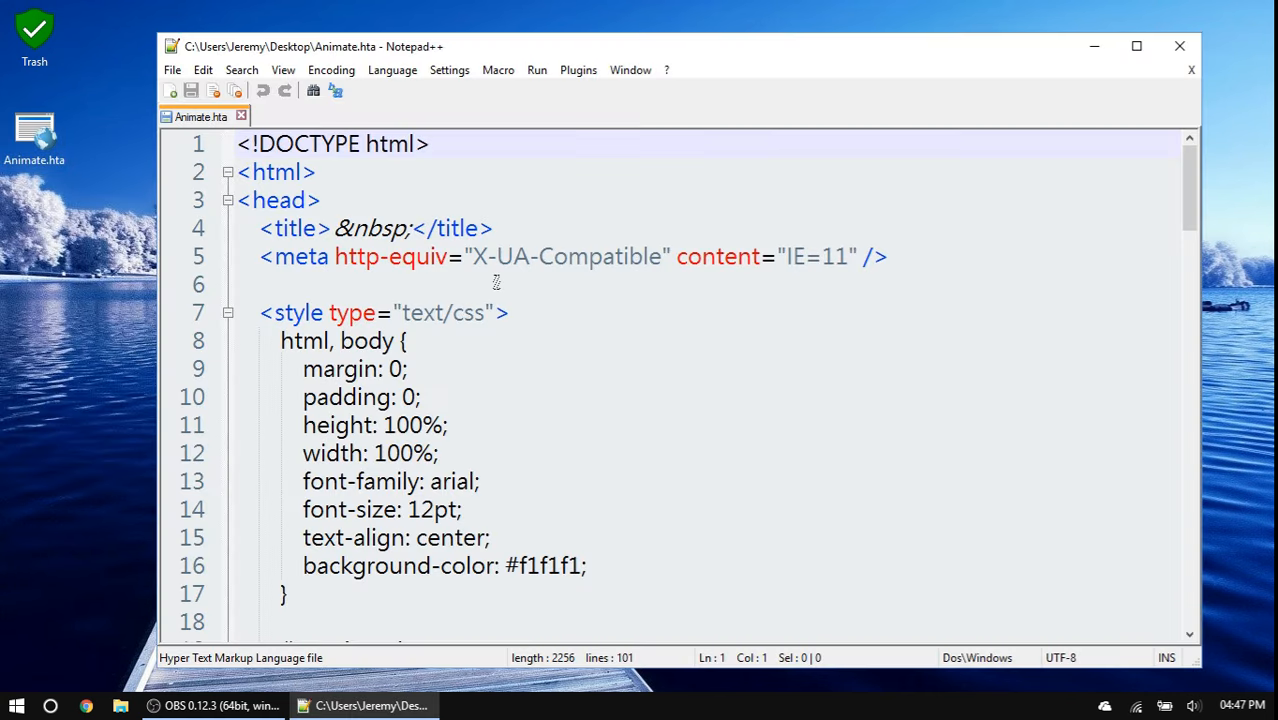
click(34, 135)
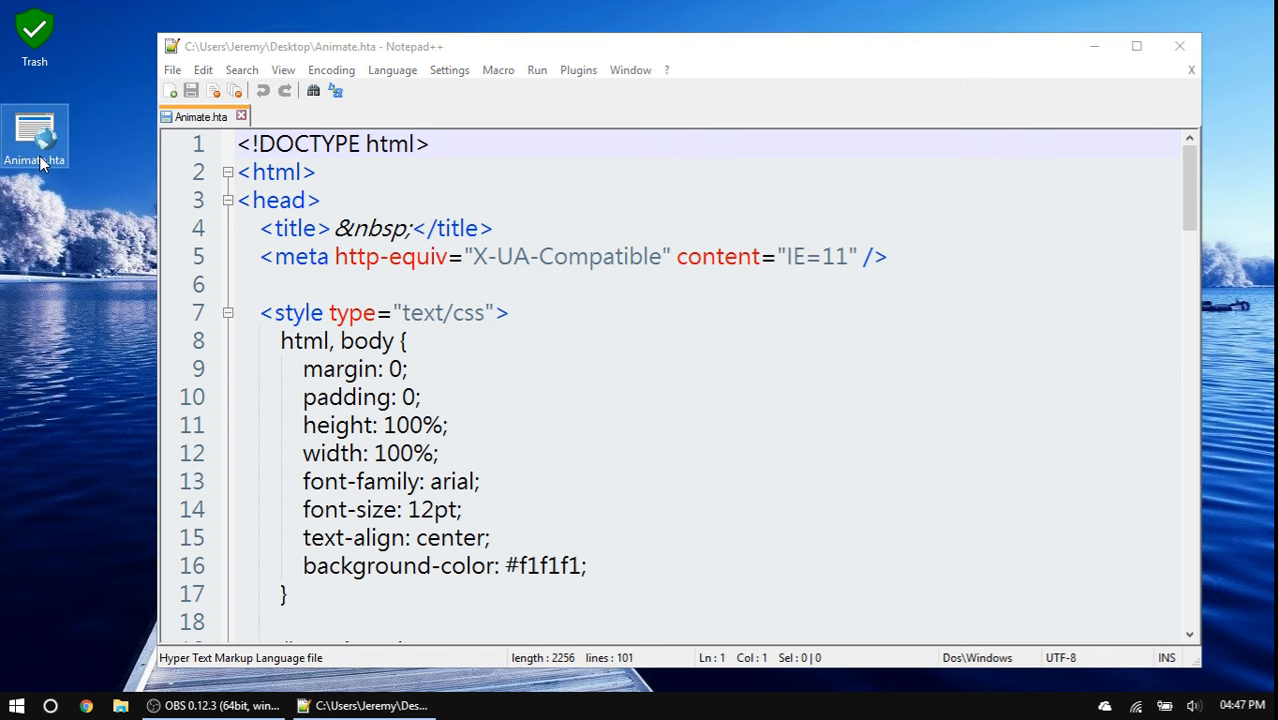
- Launch Animate.hta and sign in with the password, getting 'Sign in succeeded.'
double_click(34, 135)
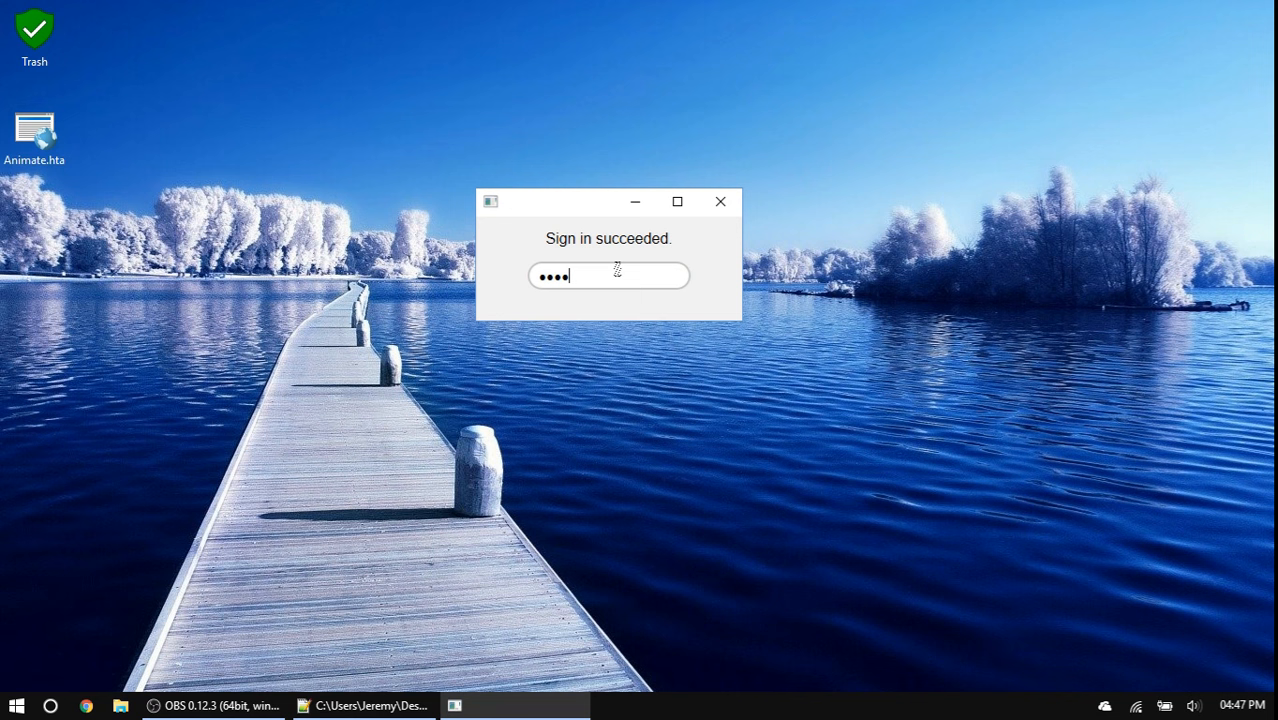
mouse_move(720, 201)
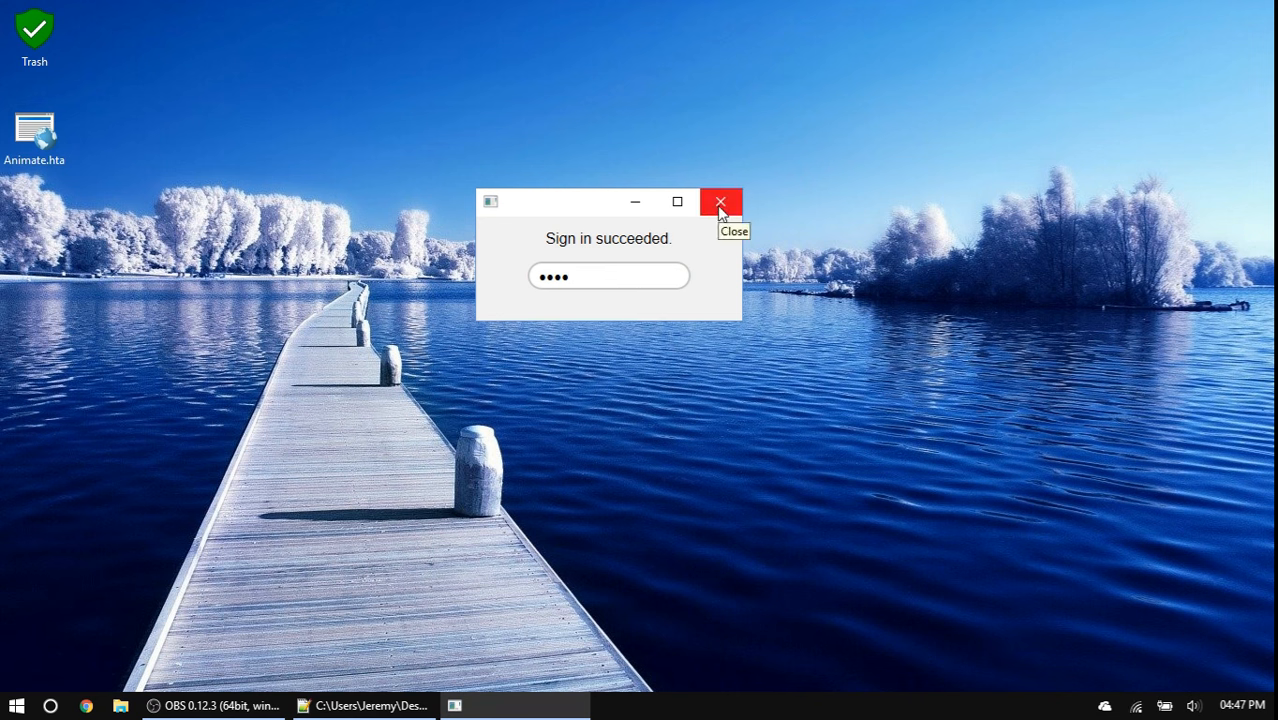
mouse_move(655, 263)
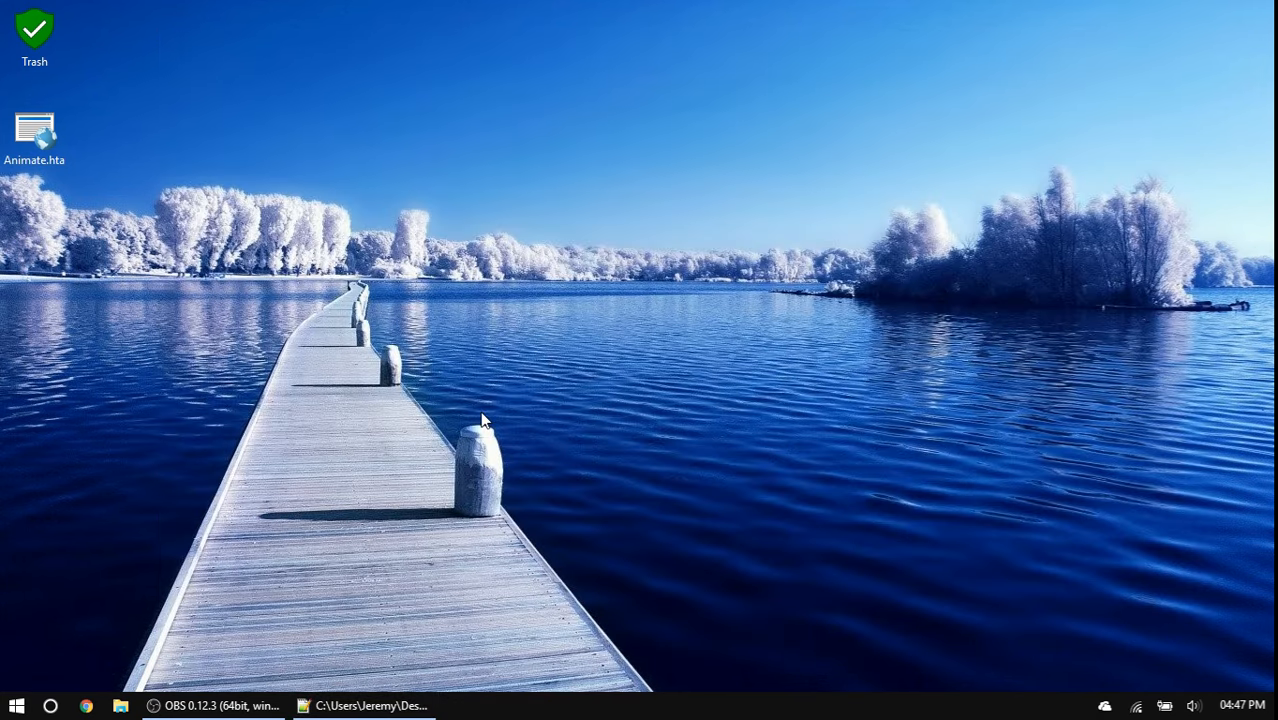
- Delete the input[type="submit"] style rule on lines 31–34 of the stylesheet
click(362, 705)
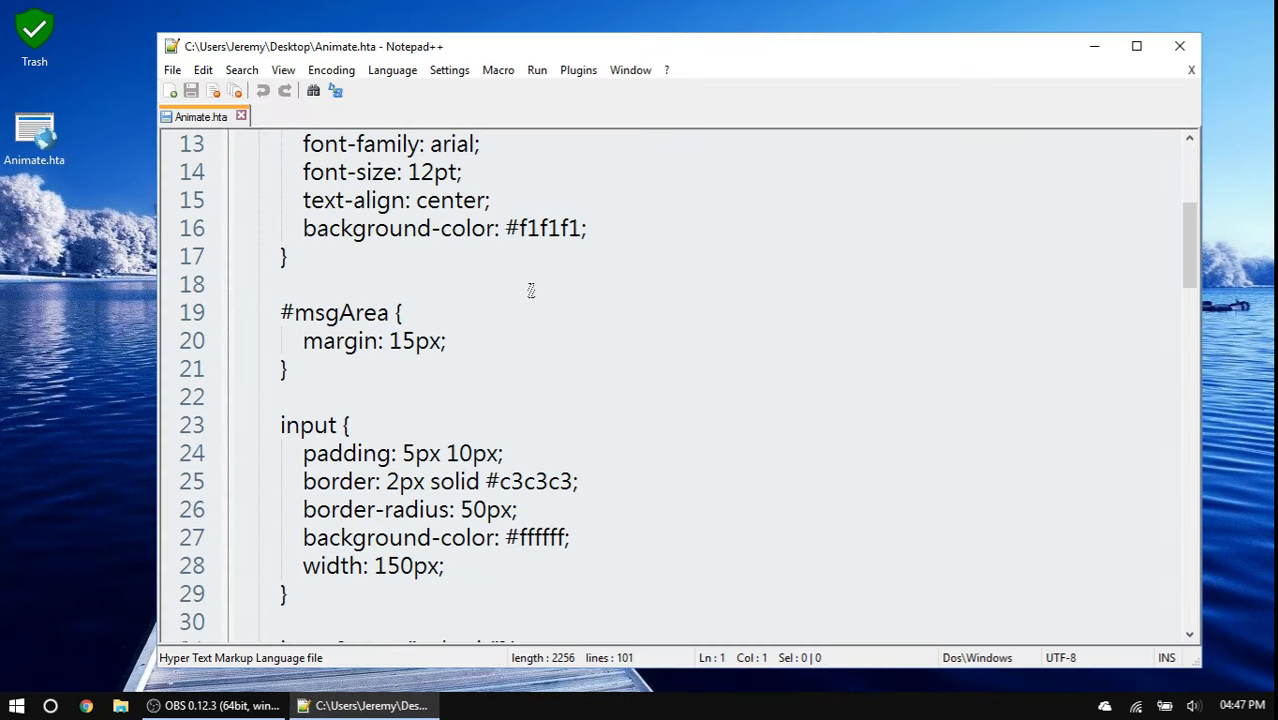
scroll(down, 3)
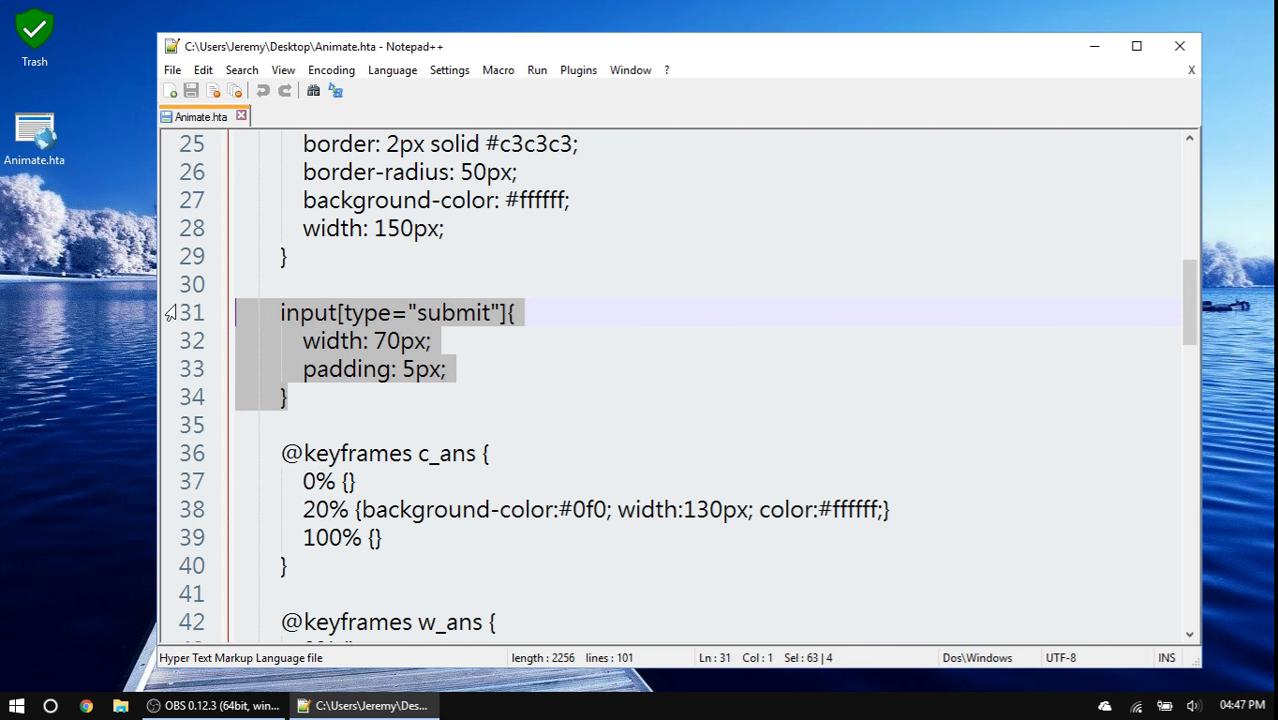
key(Delete)
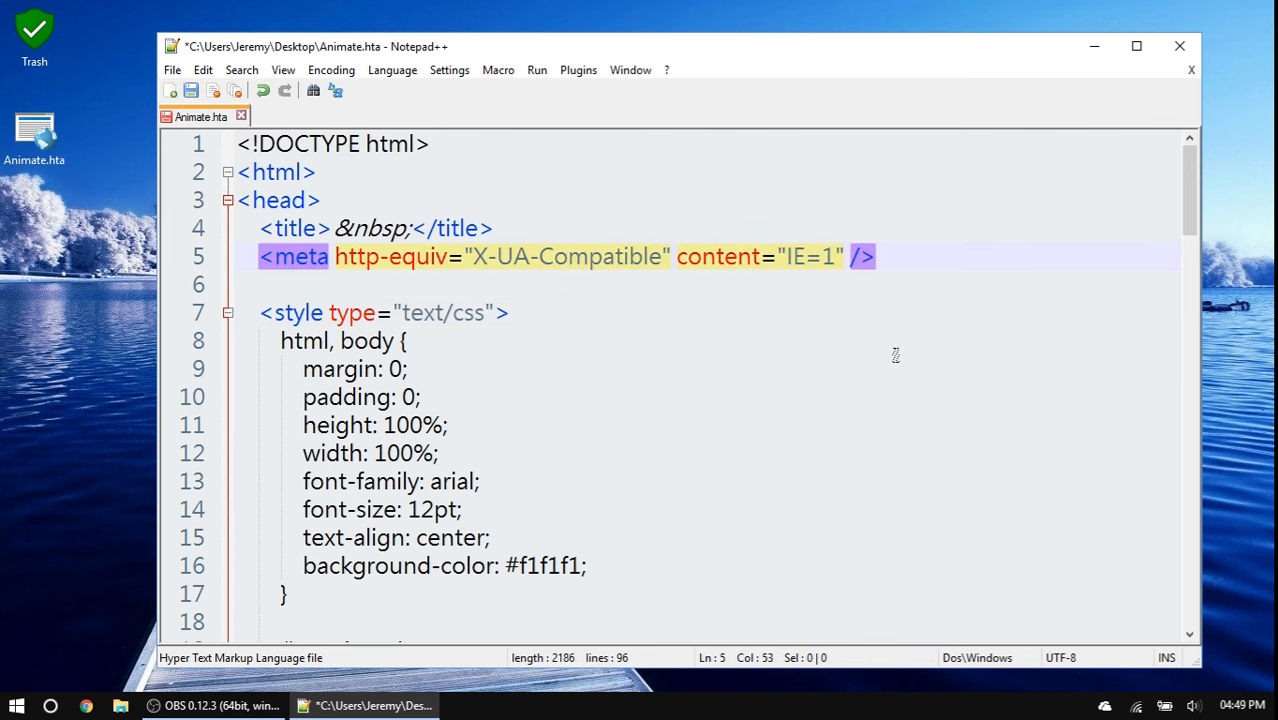
- Change line 5's compatibility meta content from IE=11 to IE=10
text(0)
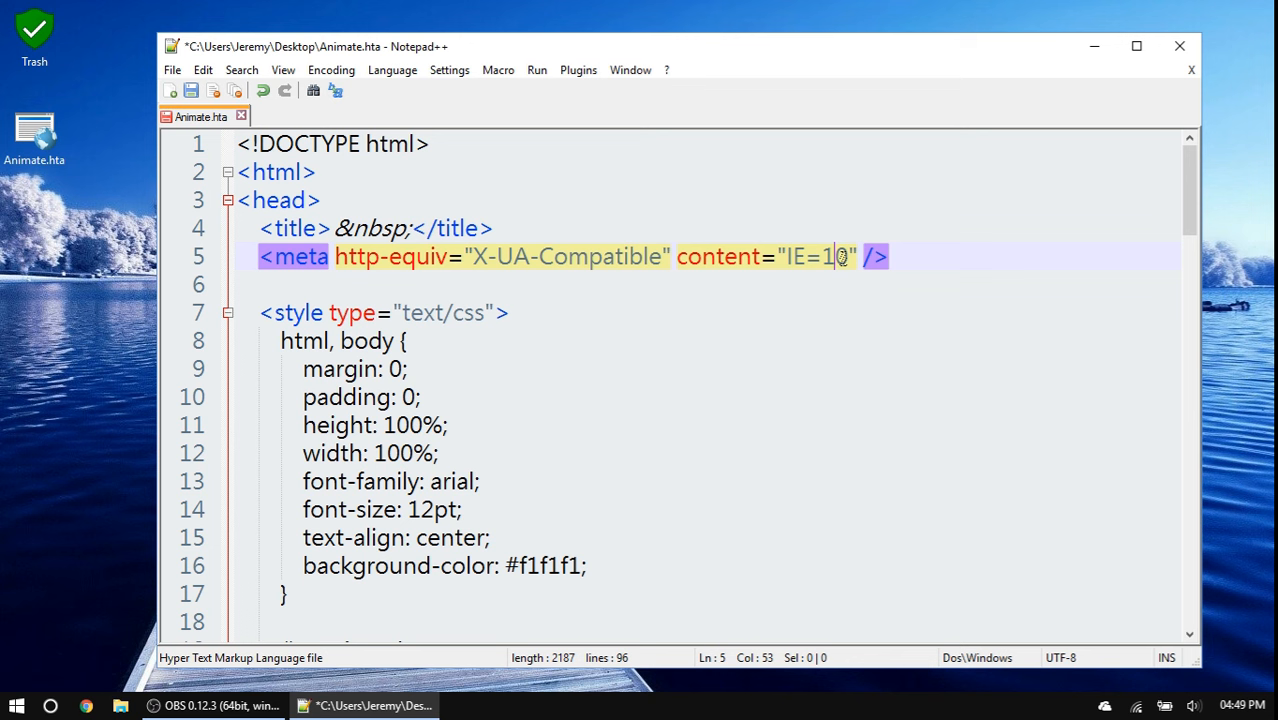
mouse_move(818, 291)
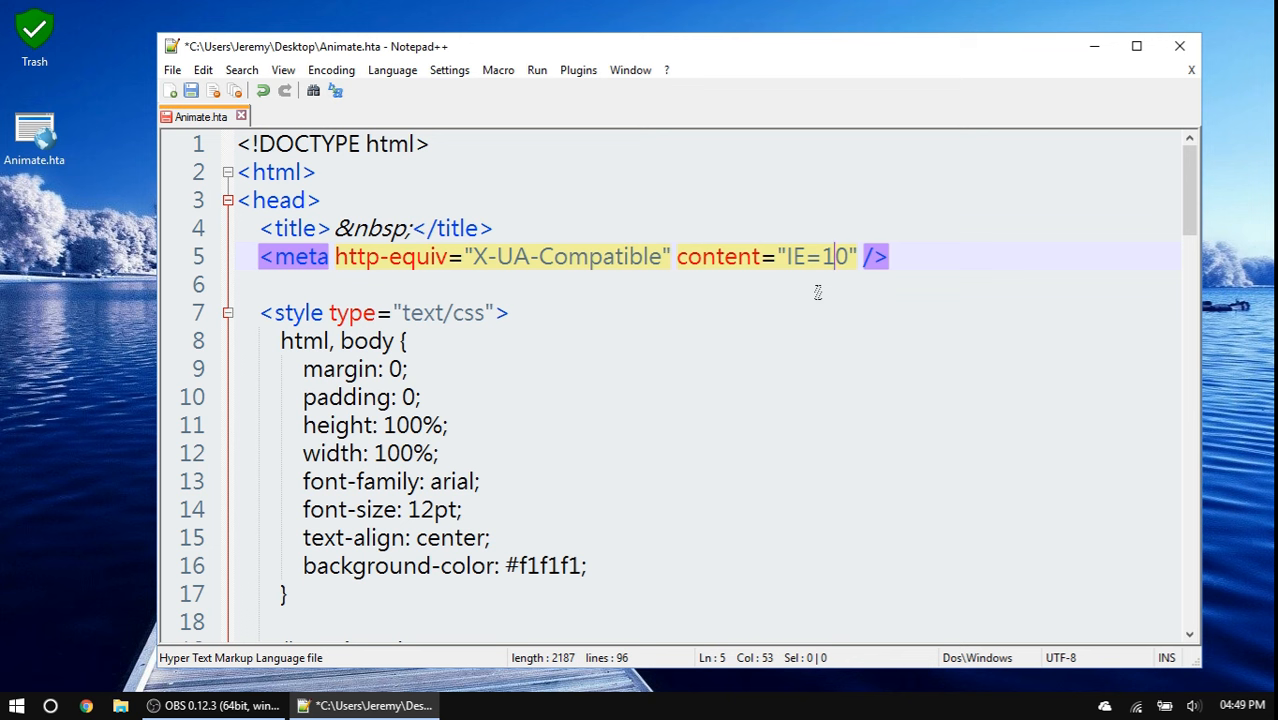
mouse_move(808, 282)
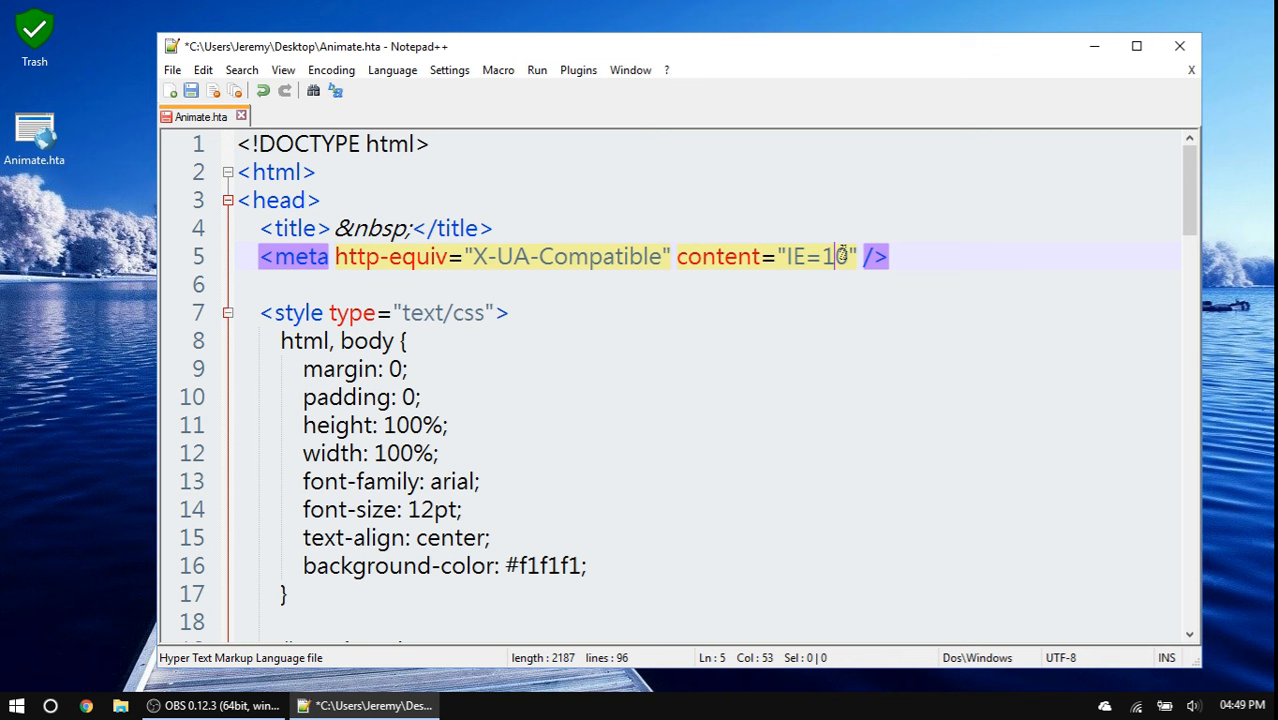
mouse_move(740, 265)
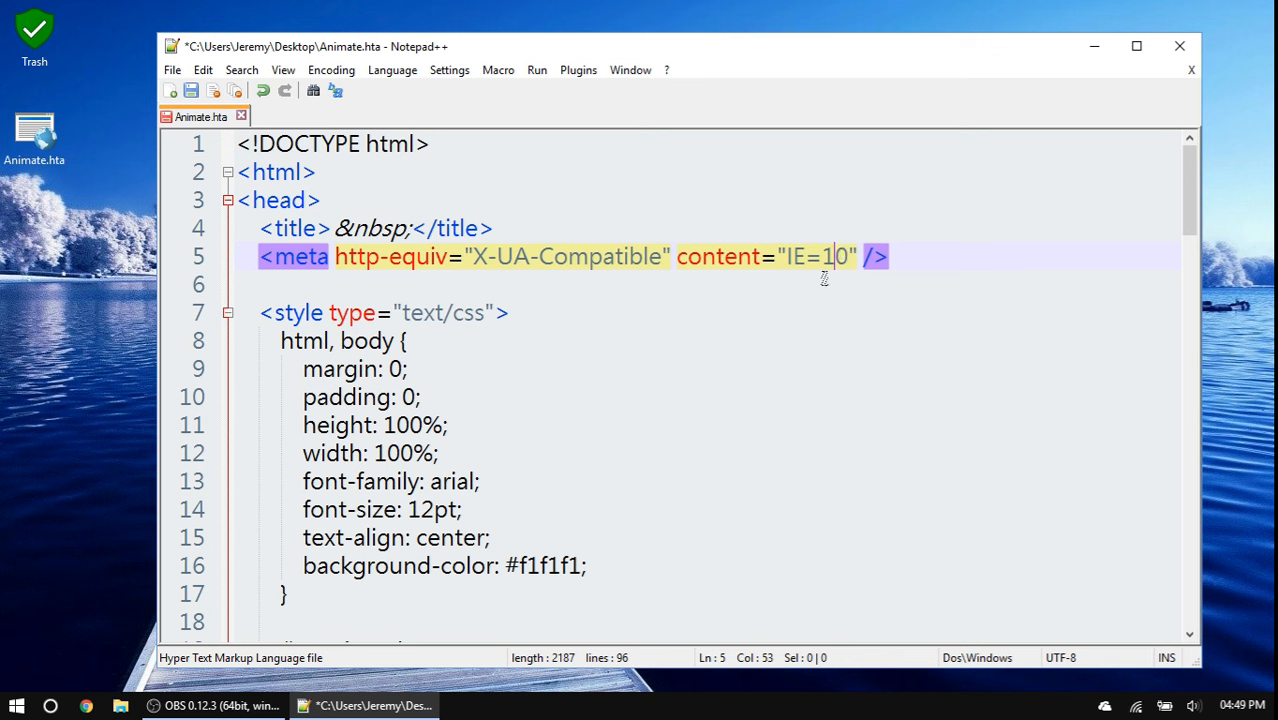
scroll(down, 3)
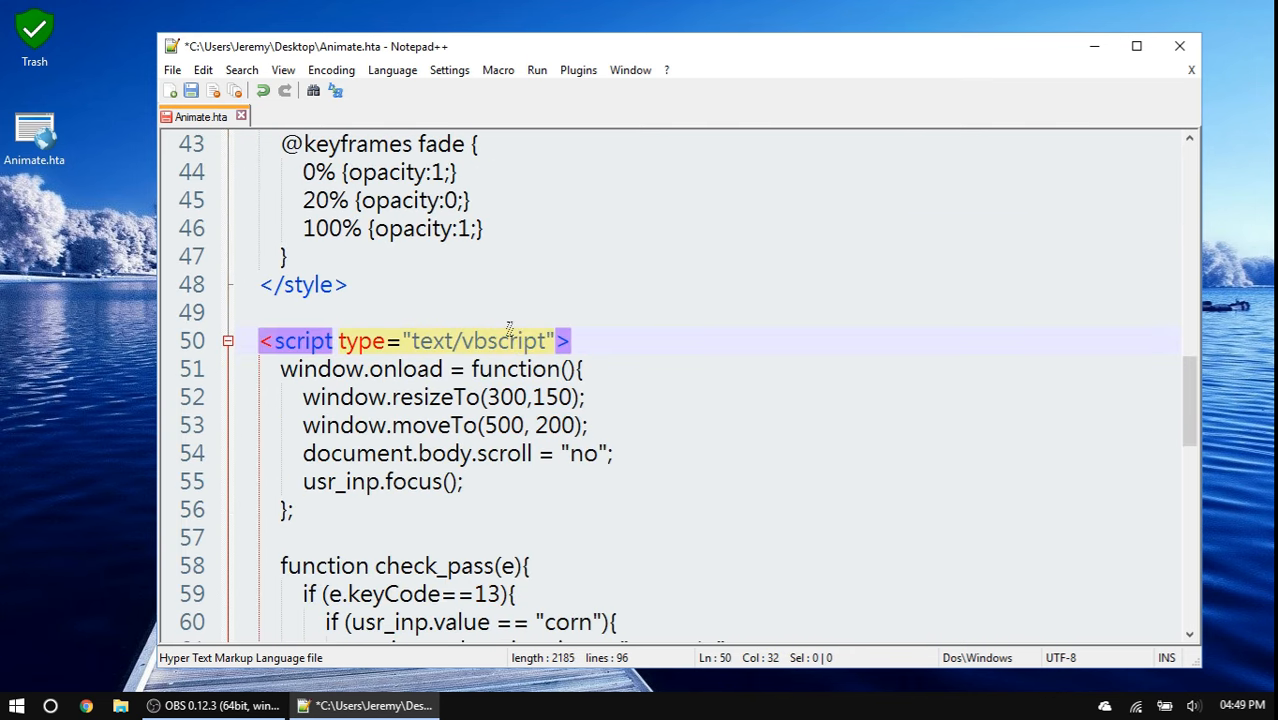
- Turn window.onload = function(){ … }; into Function window_onload() … End Function, dropping semicolons
scroll(down, 3)
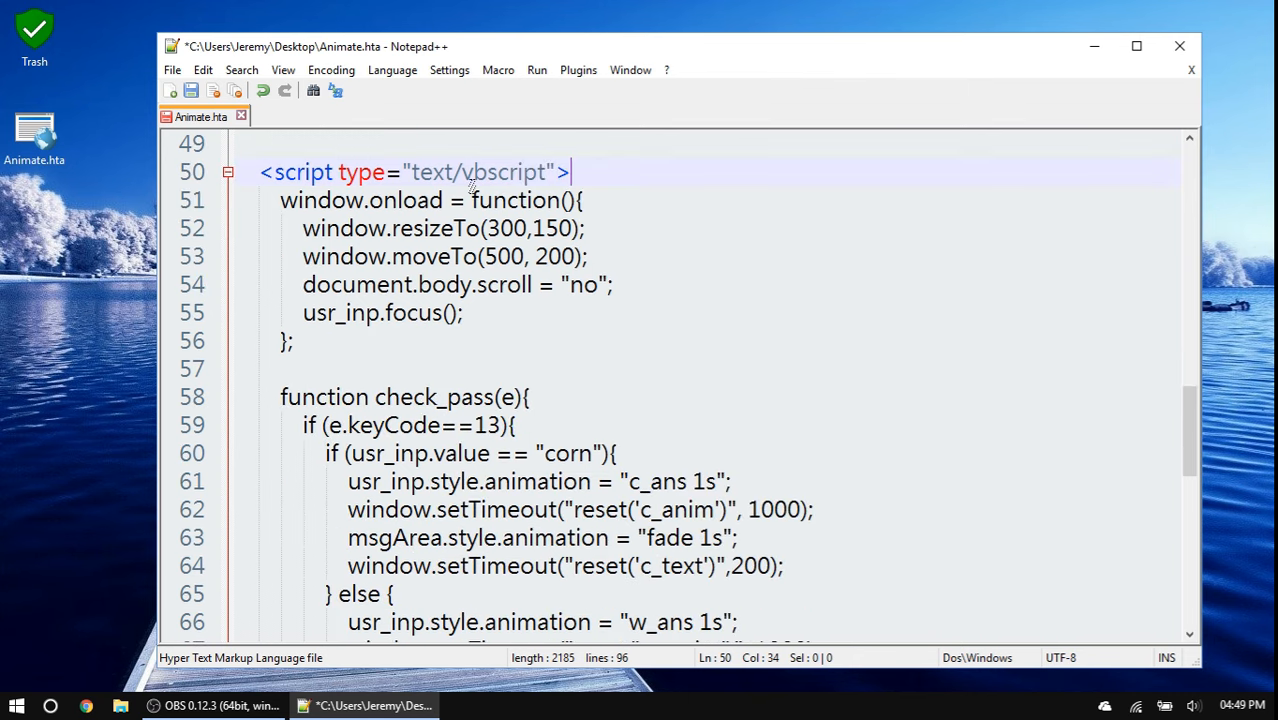
click(390, 200)
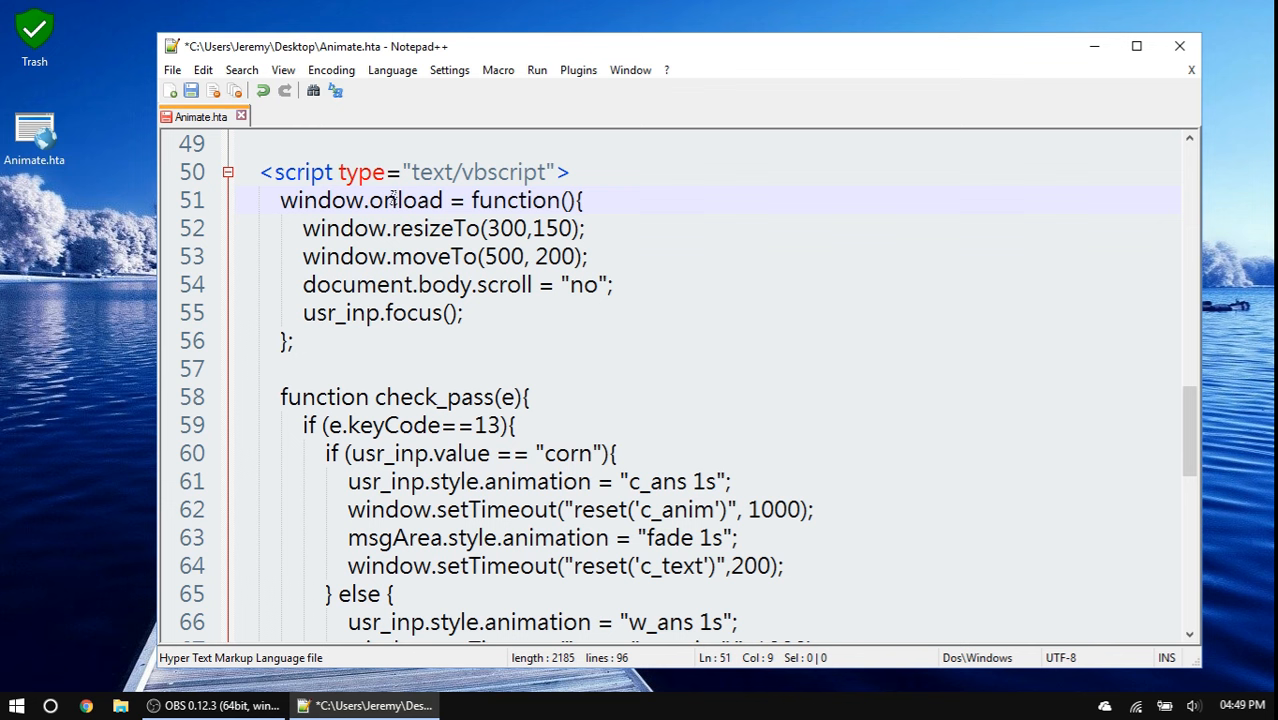
text(Function window_onload()
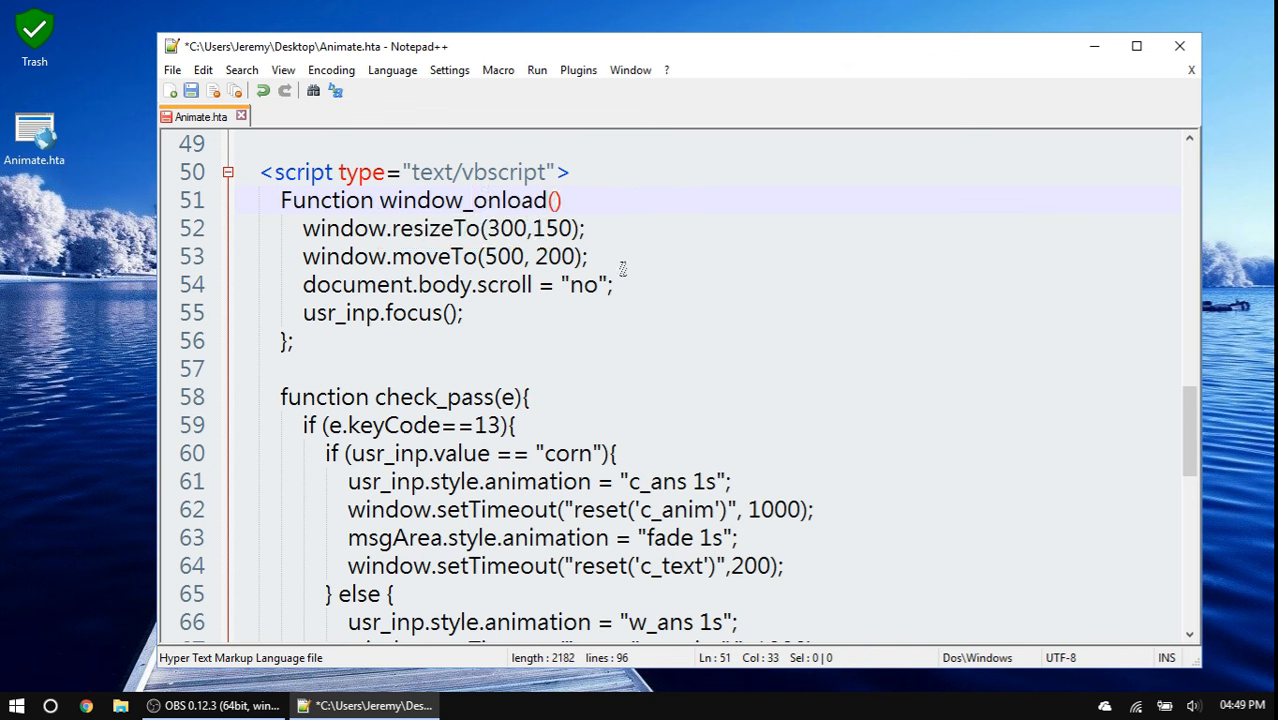
click(290, 340)
text(E)
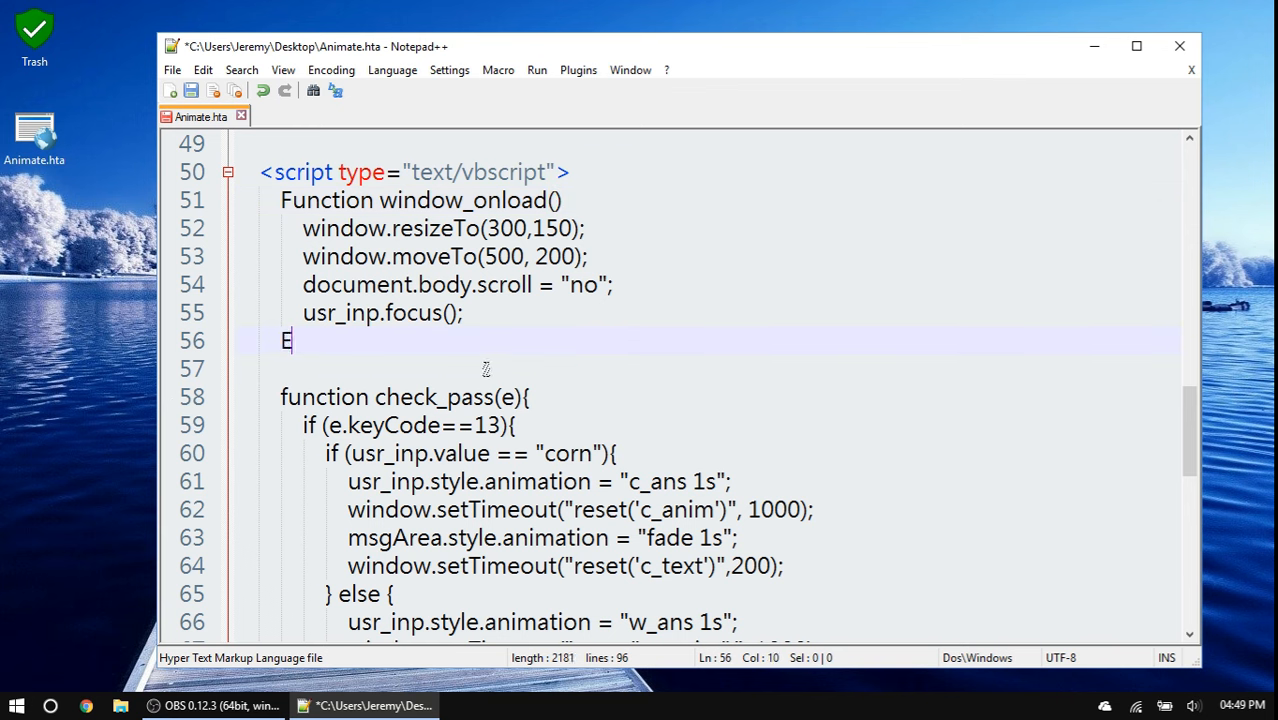
text(nd Function)
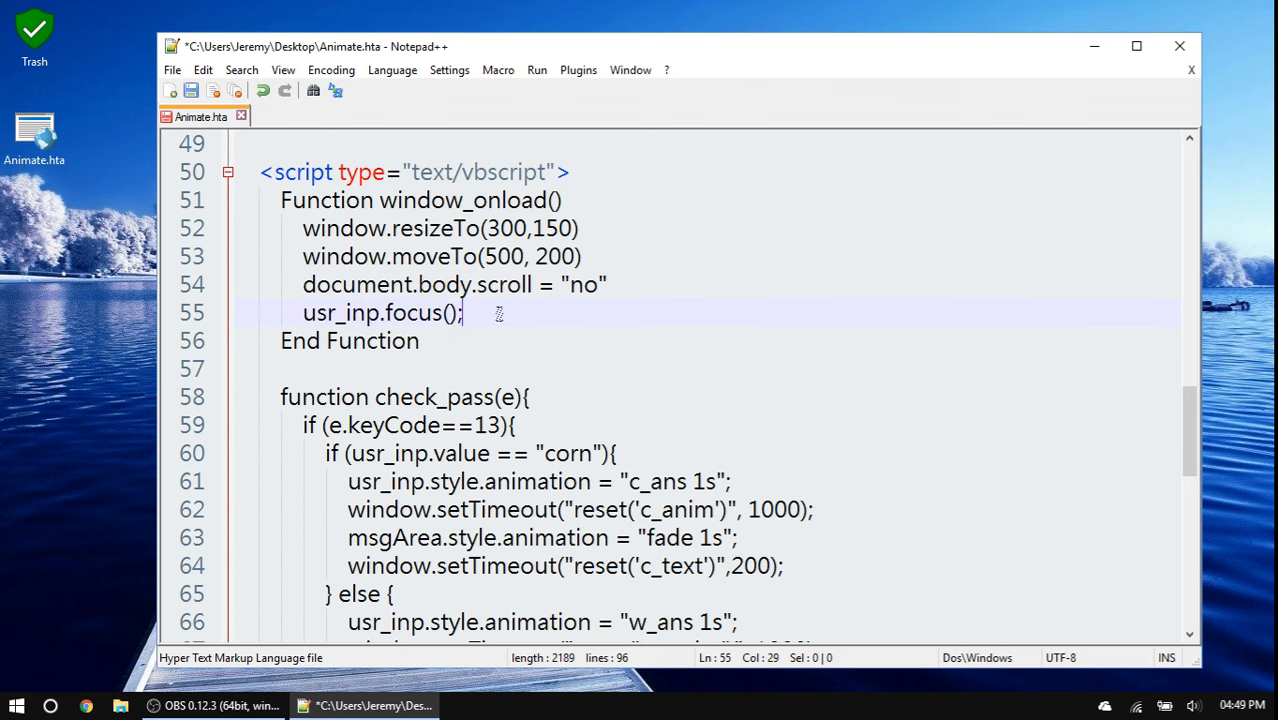
key(Backspace)
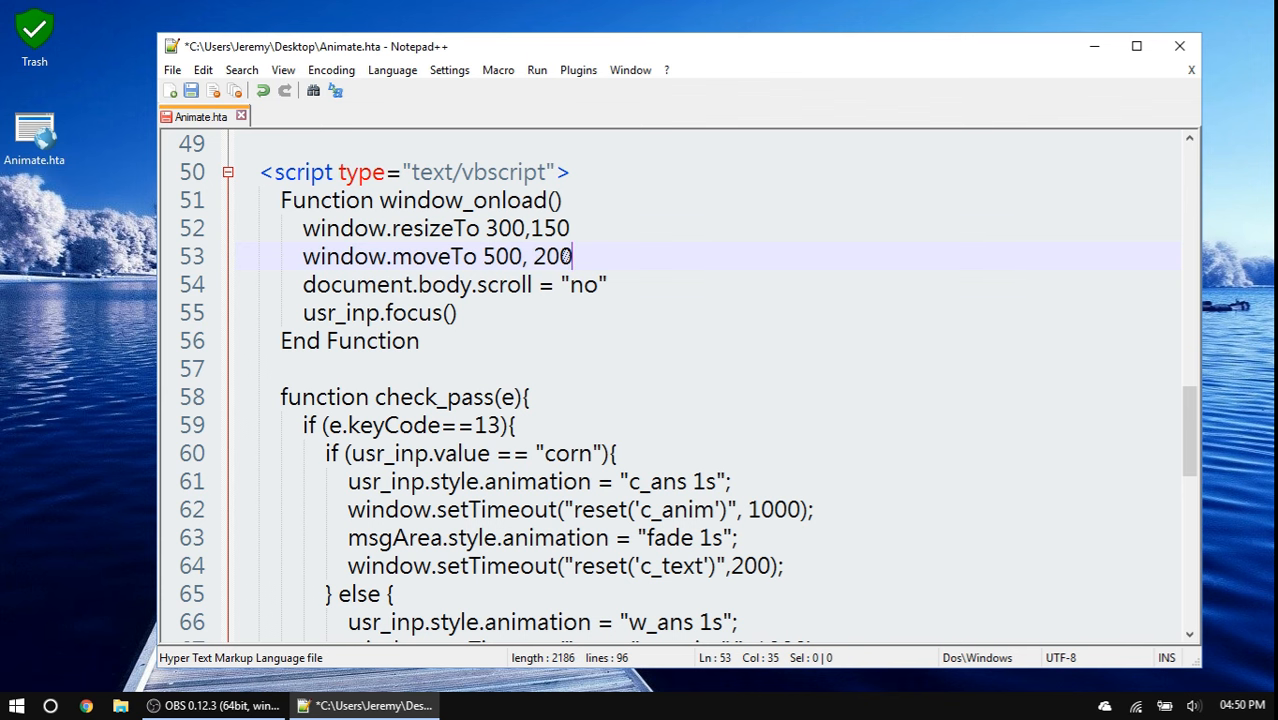
- Close check_pass with End Function and change its double equals to a single equals
scroll(down, 3)
text(F)
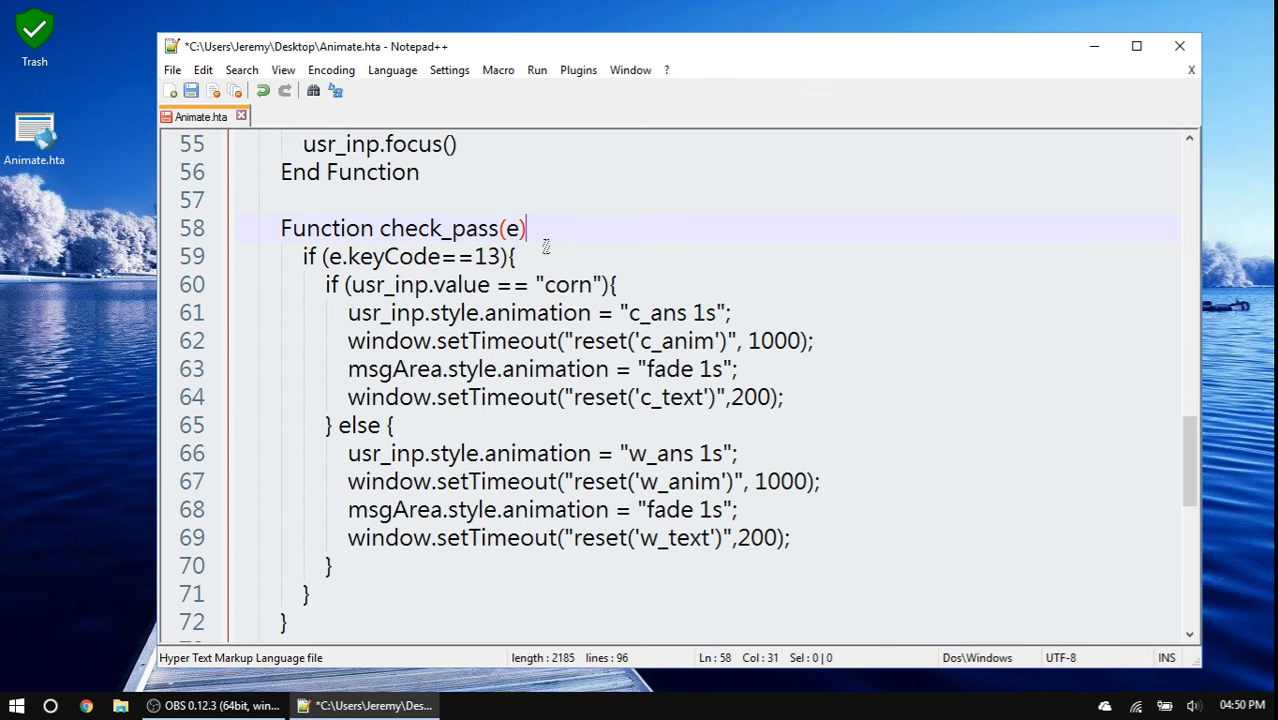
scroll(down, 3)
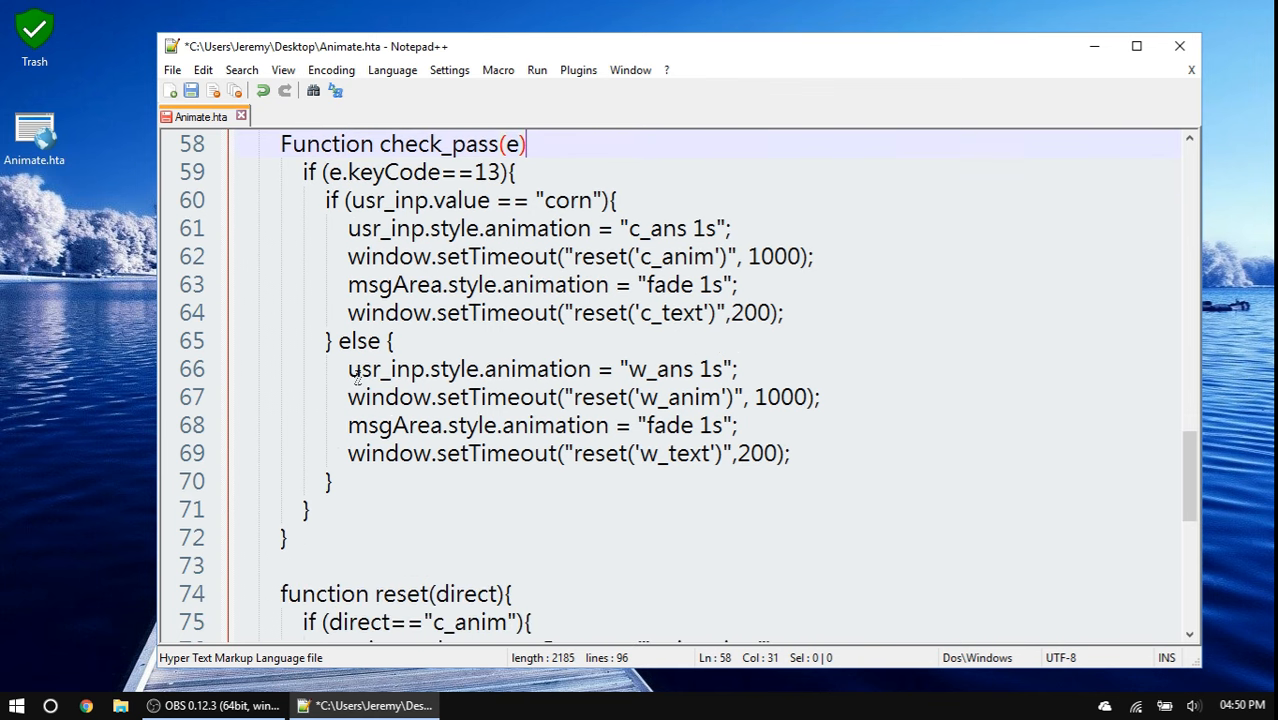
text(End Function)
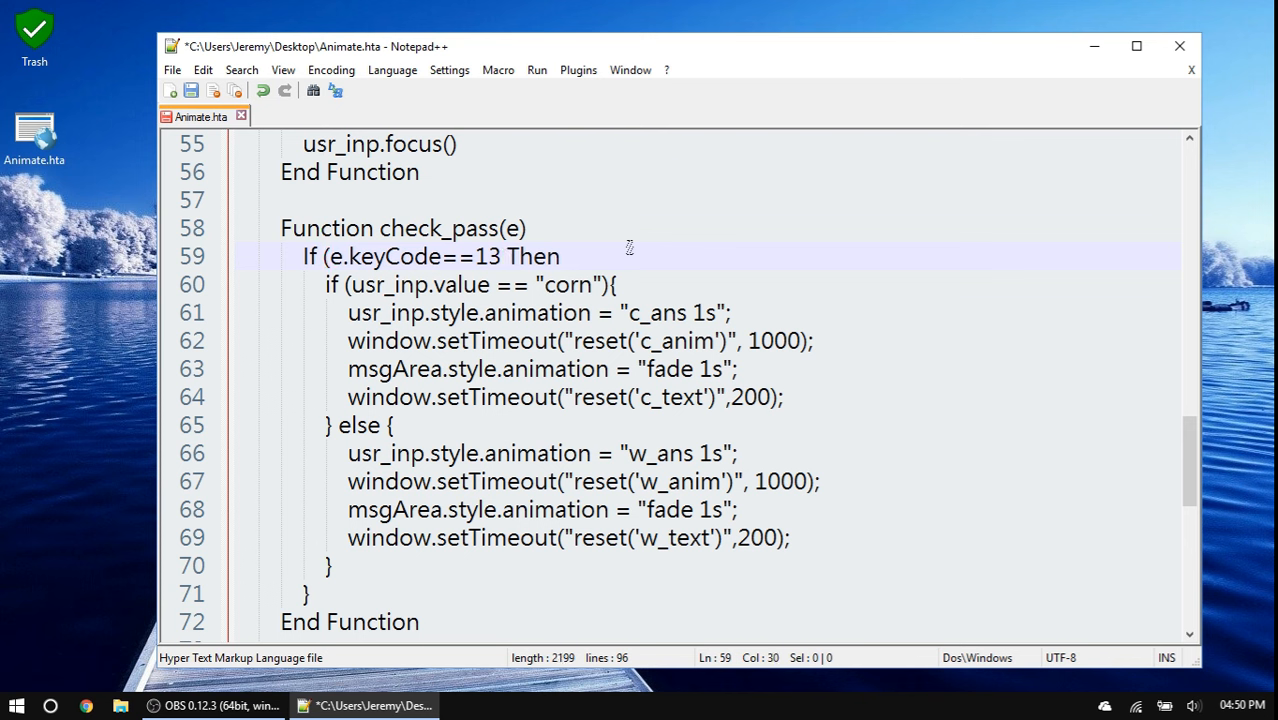
key(BackSpace)
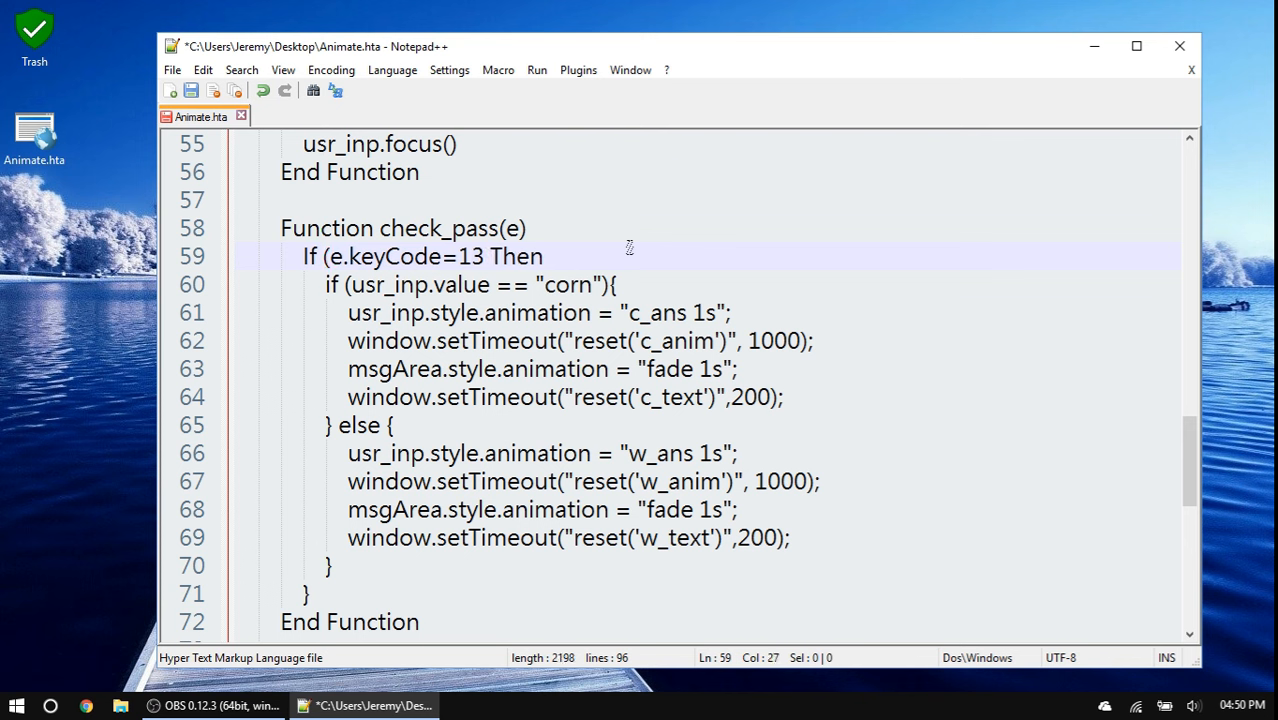
- Add Then to the usr_inp condition, replace the else braces with Else, and close with End If
click(340, 256)
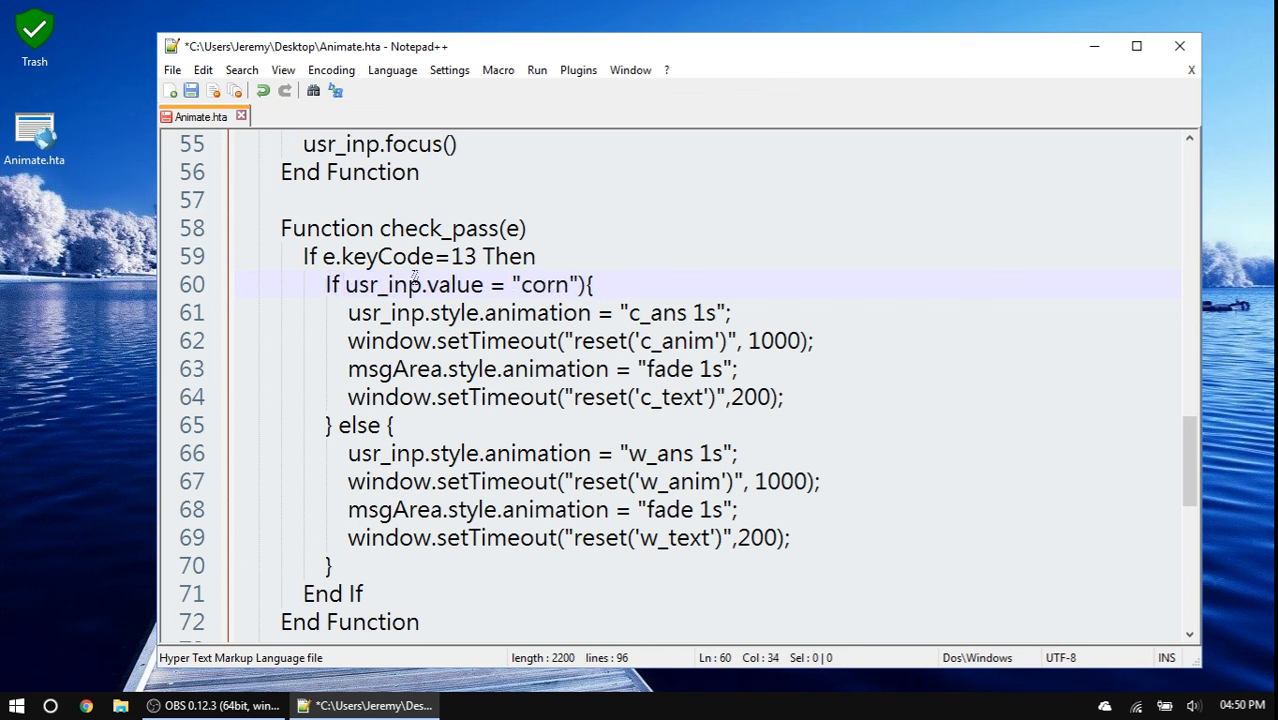
key(Backspace)
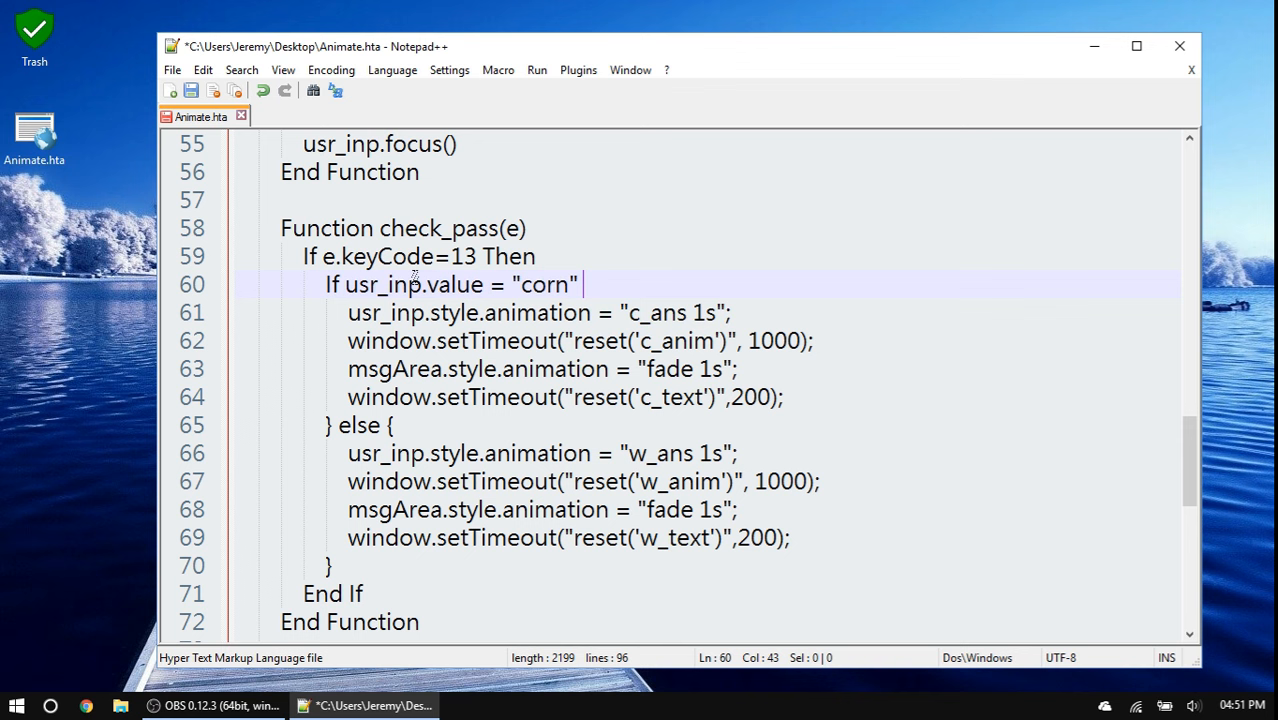
text(Then)
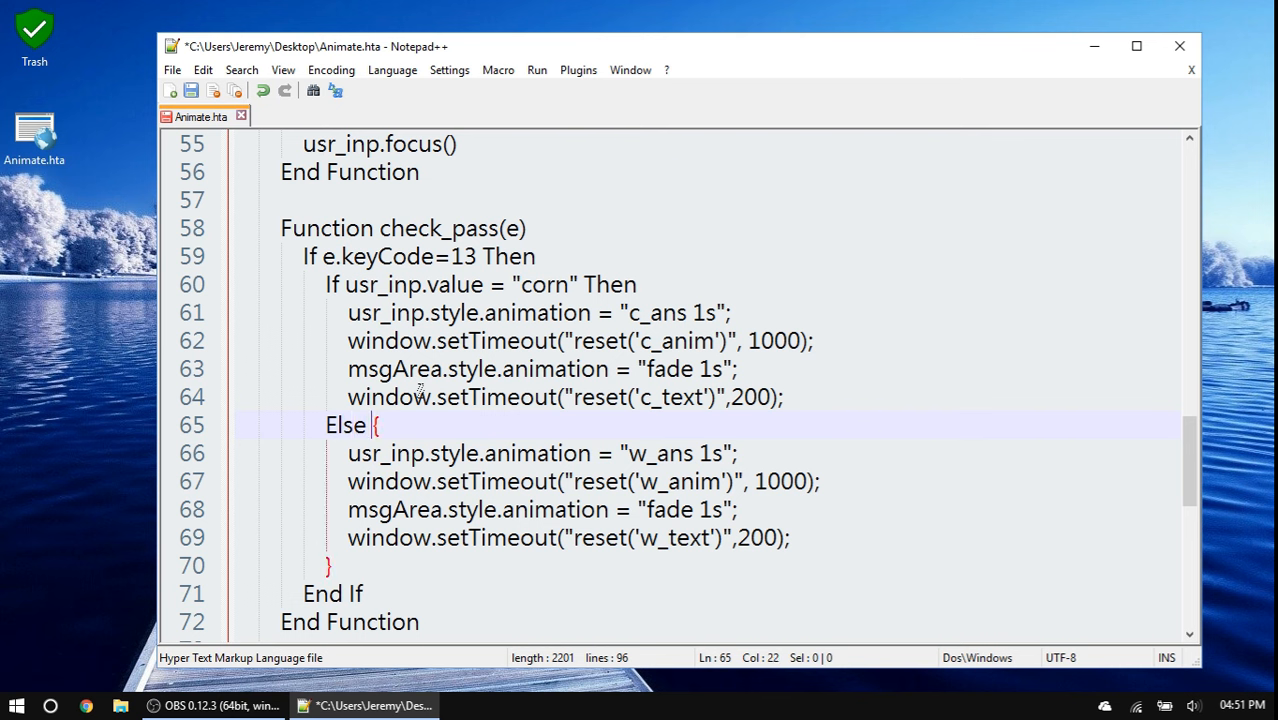
key(BackSpace)
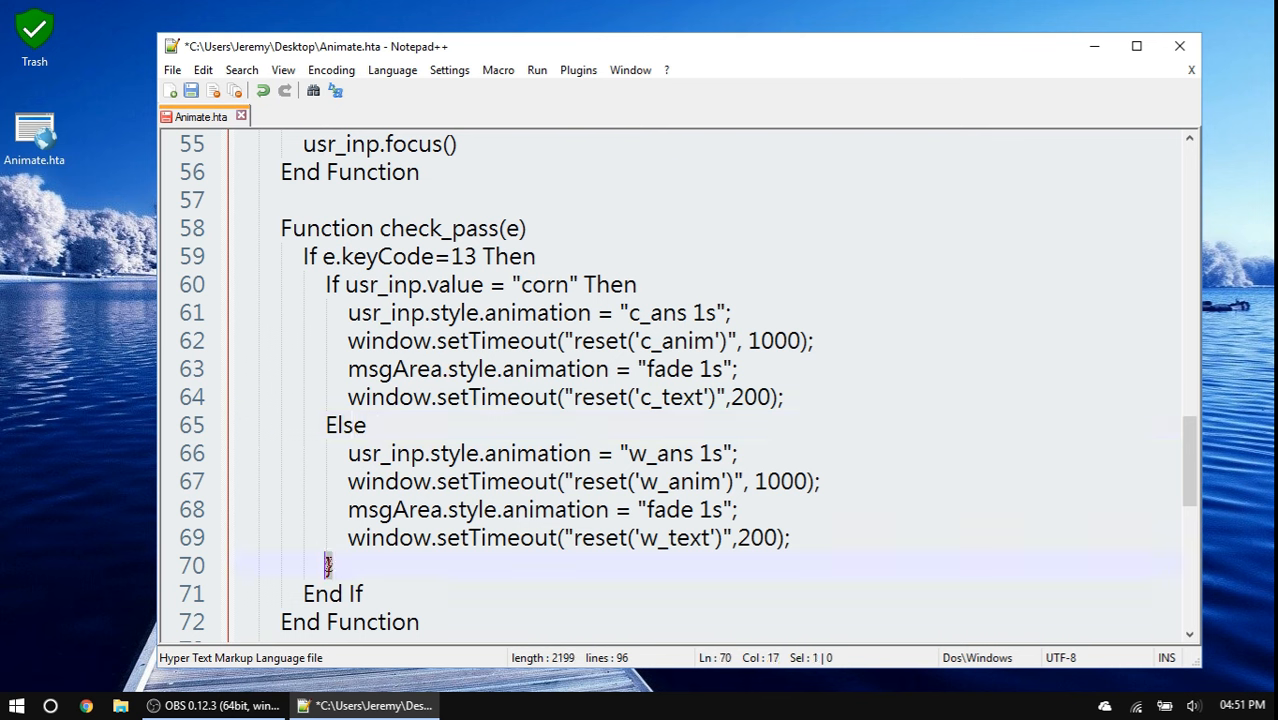
text(End If)
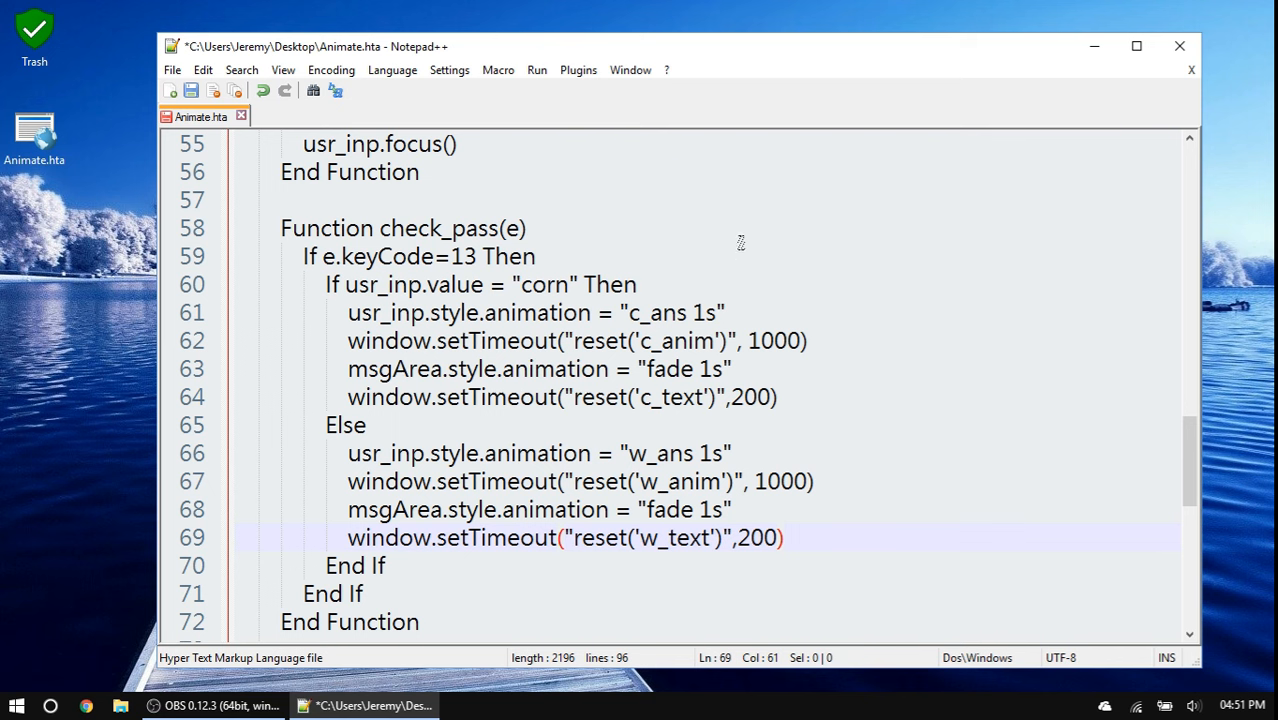
- Remove semicolons and the parentheses around each window.setTimeout argument list in check_pass
click(565, 340)
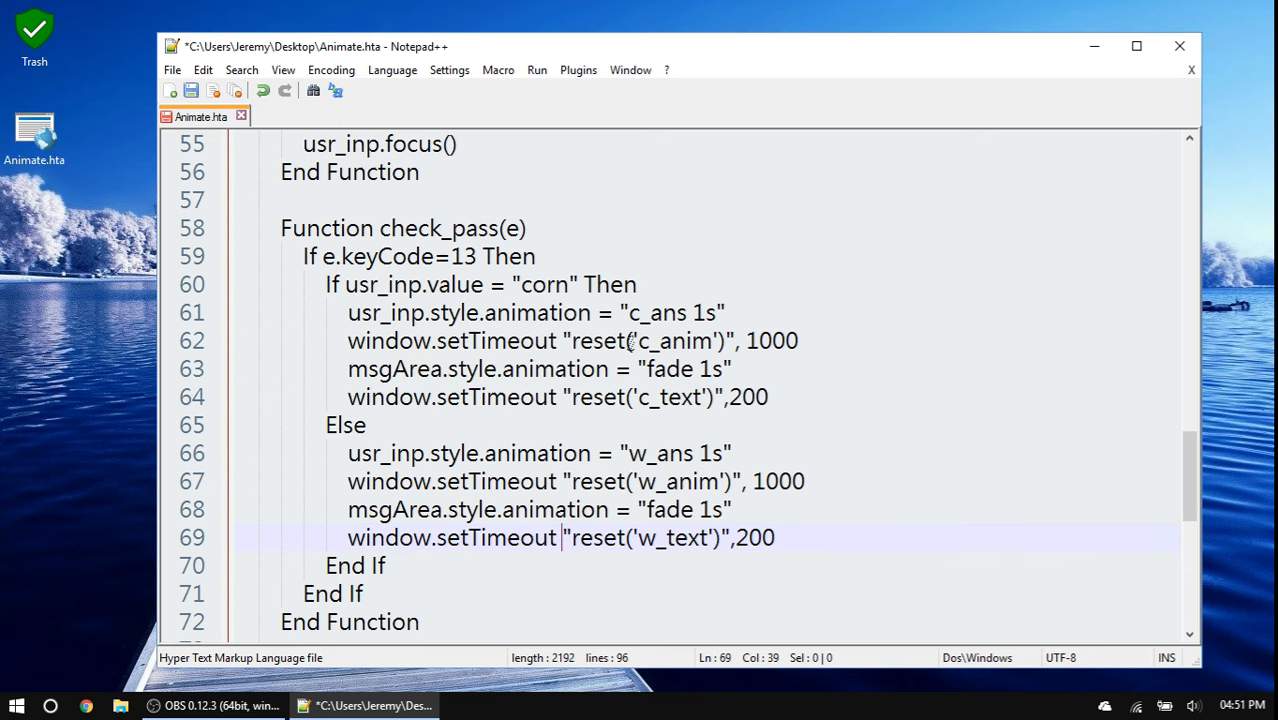
- Rename function reset to Function, remove the trailing brace, and end it with End Function
scroll(down, 3)
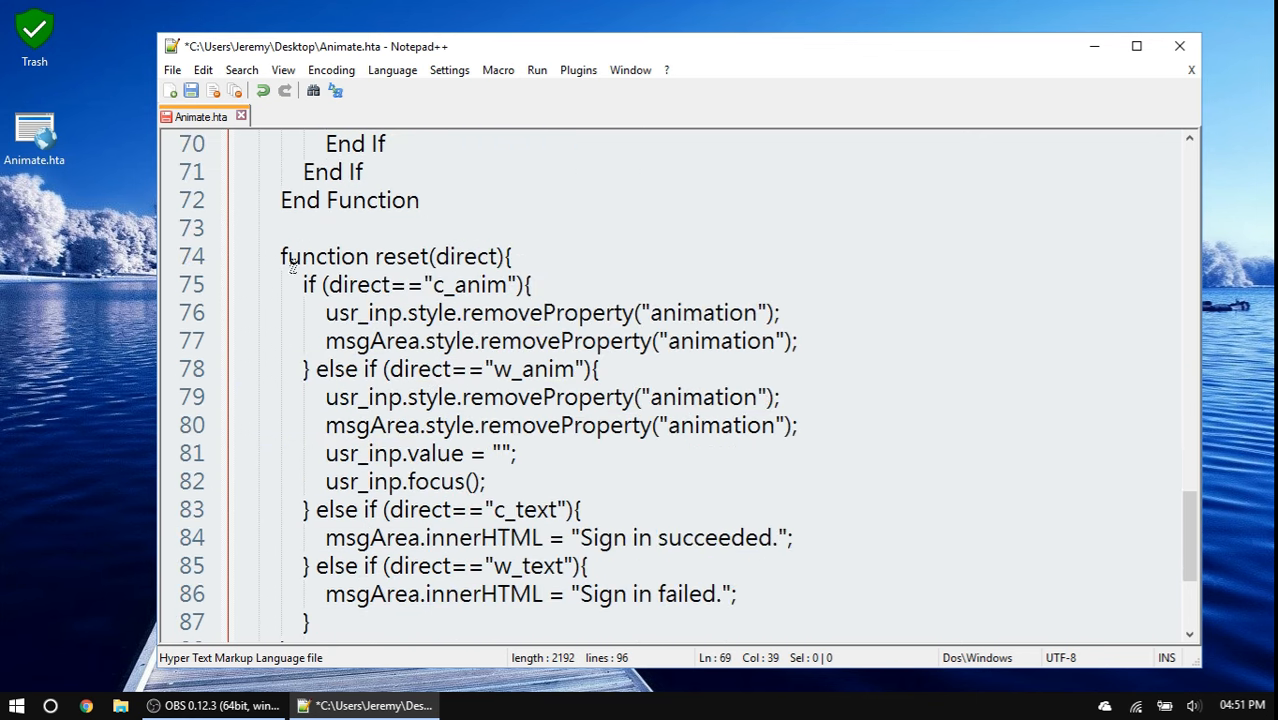
text(Function)
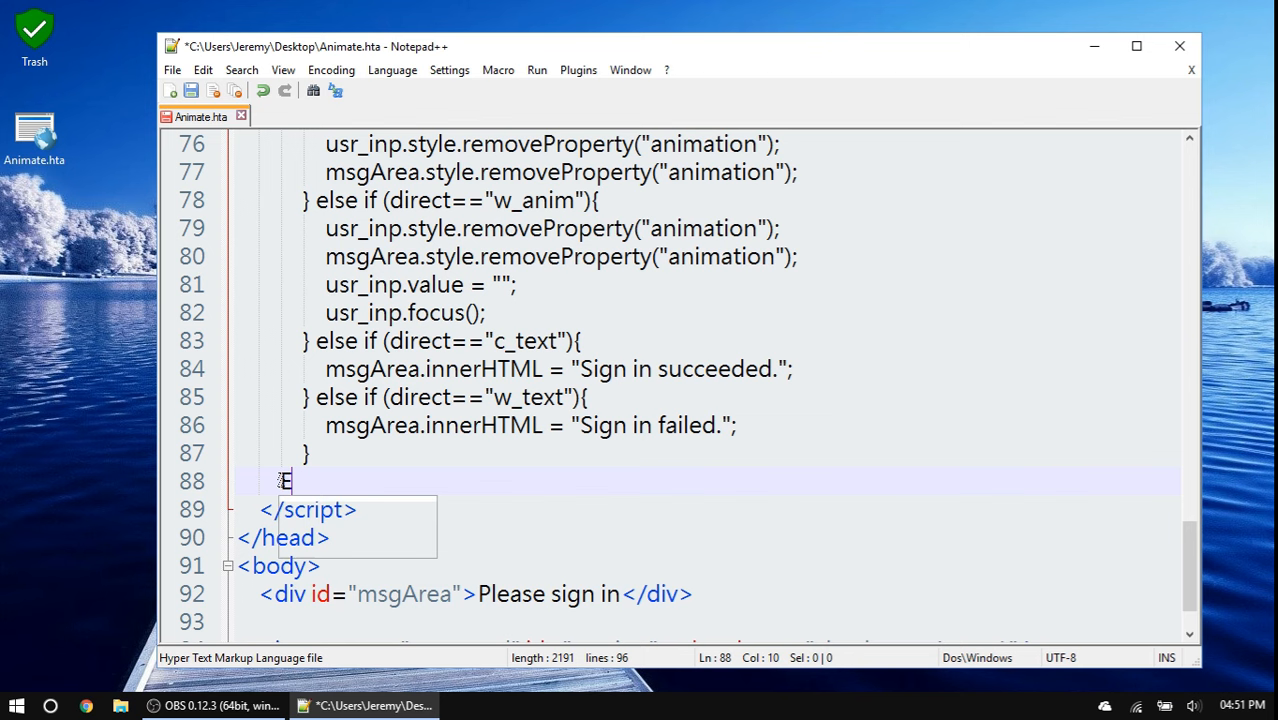
text(nd Function)
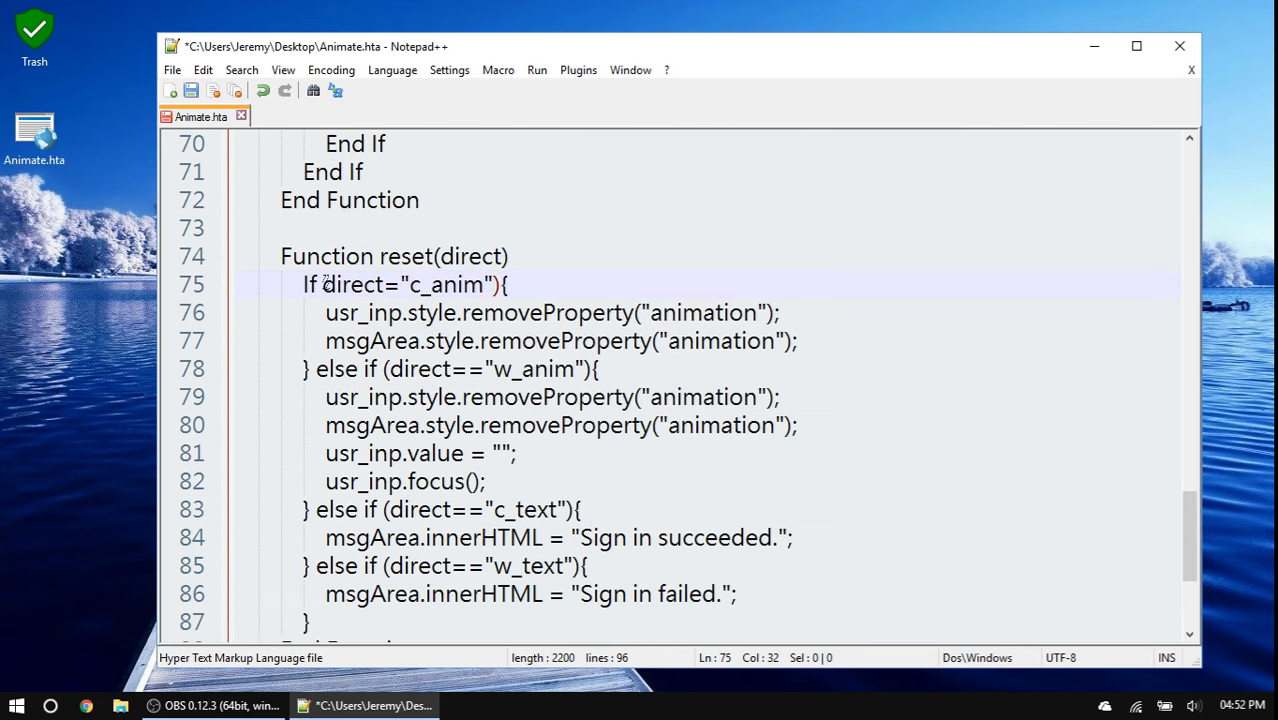
key(BackSpace)
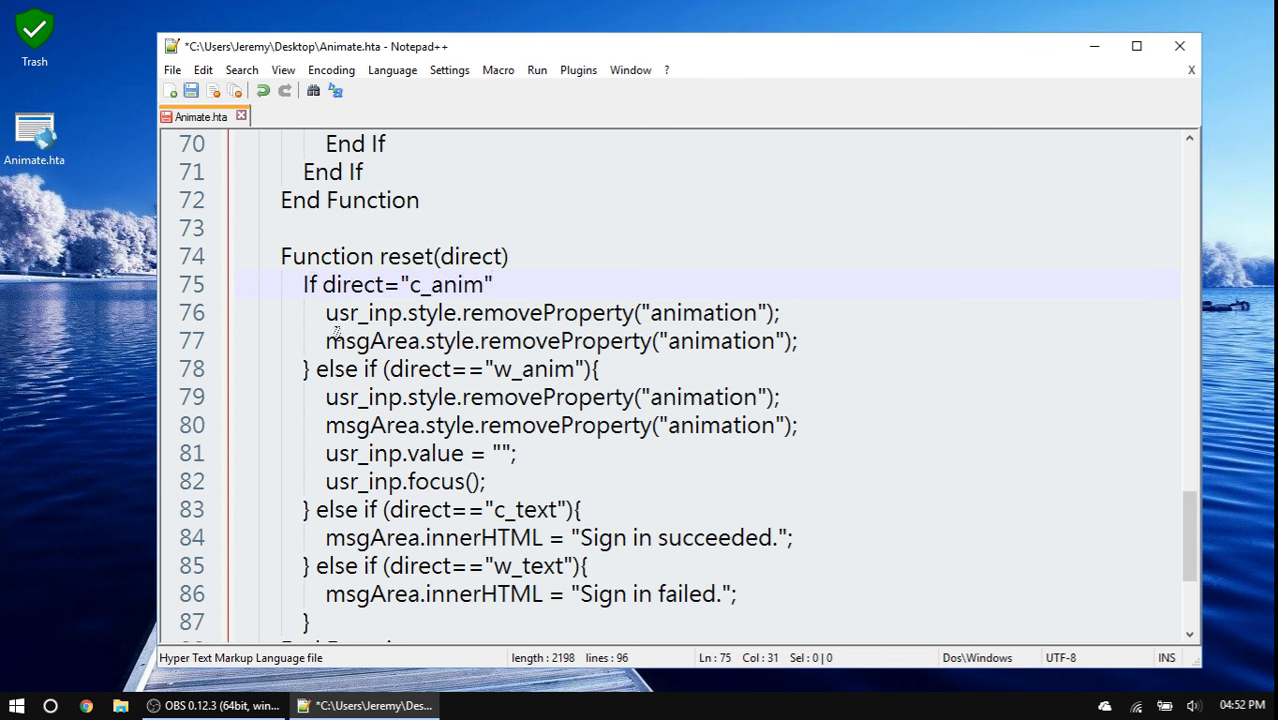
- Convert reset's else if into ElseIf … Then, add End If, and relaunch the HTA
click(307, 368)
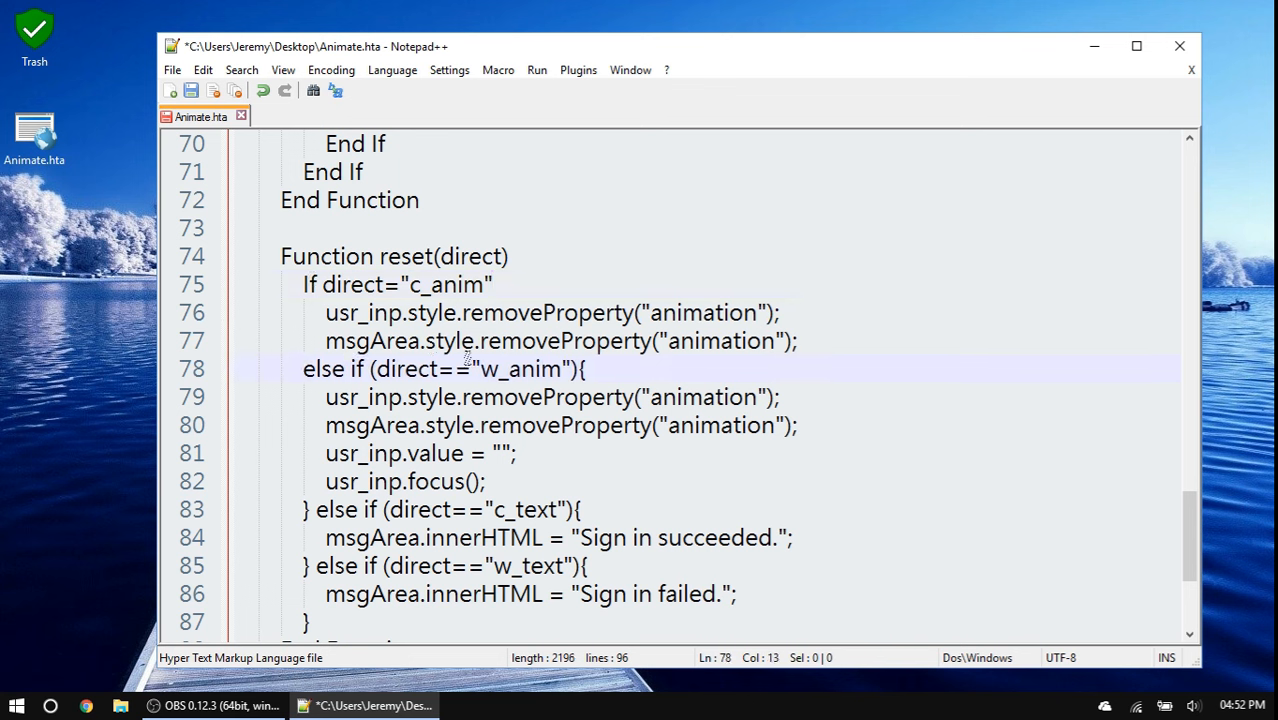
text(Else)
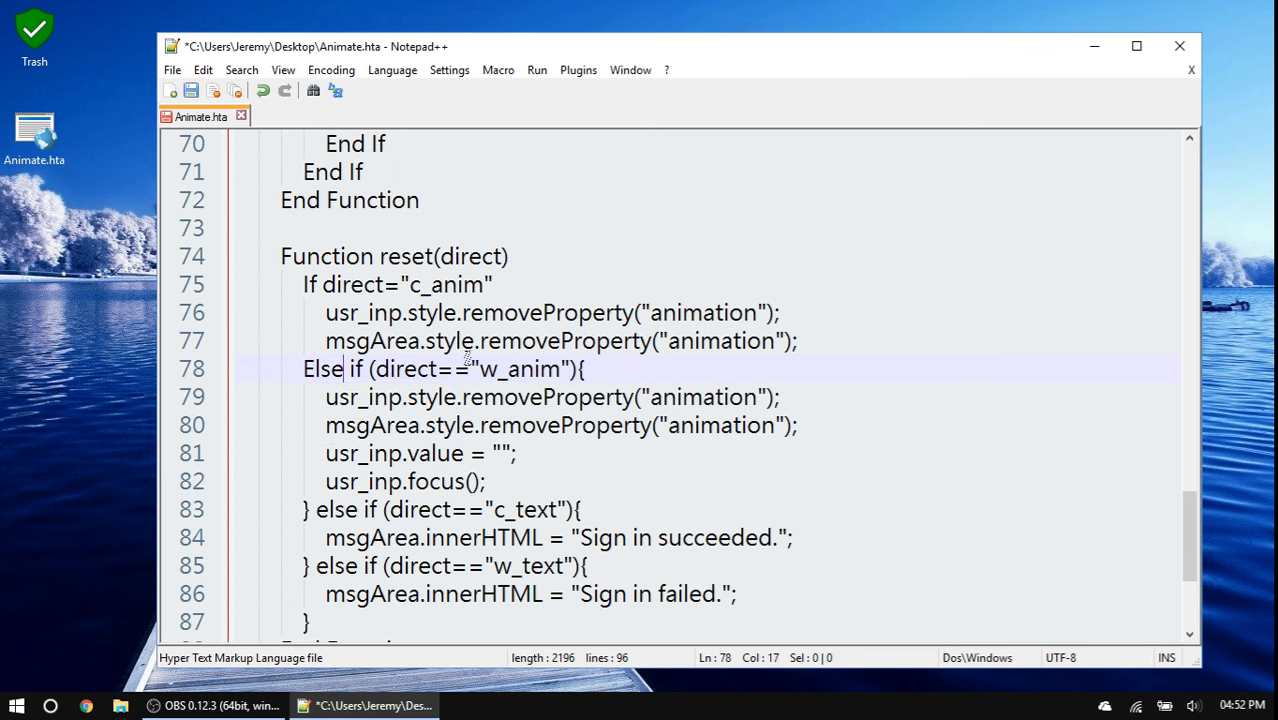
key(backspace)
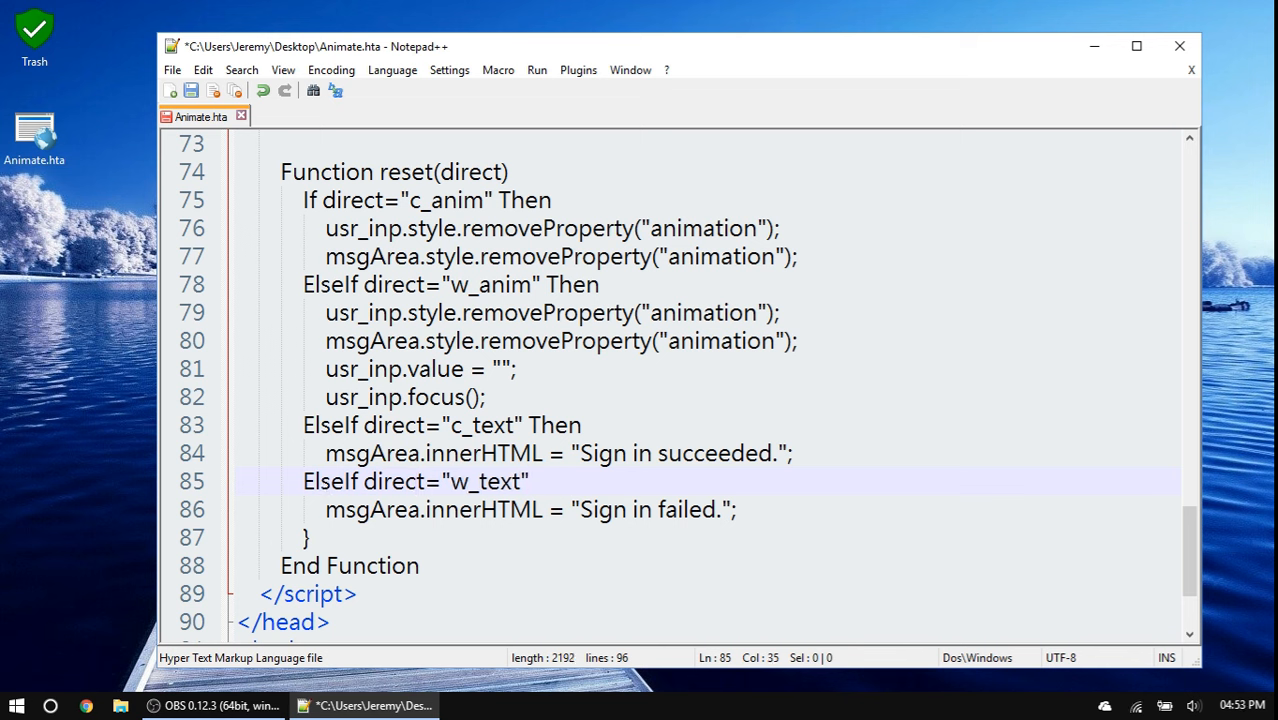
text(Then)
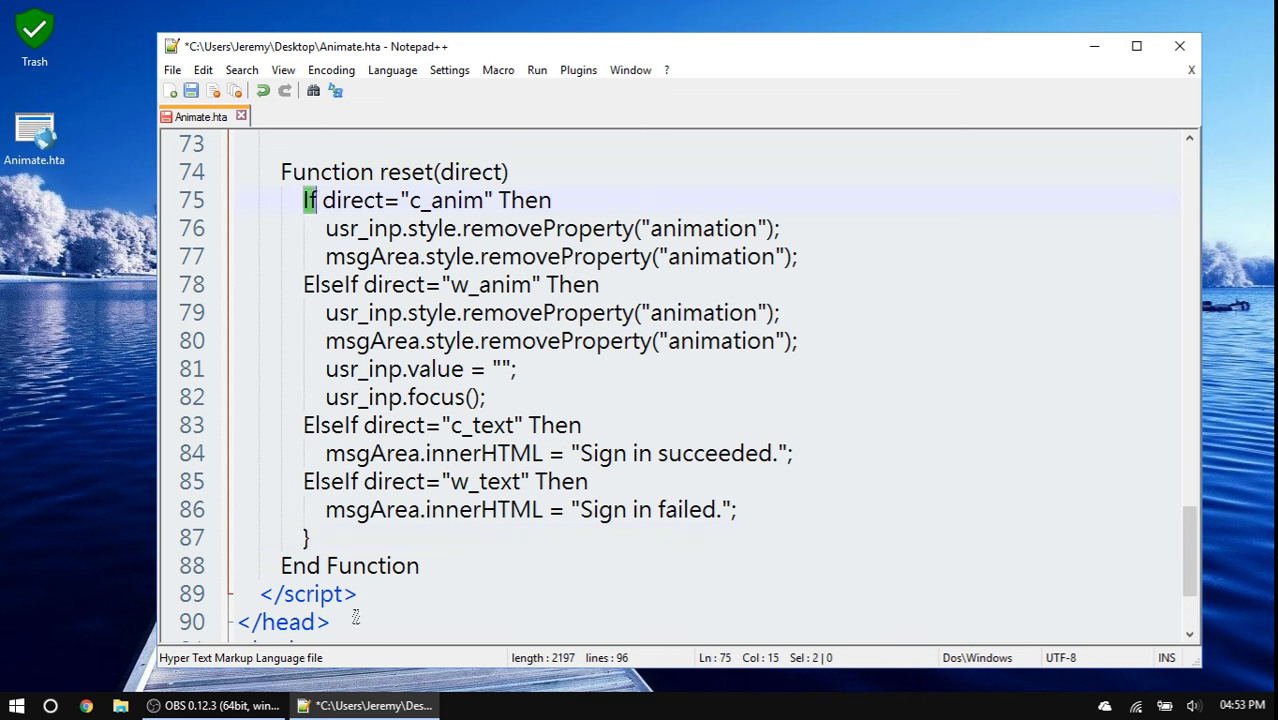
text(End)
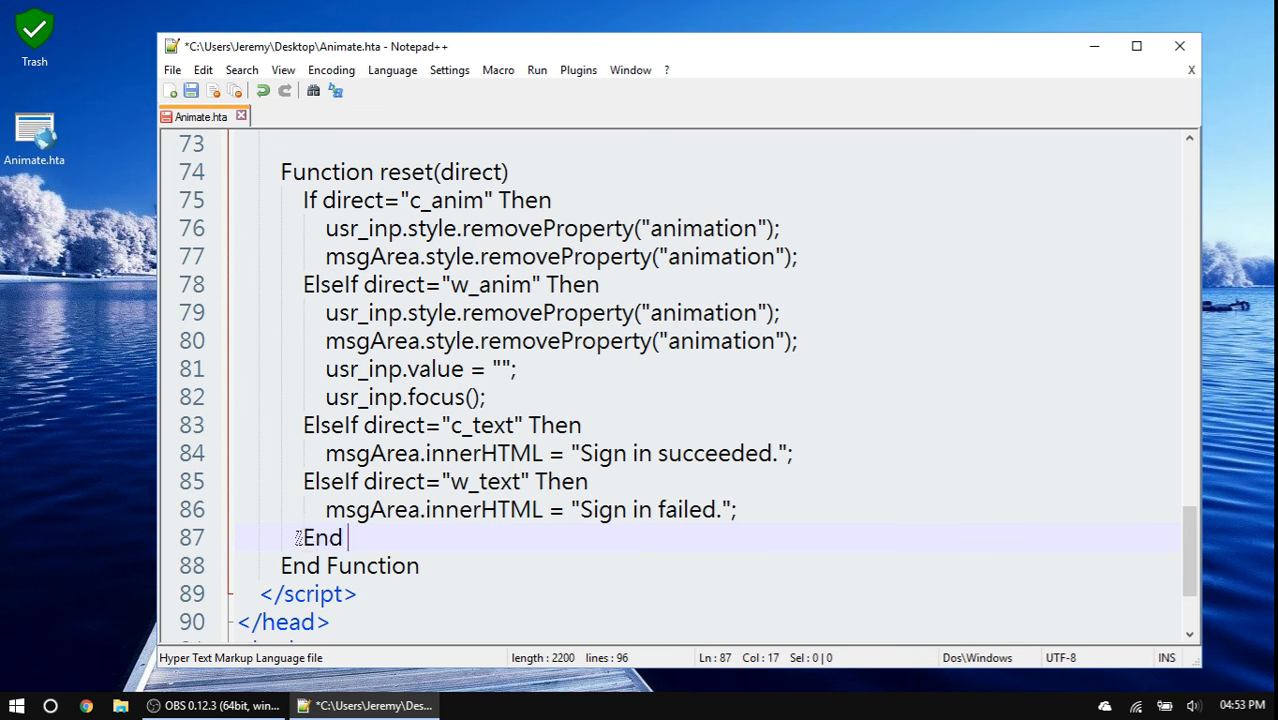
text(If)
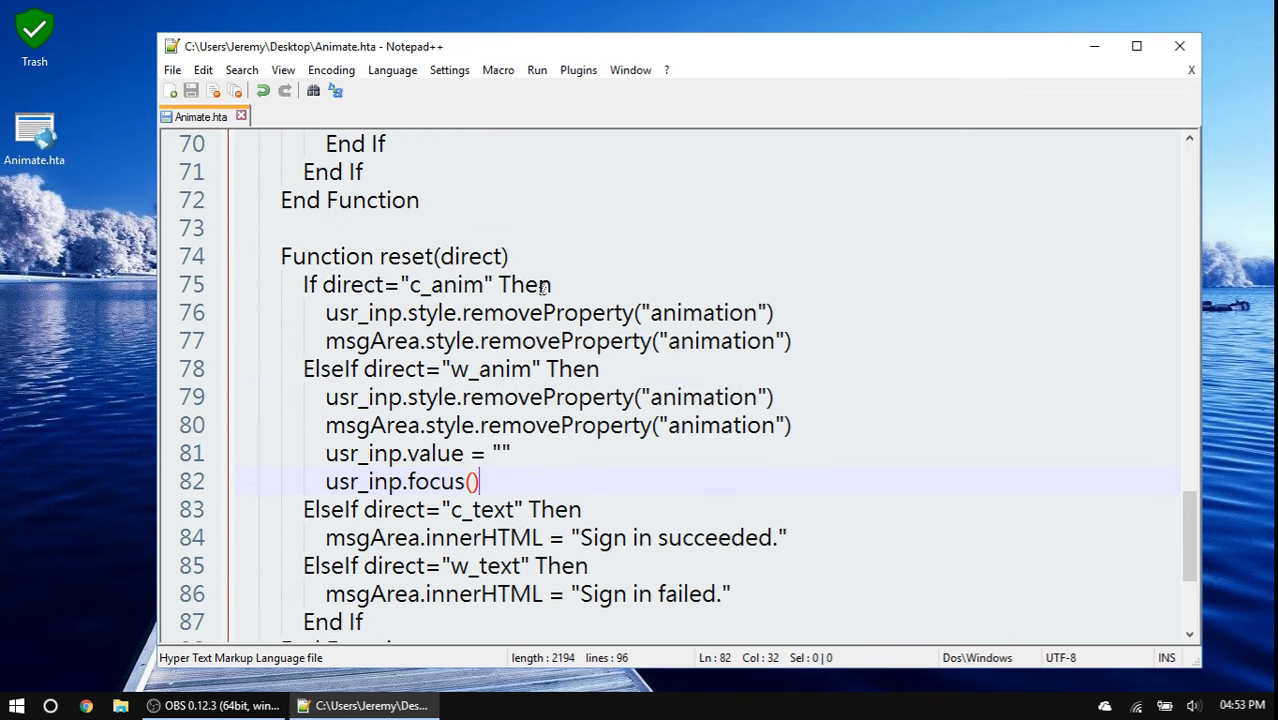
double_click(34, 135)
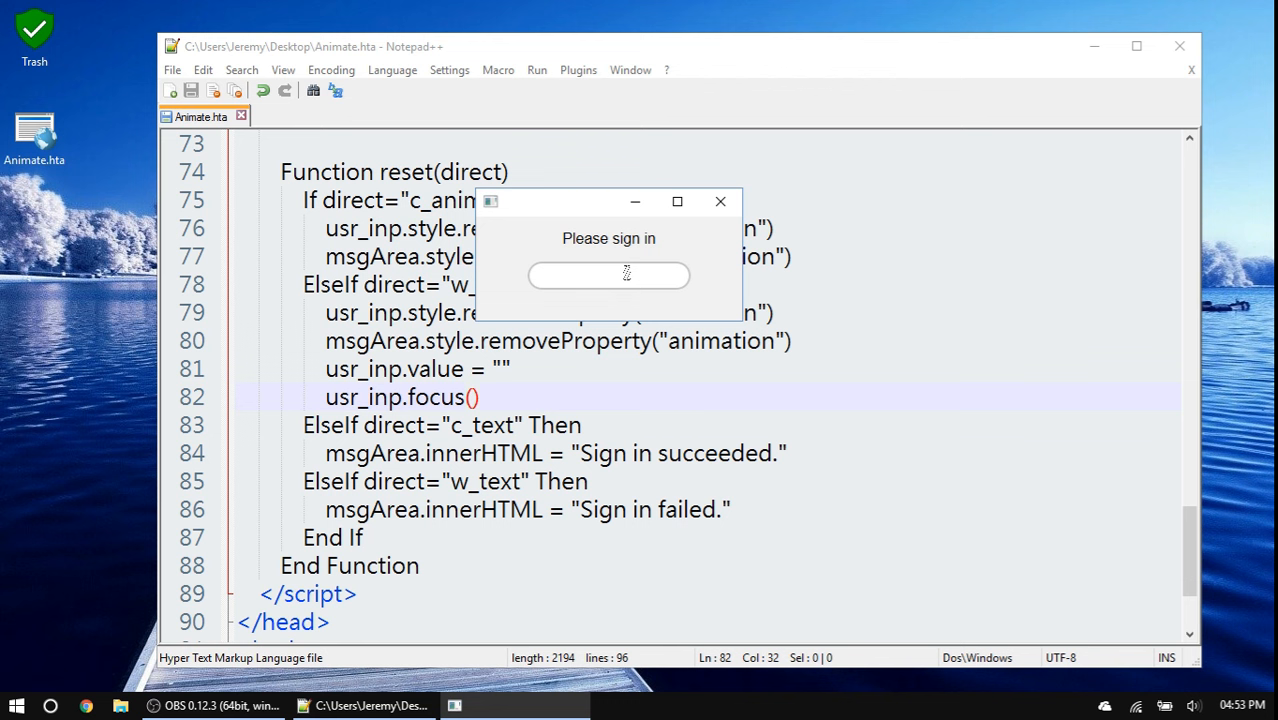
text(••••)
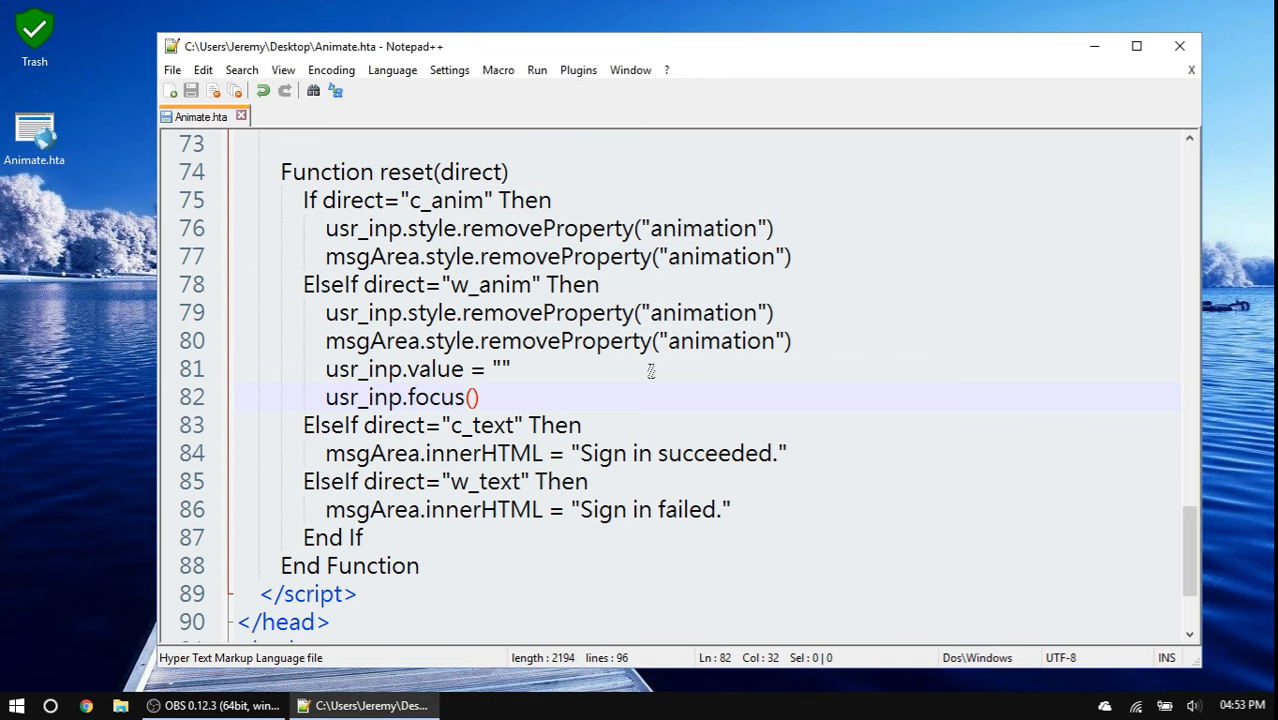
- Requote c_anim on line 62, trying doubled quotes, ending with "reset('c_anim')", 1000
scroll(up, 3)
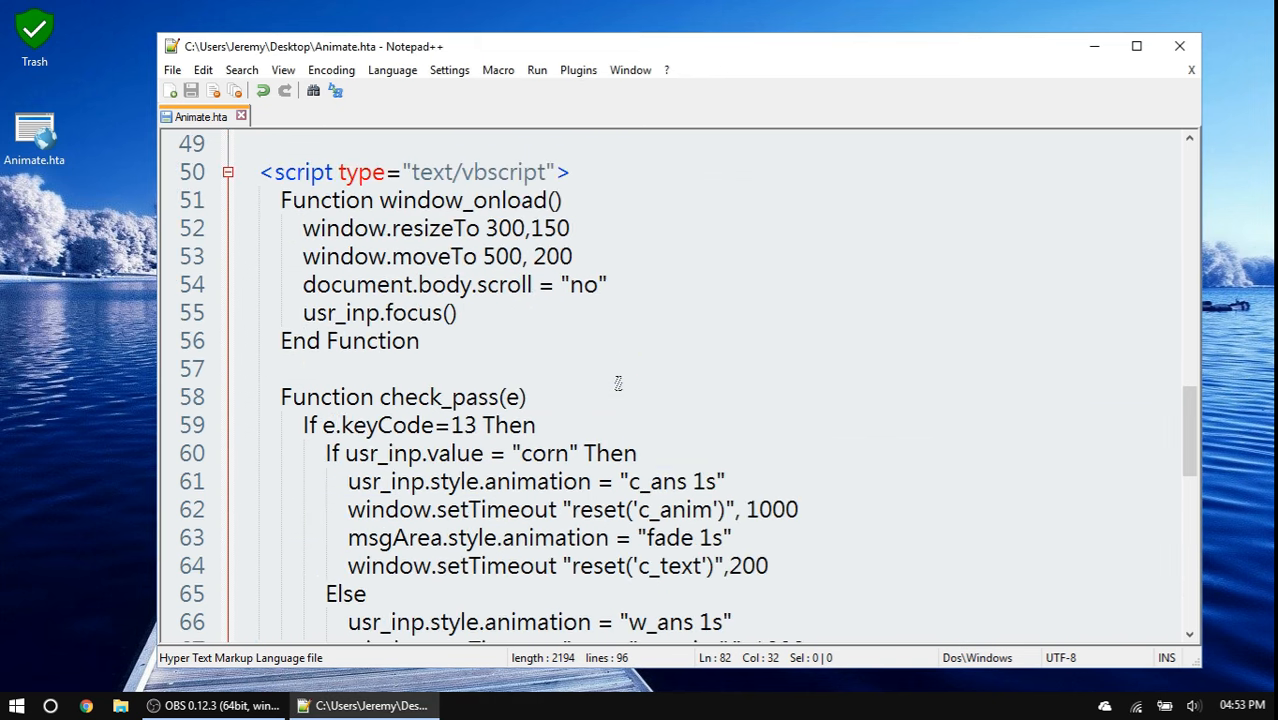
scroll(down, 3)
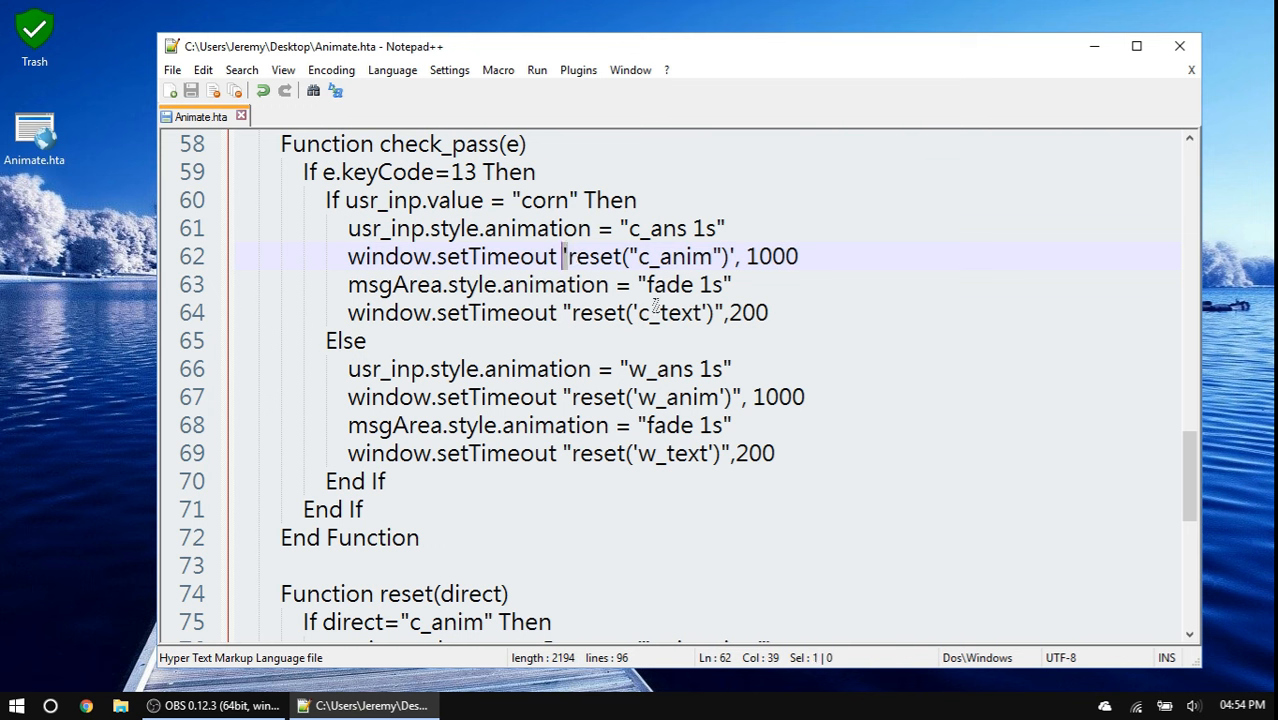
mouse_move(723, 220)
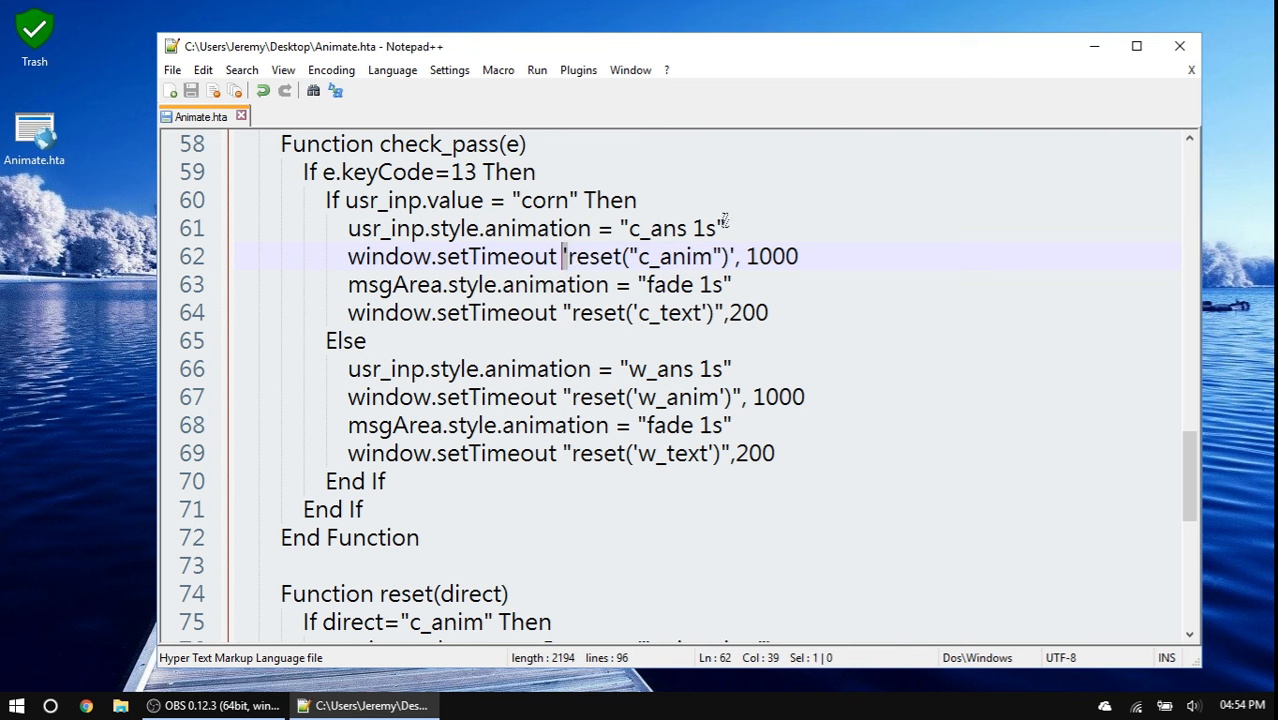
text(")
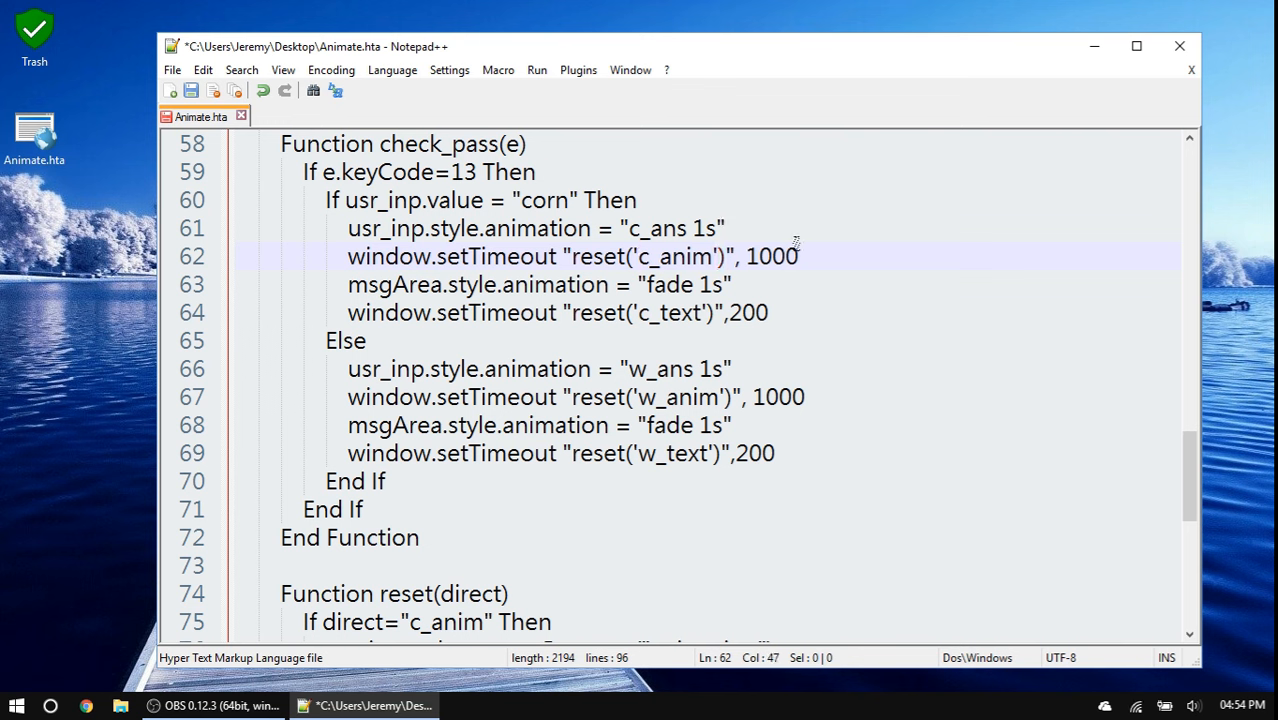
mouse_move(650, 272)
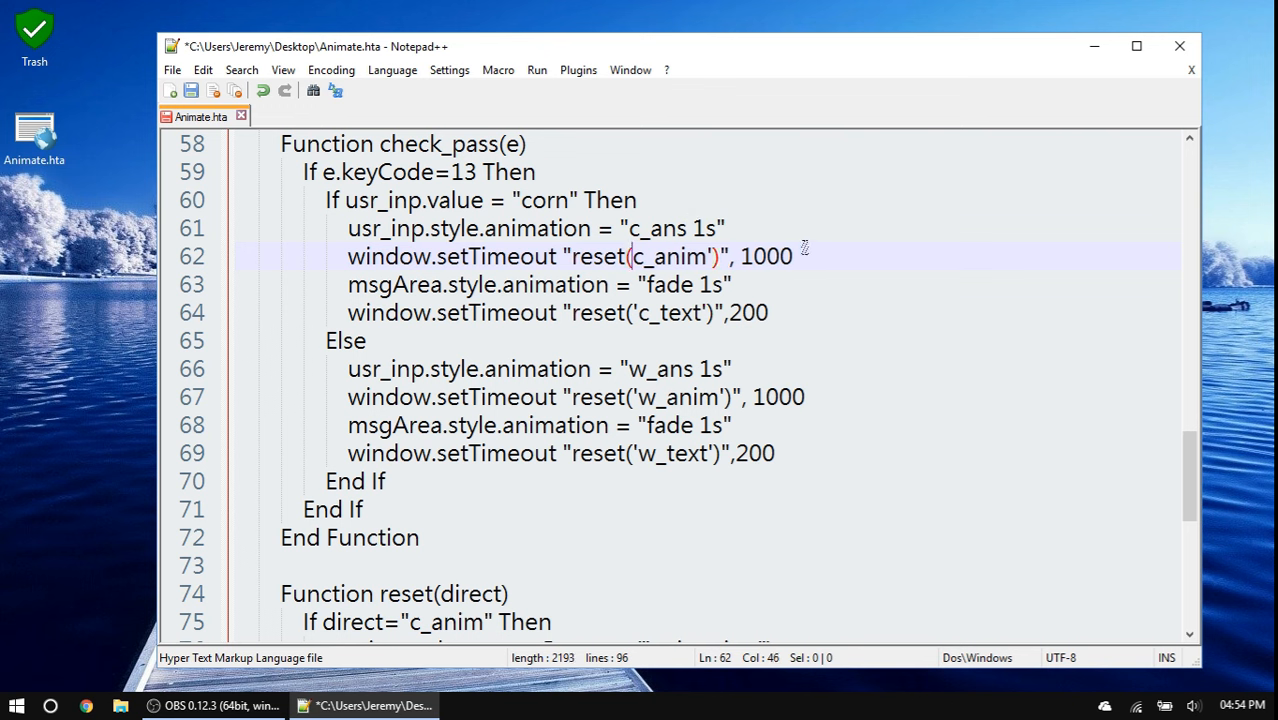
text("")
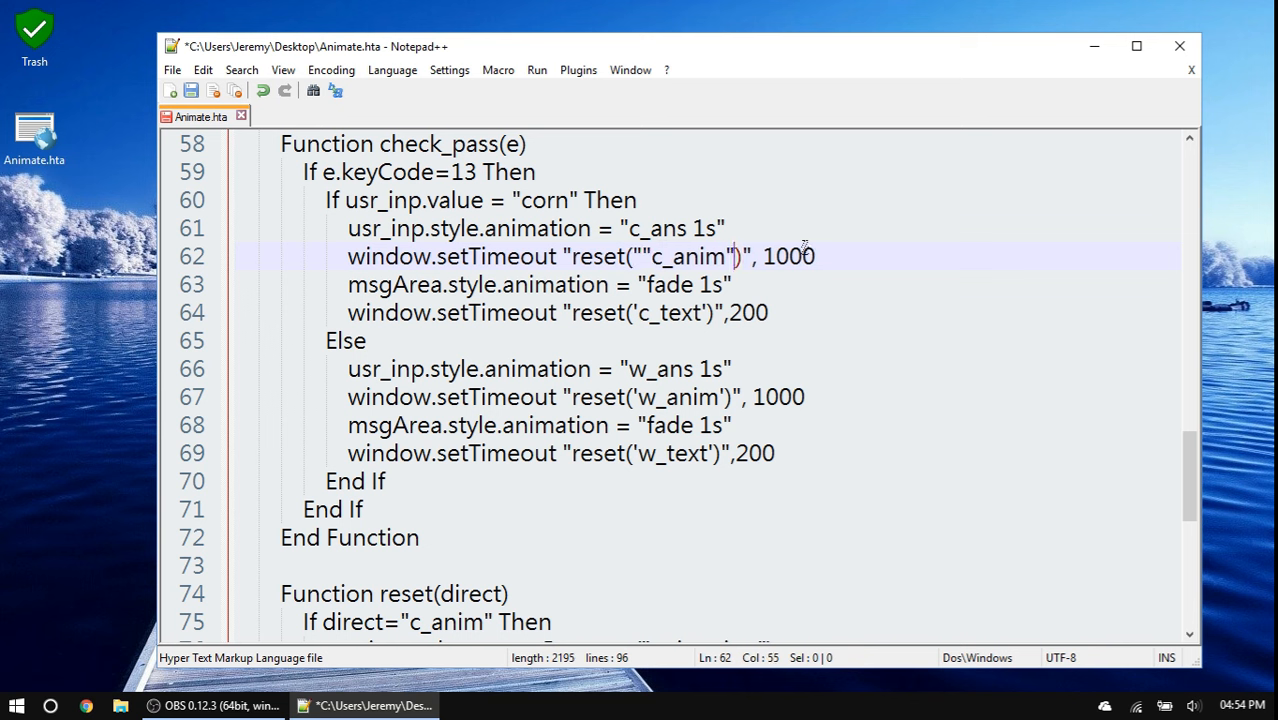
text(")
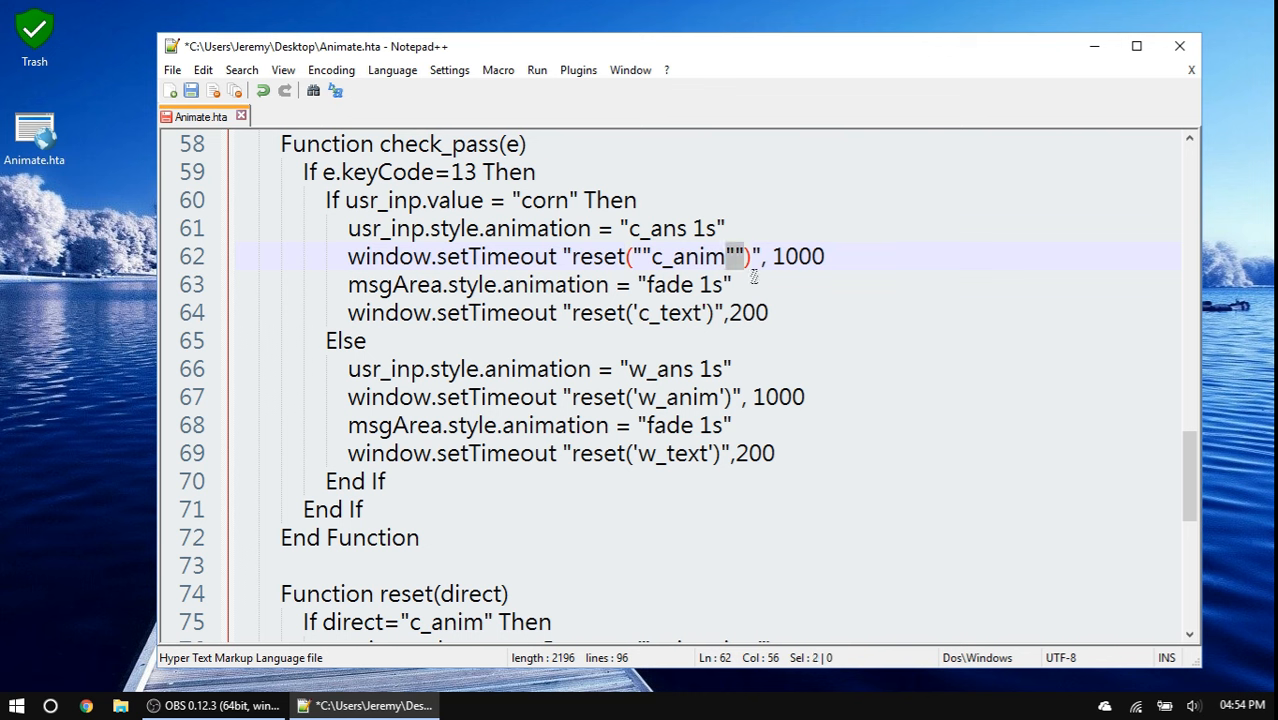
mouse_move(738, 273)
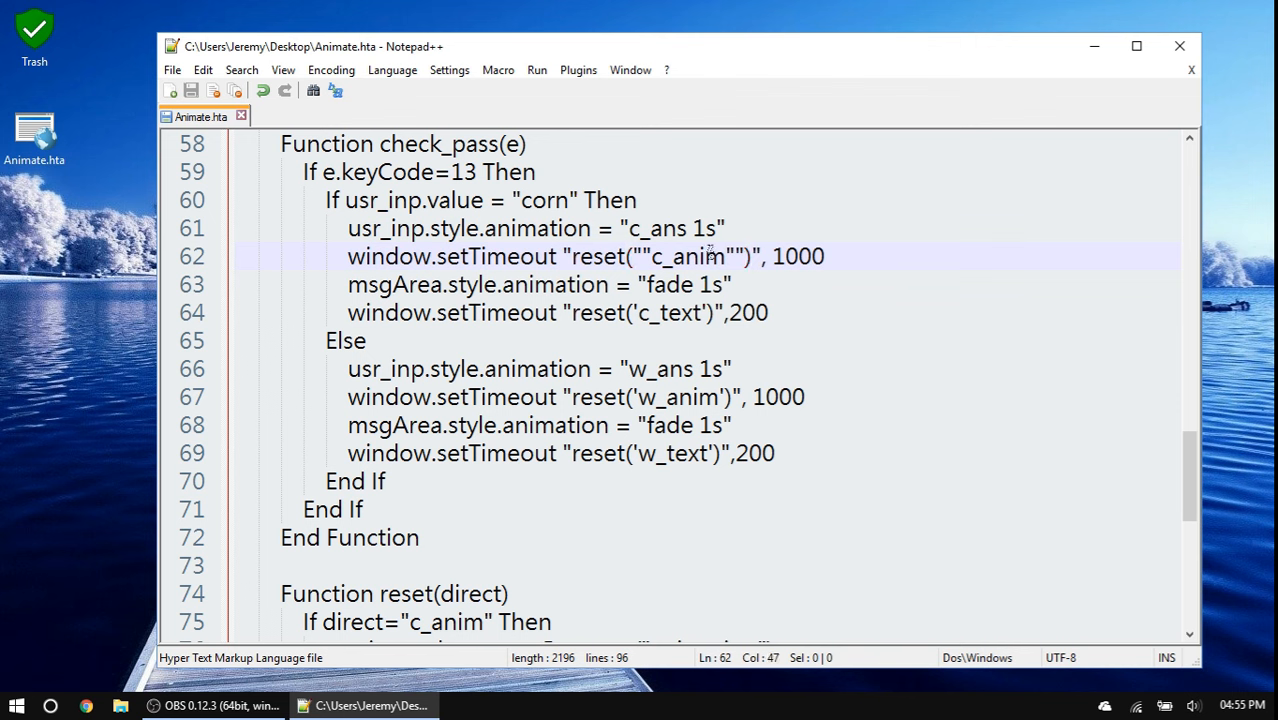
key(Backspace)
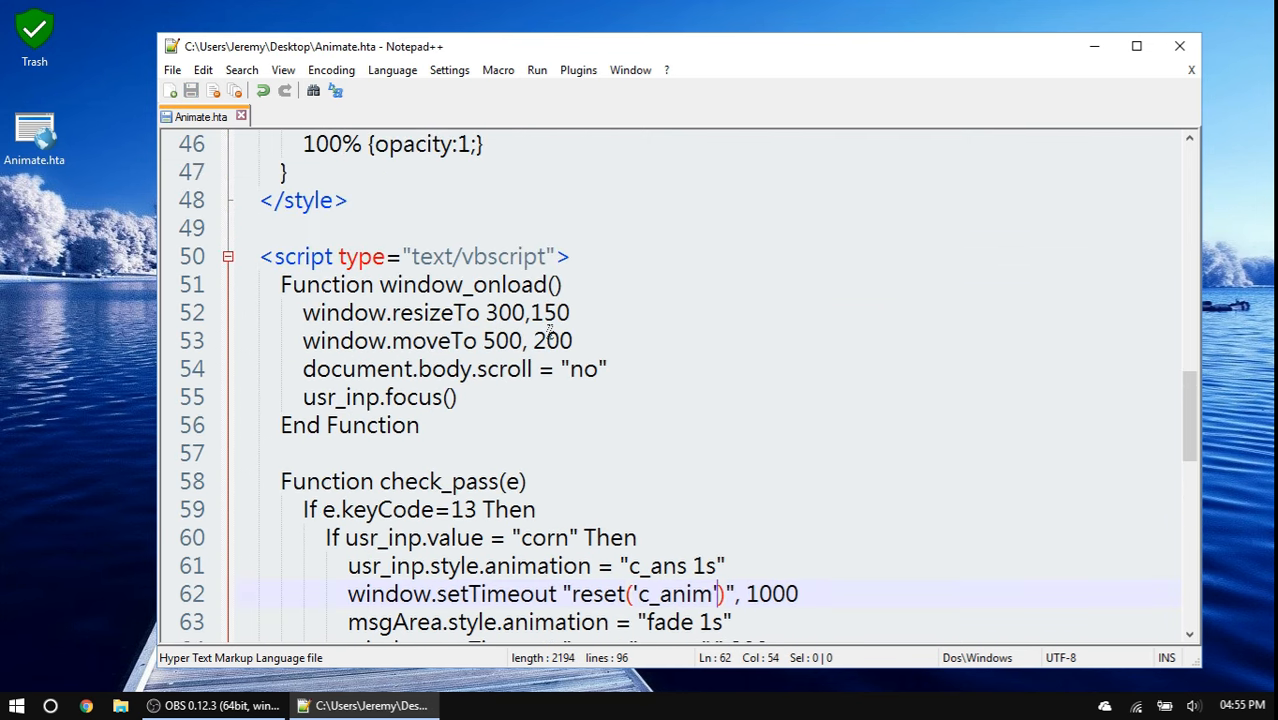
scroll(down, 3)
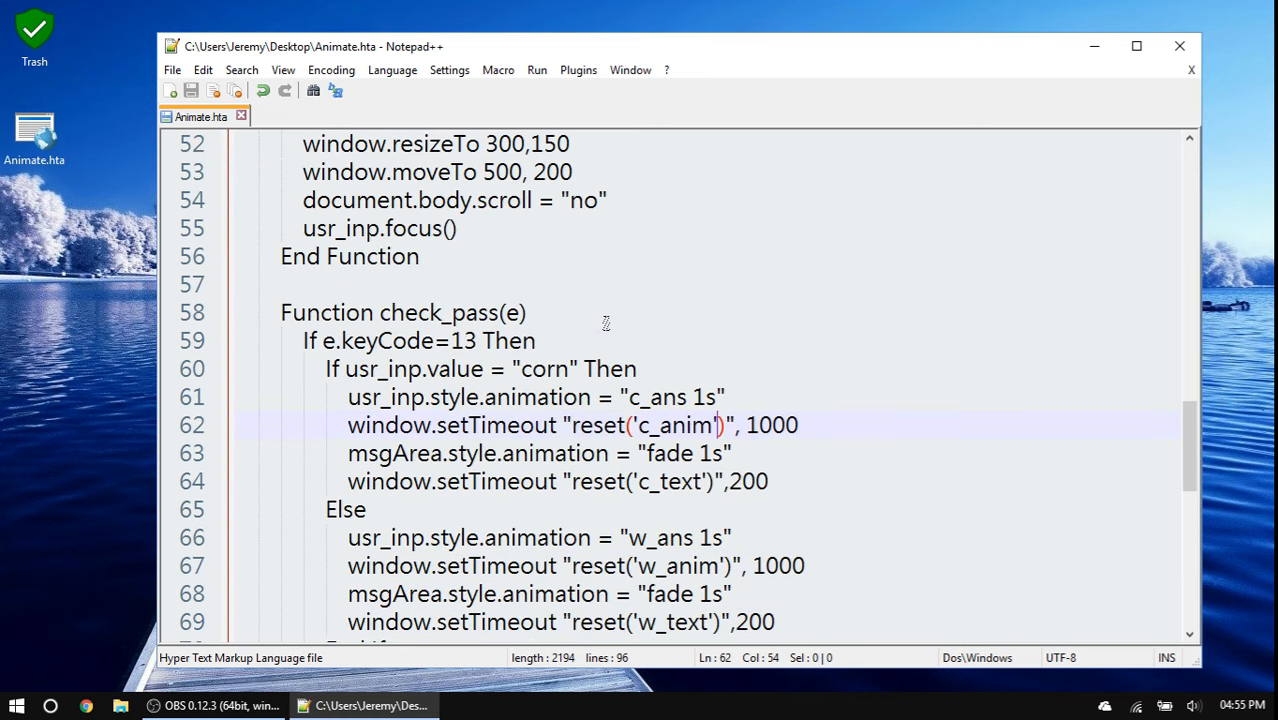
scroll(down, 3)
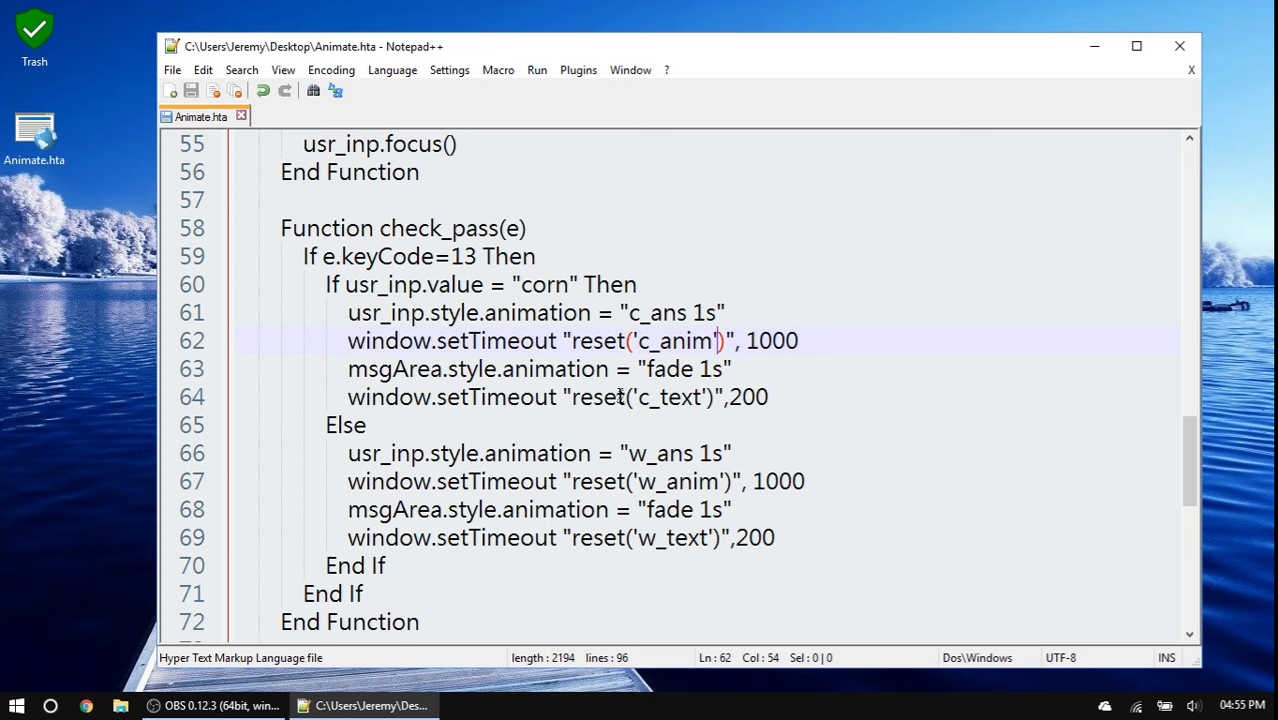
scroll(down, 3)
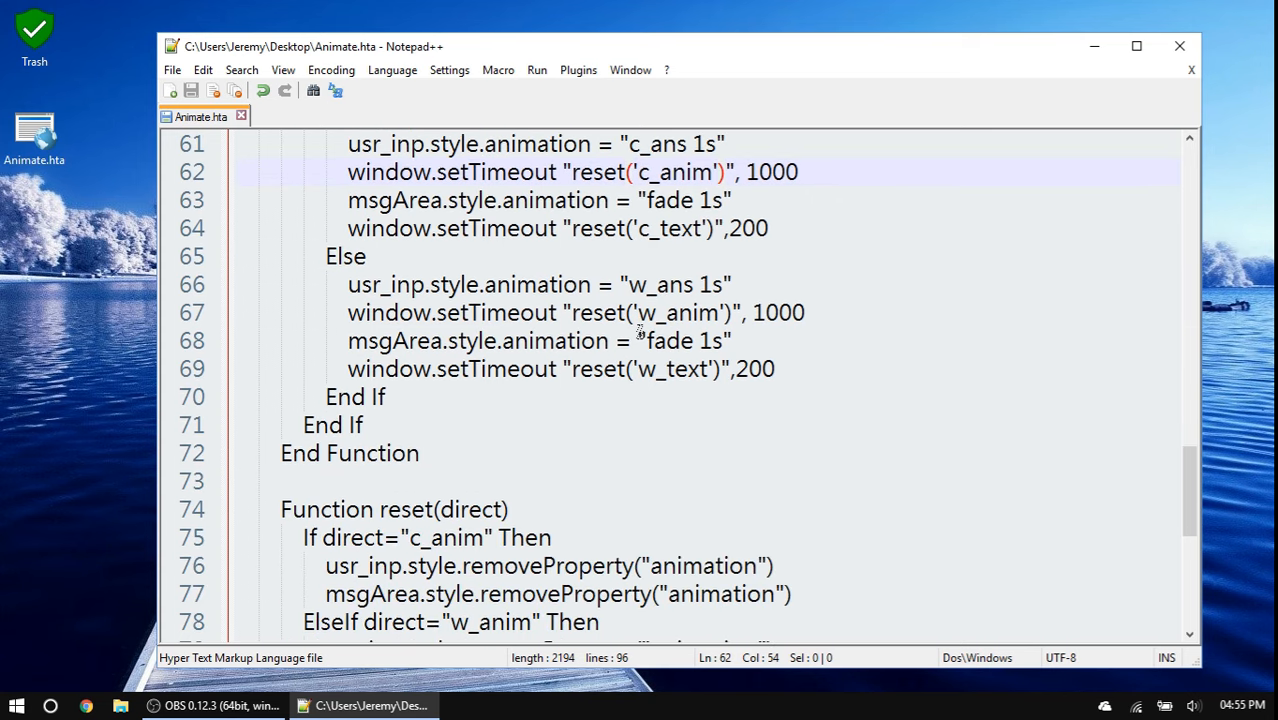
scroll(down, 3)
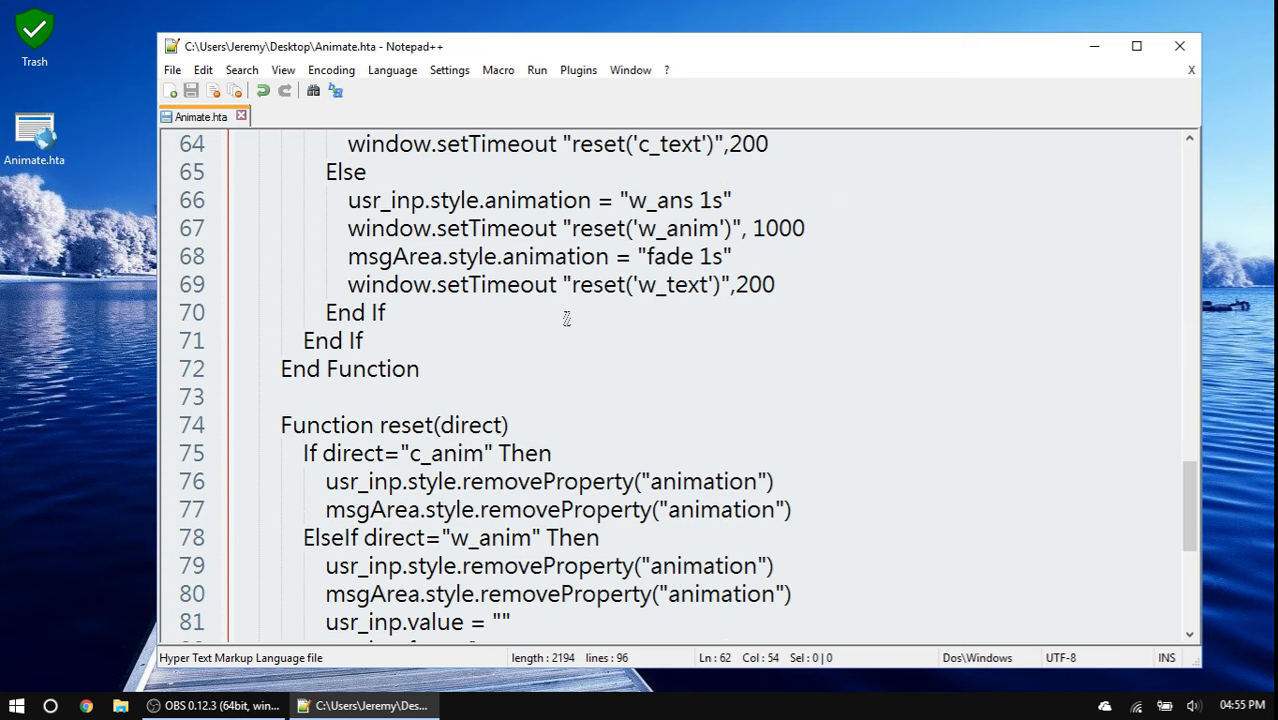
scroll(down, 3)
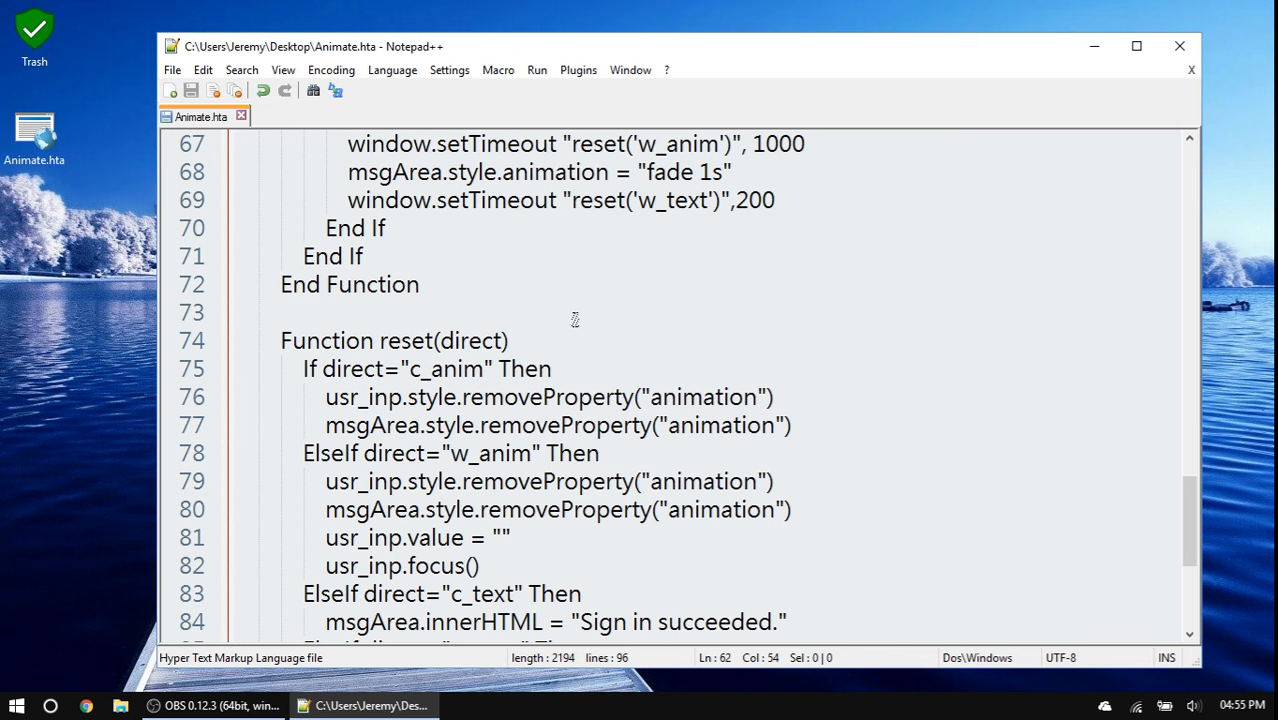
mouse_move(622, 367)
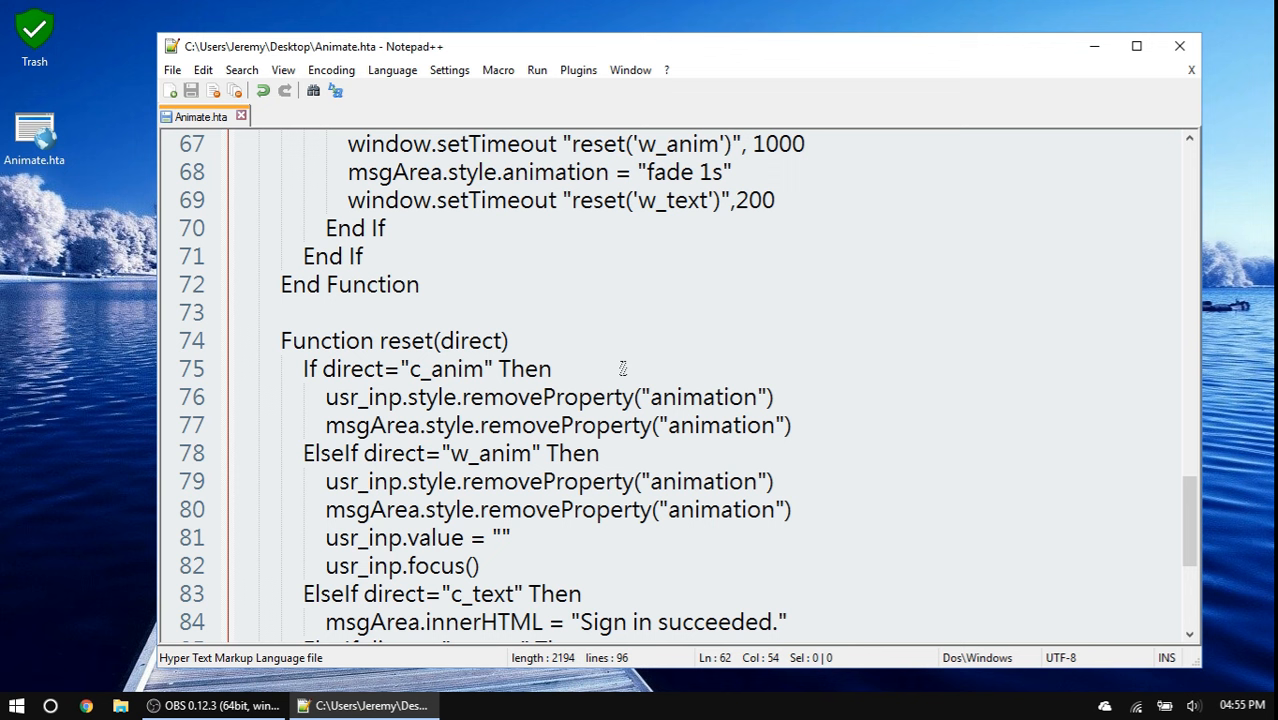
mouse_move(560, 362)
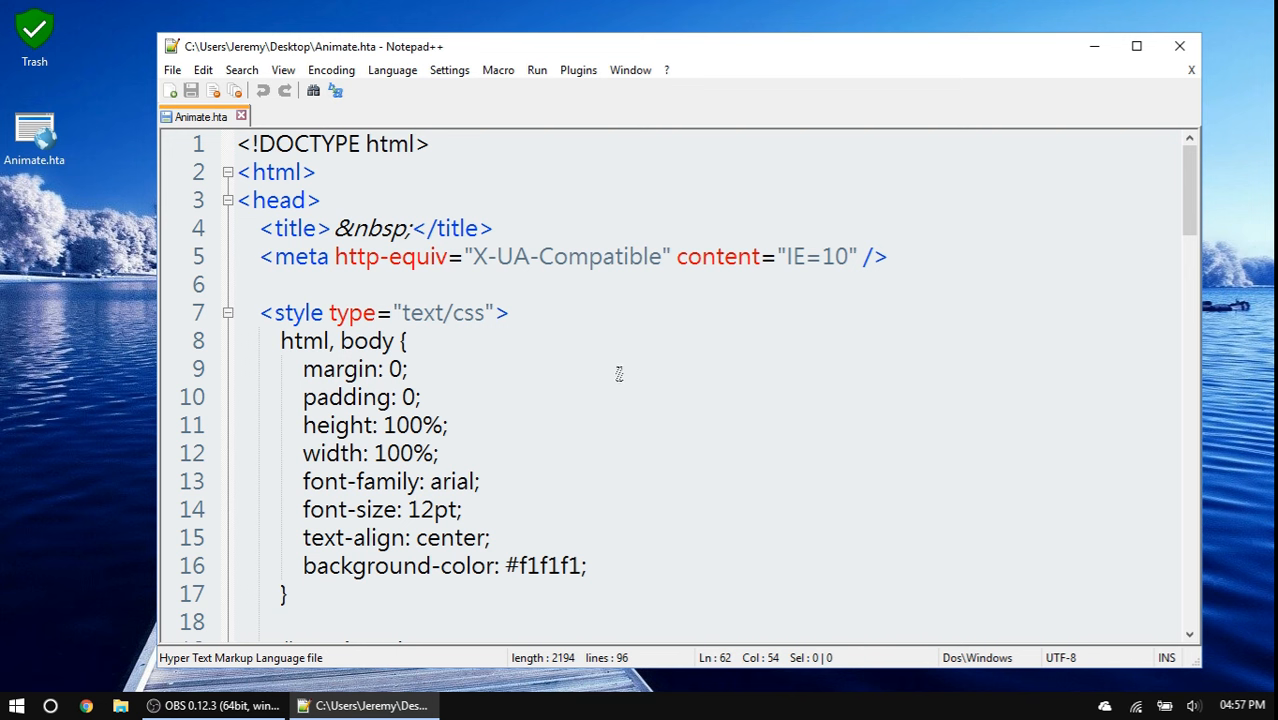
scroll(down, 3)
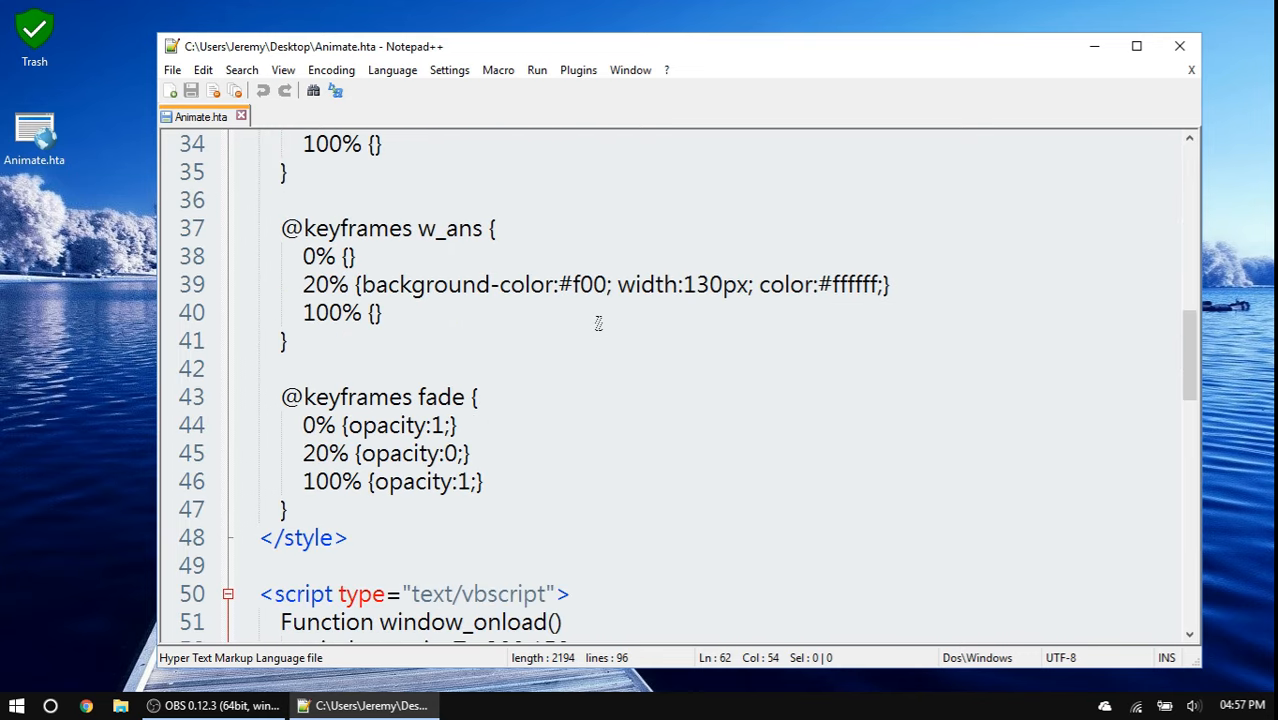
scroll(down, 3)
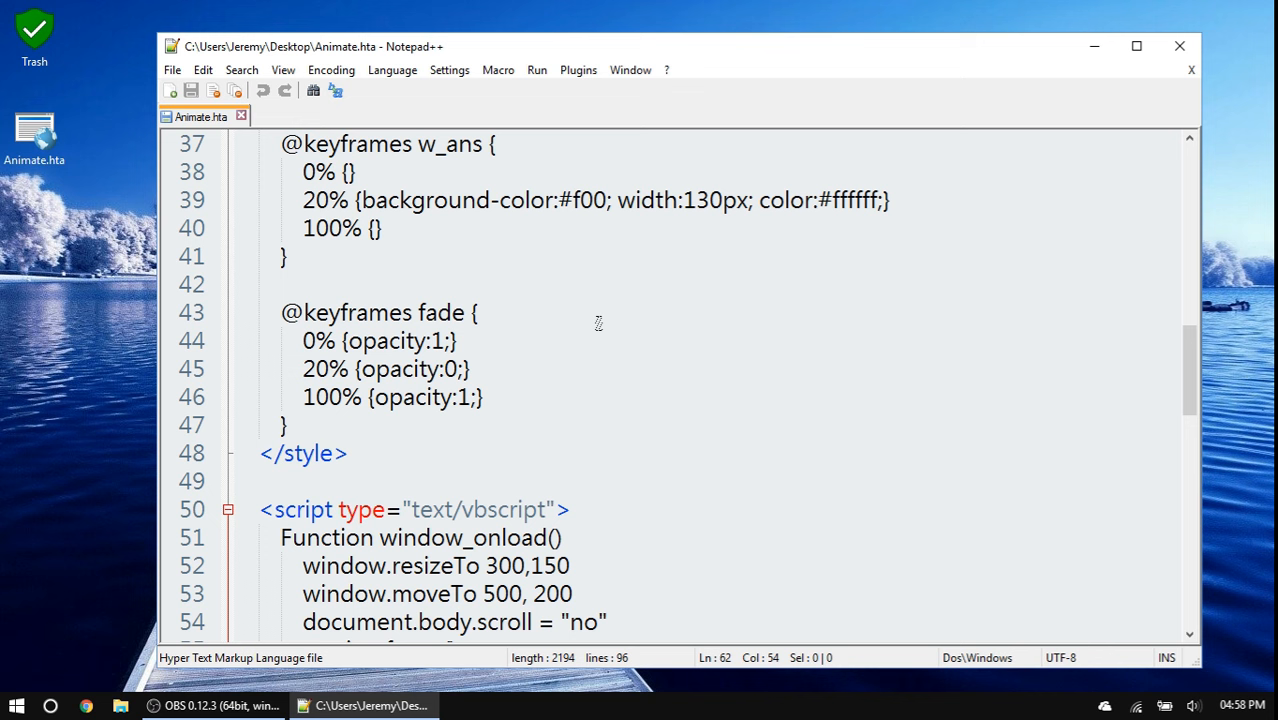
scroll(down, 3)
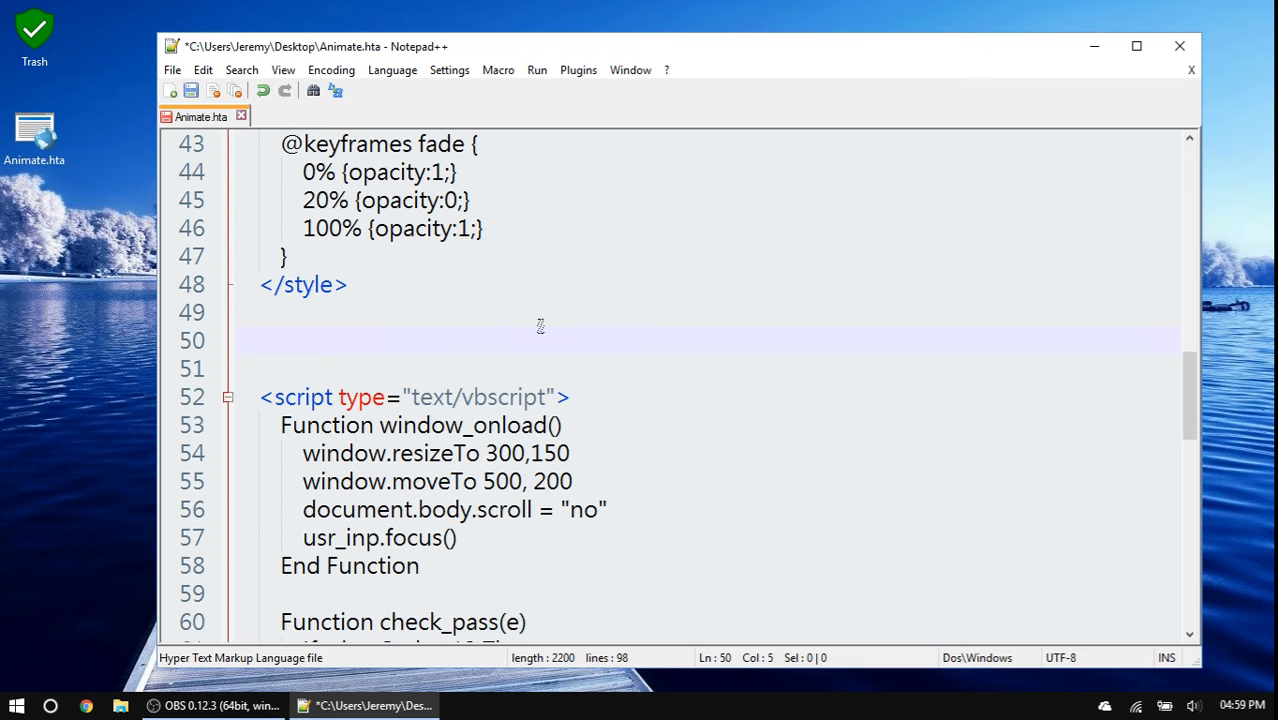
mouse_move(558, 322)
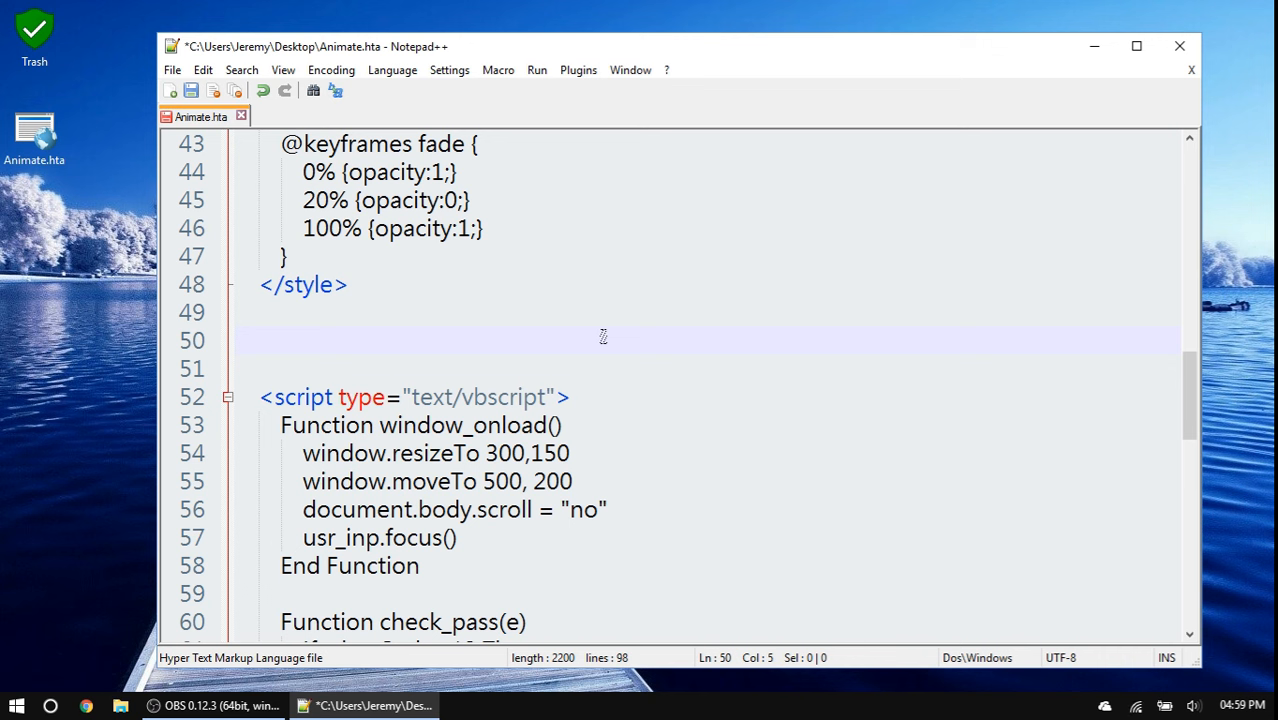
- Enter Set shl = CreateObject("wscript.shell") and shl.run "" above the VBScript block
text(Set)
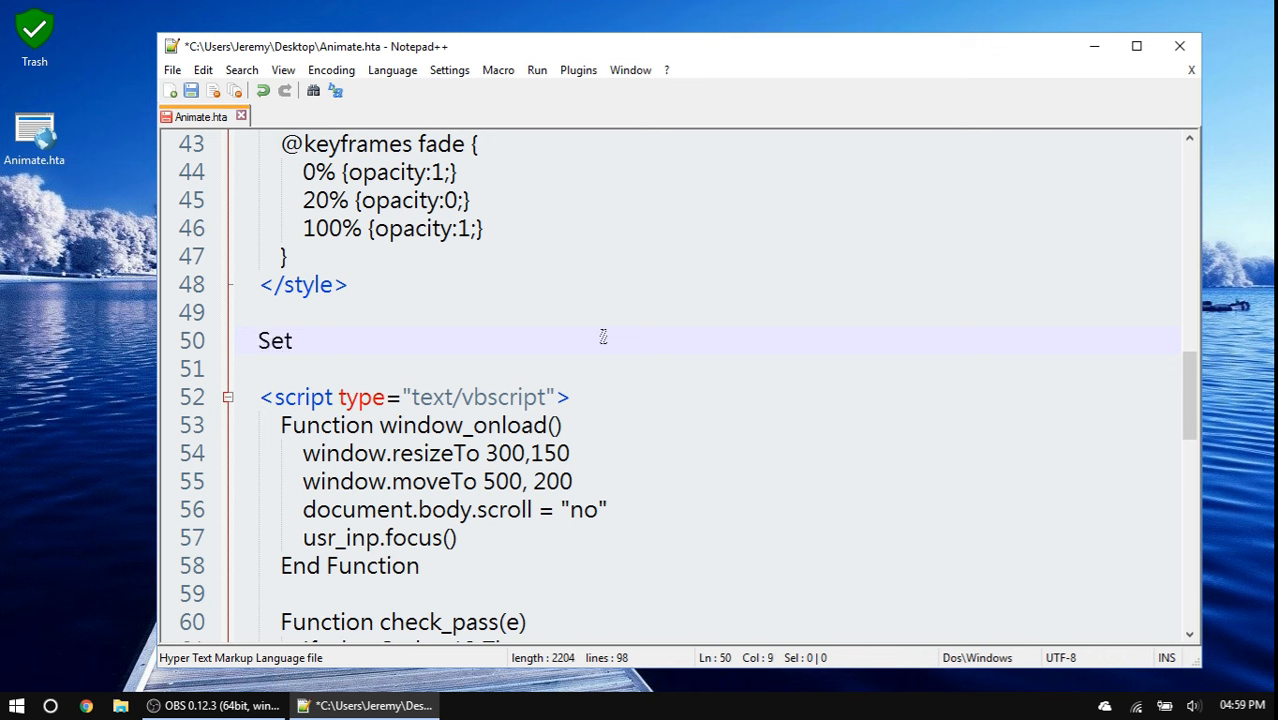
text(shl)
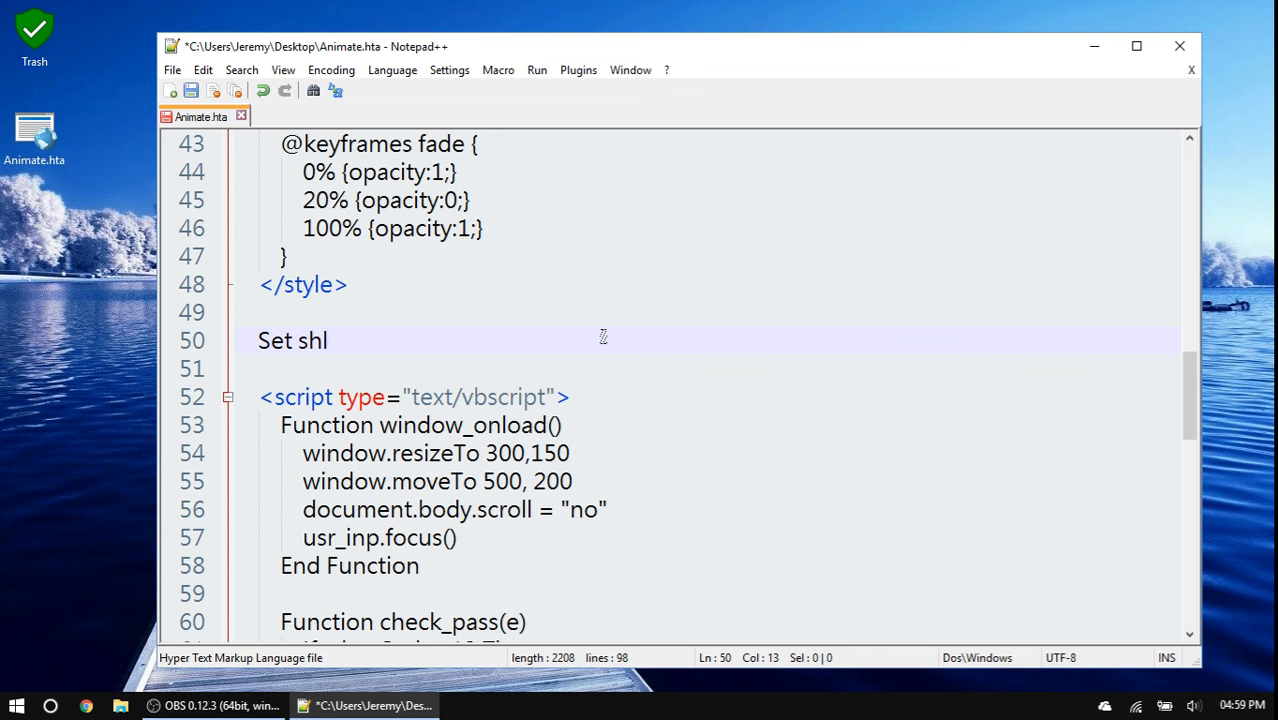
text(= CreateObject("wscript.shell)
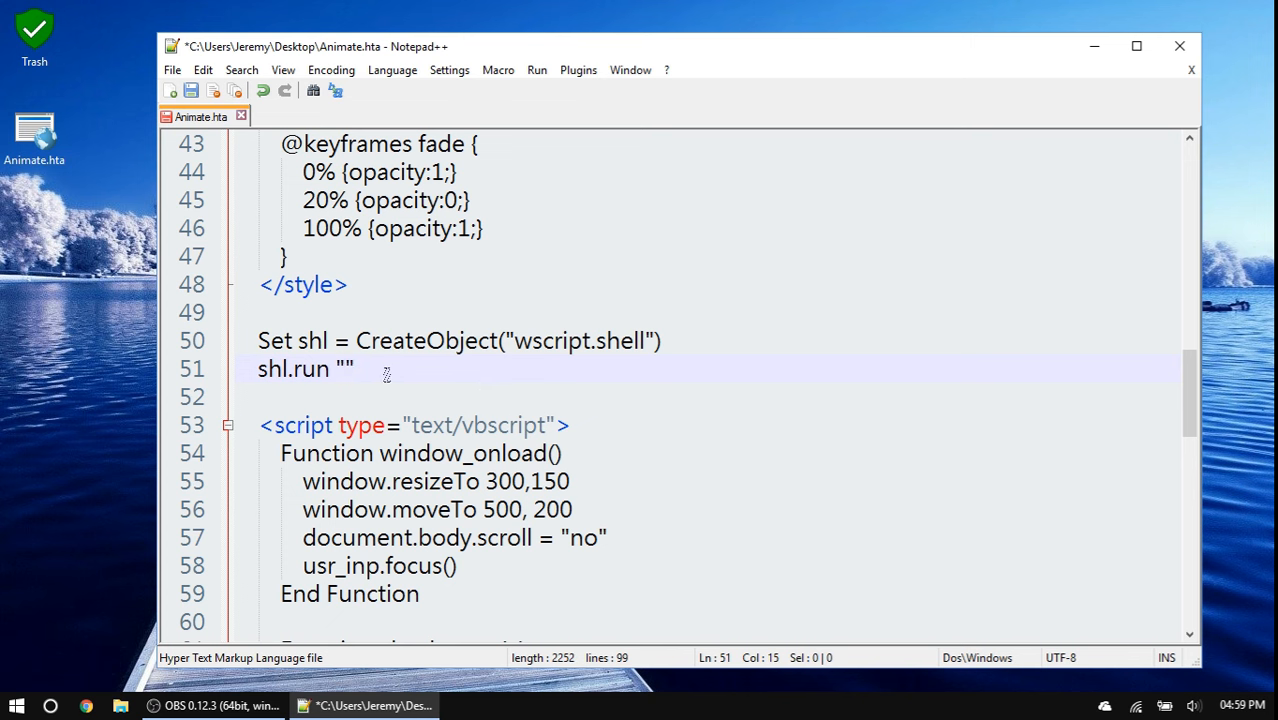
- Type var shl = new ActiveXObject("wscript.shell") with shl.run "" on the next line
text(var)
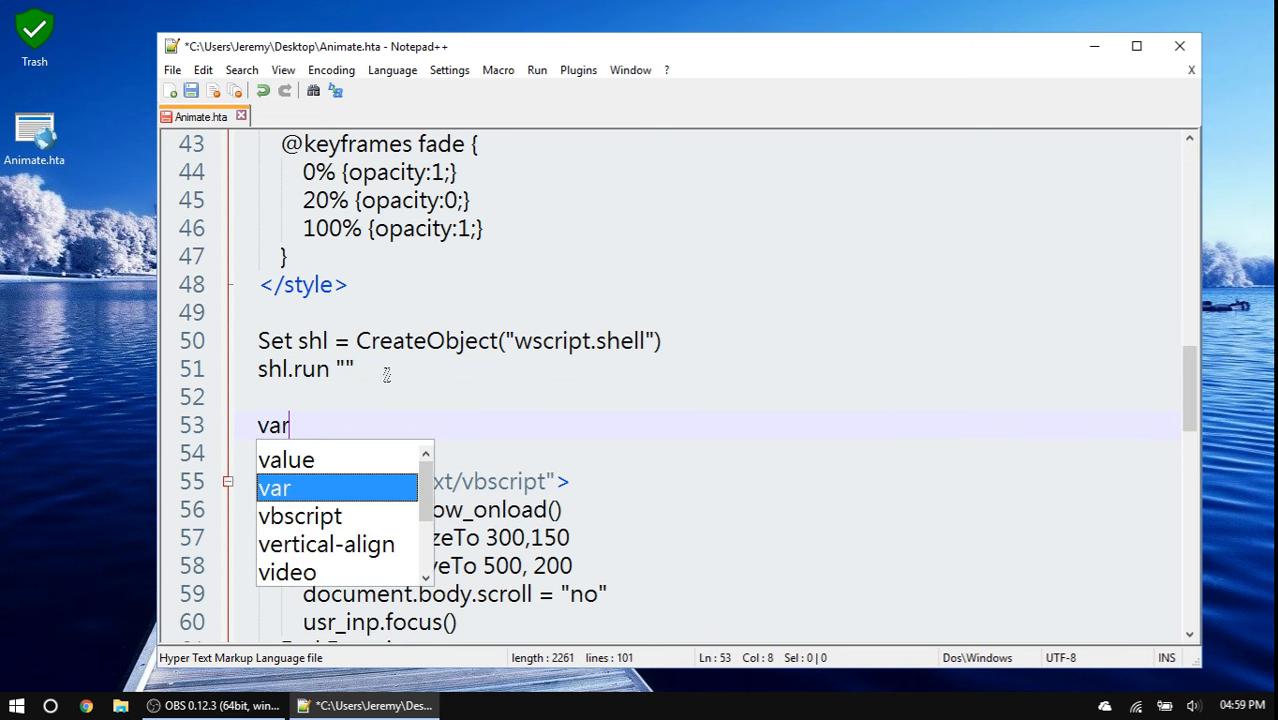
text(shl)
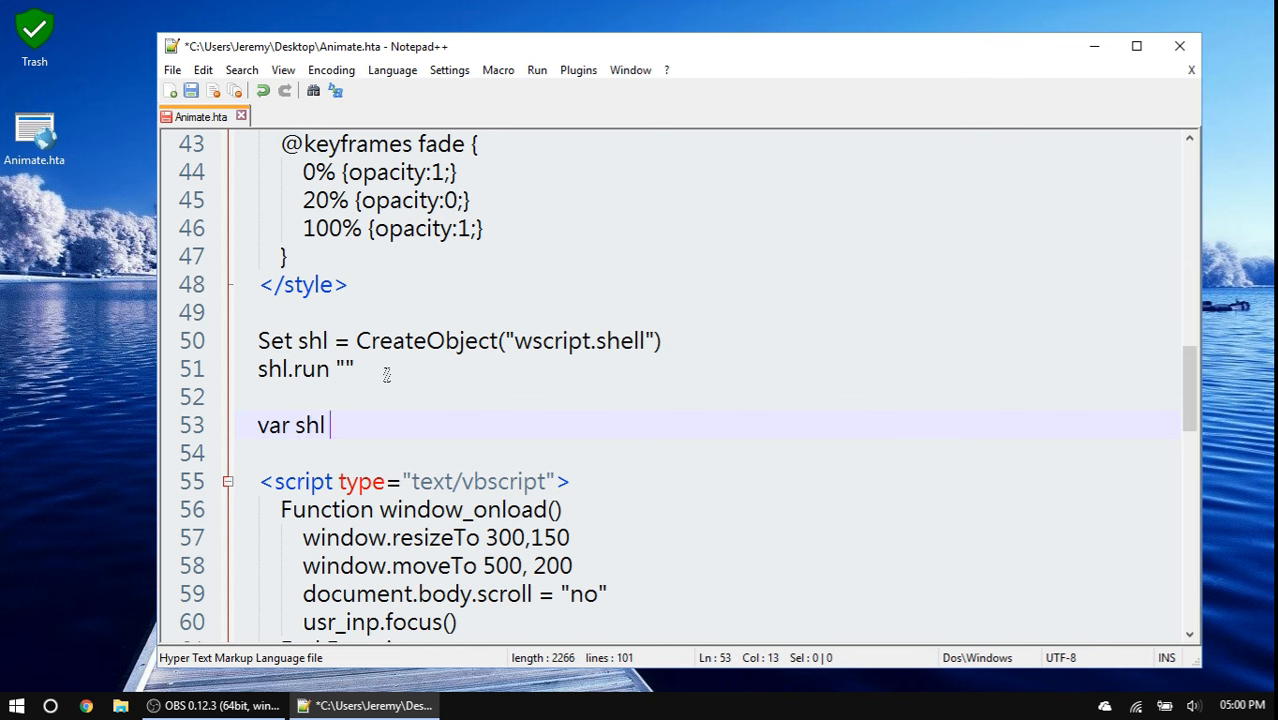
text(= new)
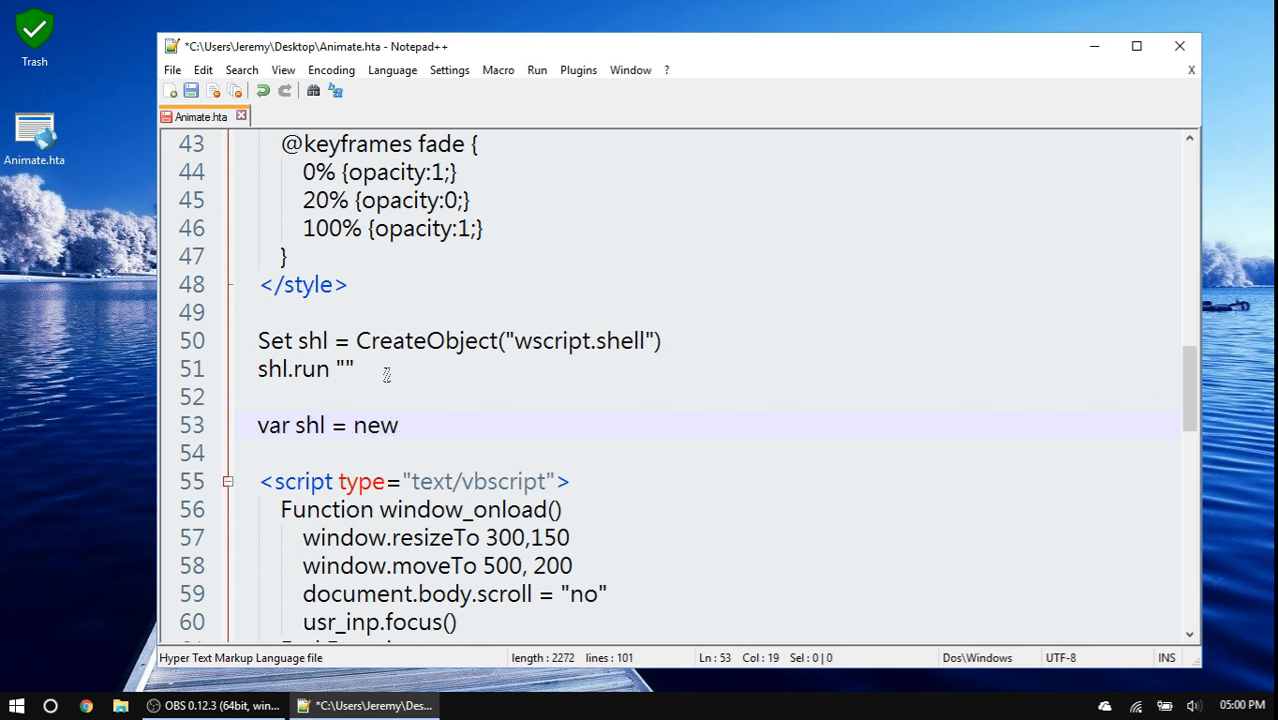
text(ActiveX)
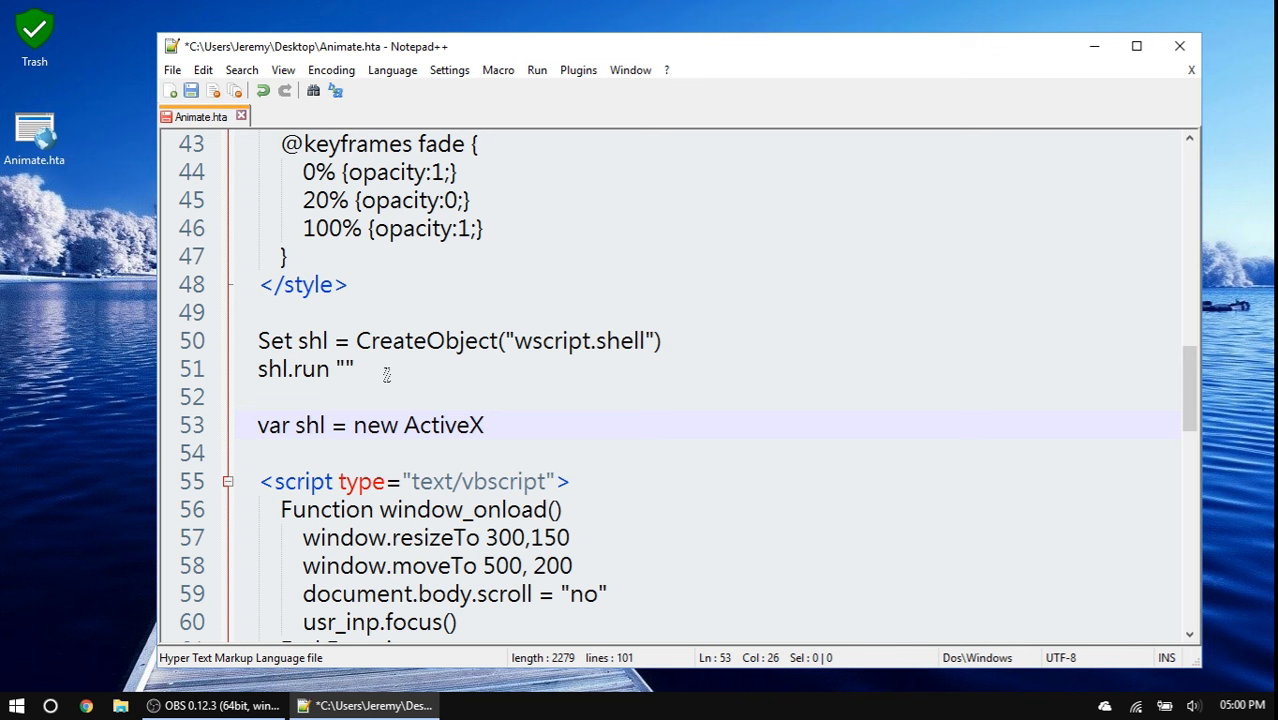
text(Object(")
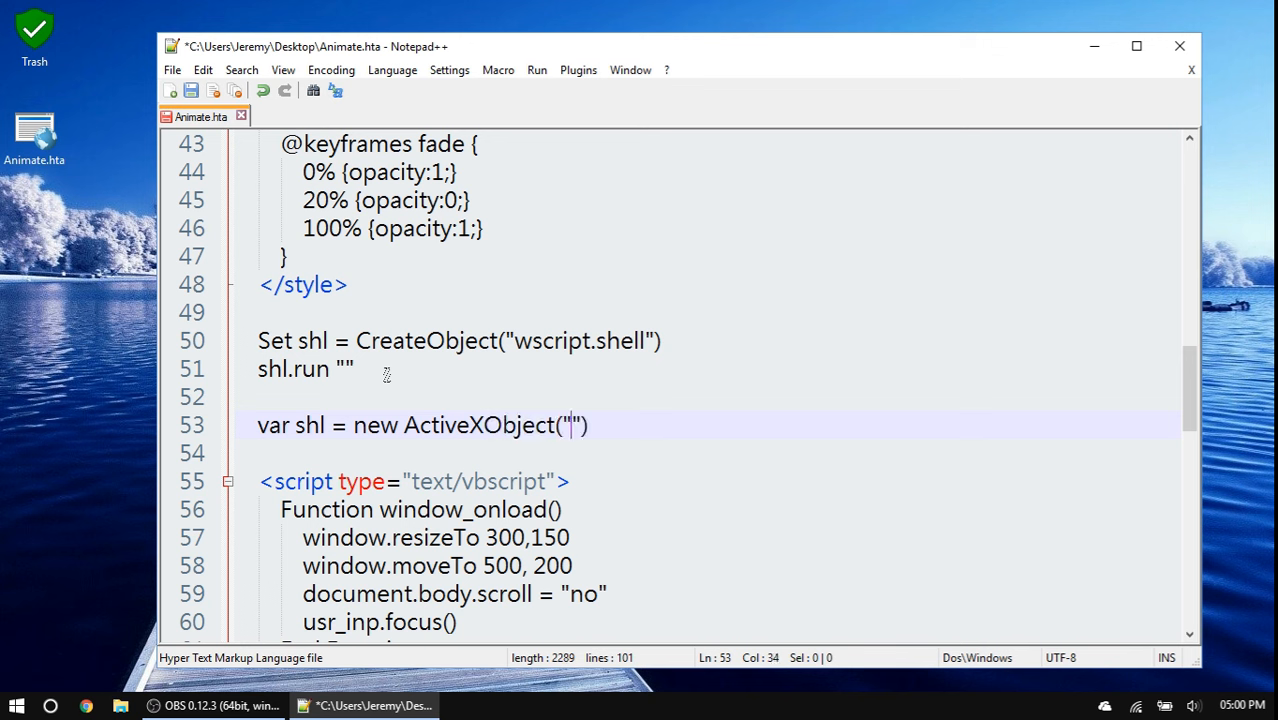
text(wscript.shell)
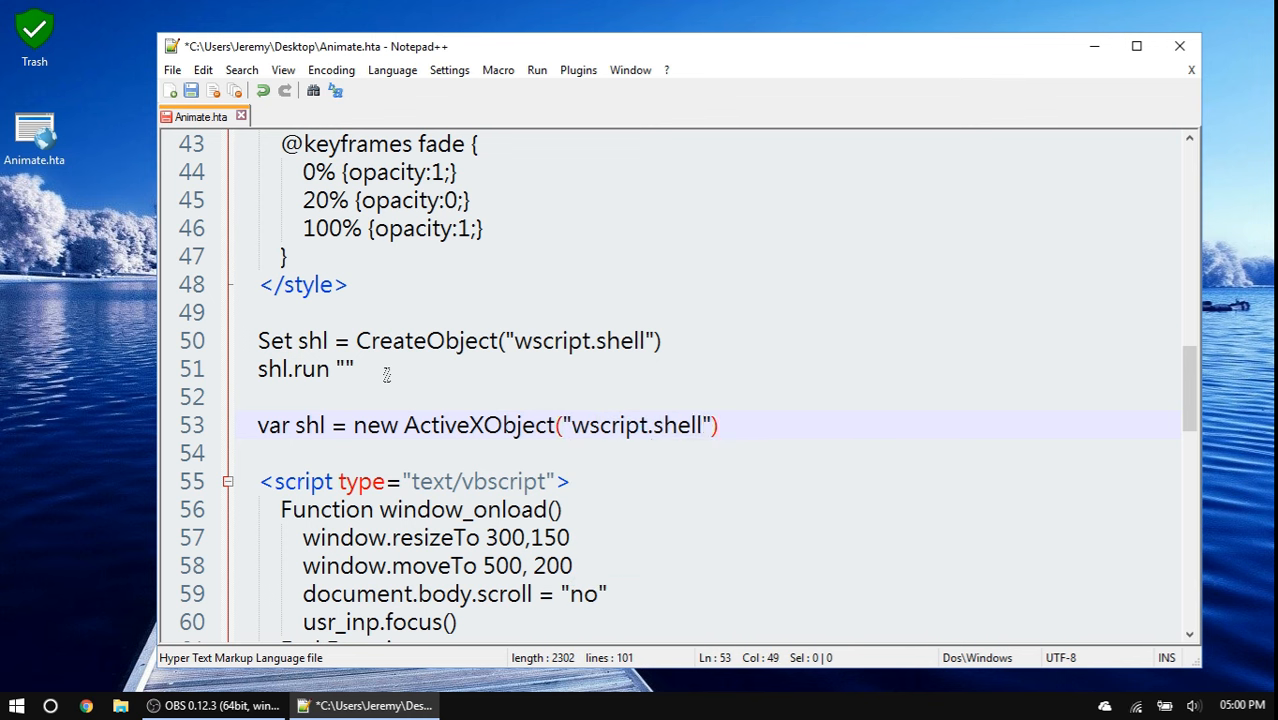
key(enter)
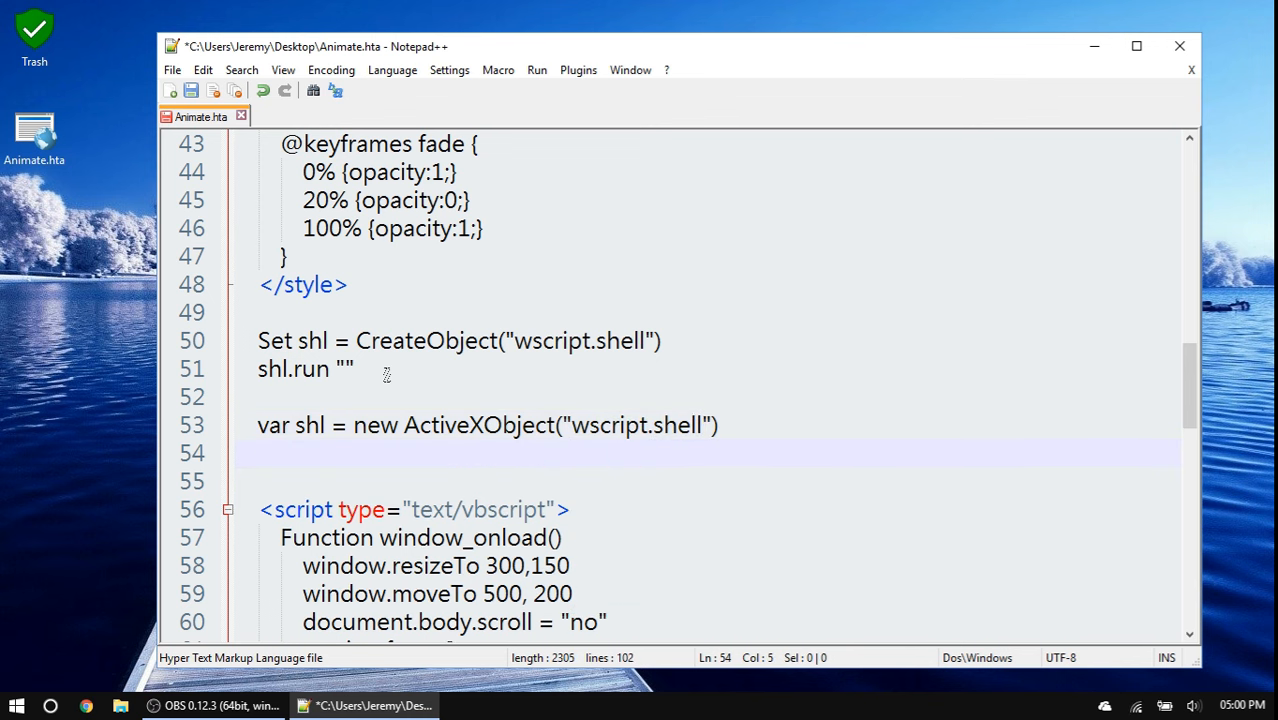
text(shl.run "")
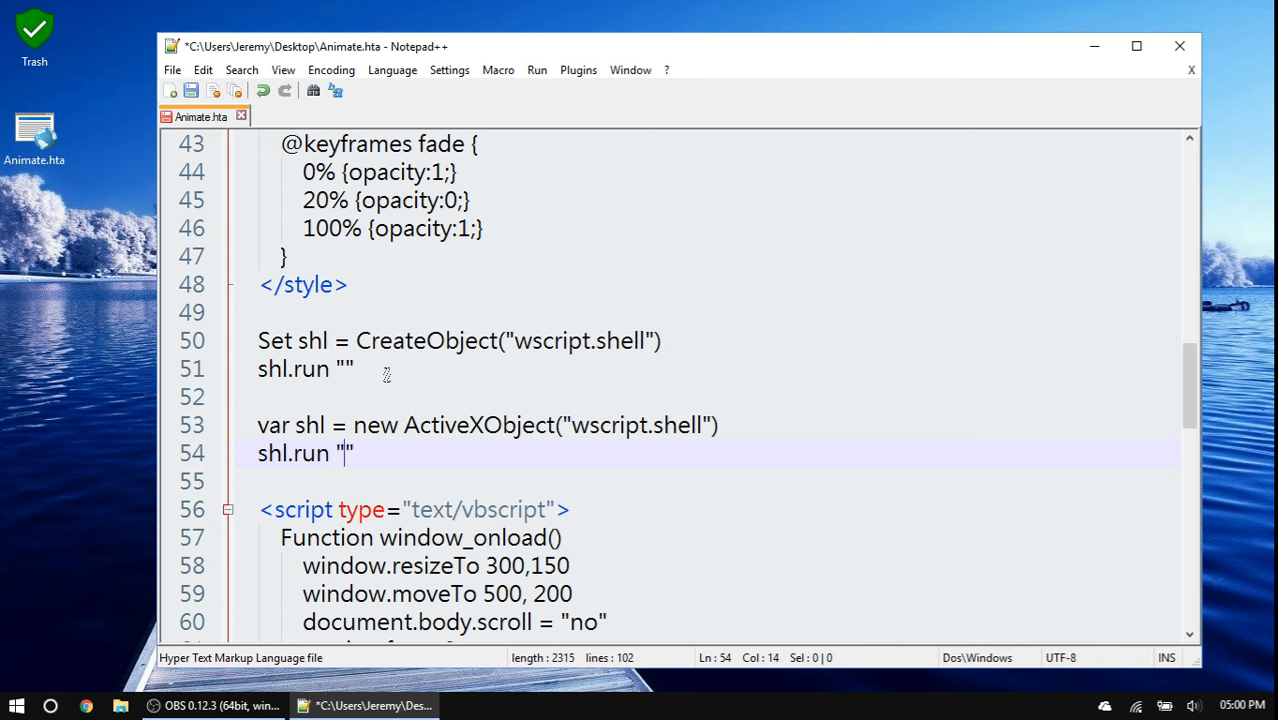
mouse_move(318, 427)
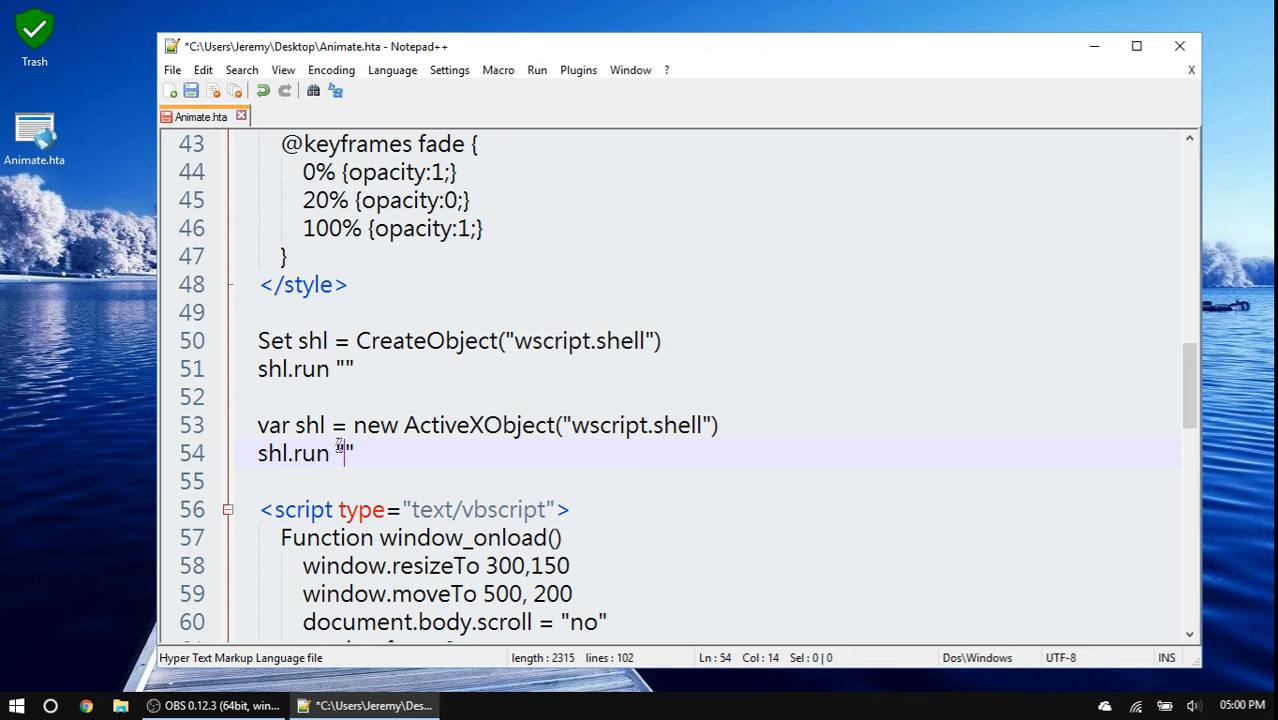
- Highlight wscript and CreateObject to compare the VBScript and JavaScript versions
click(358, 424)
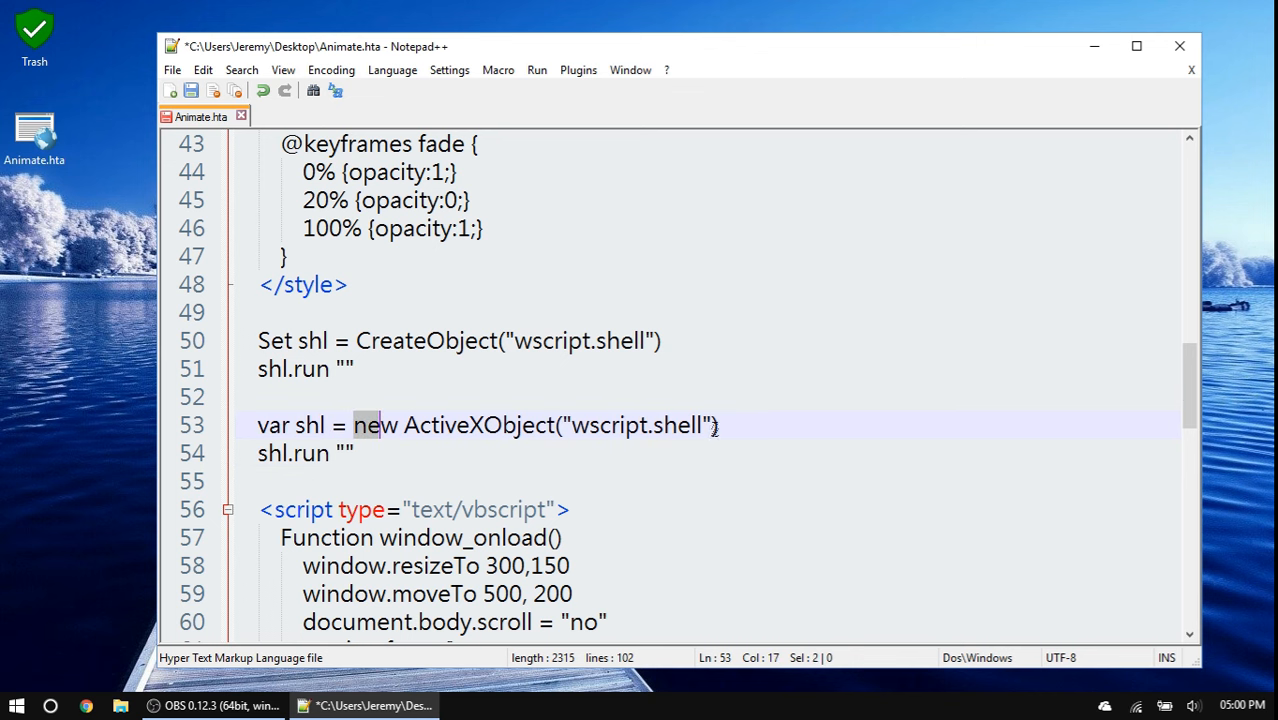
double_click(610, 425)
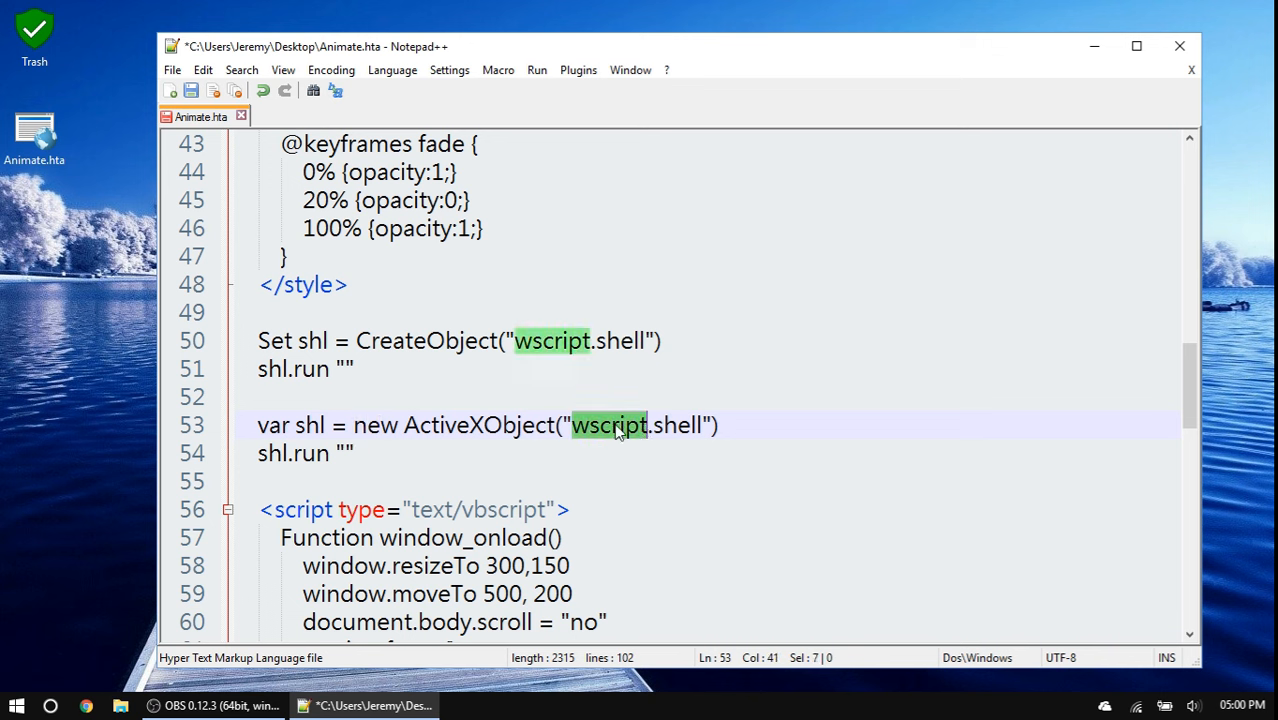
mouse_move(697, 425)
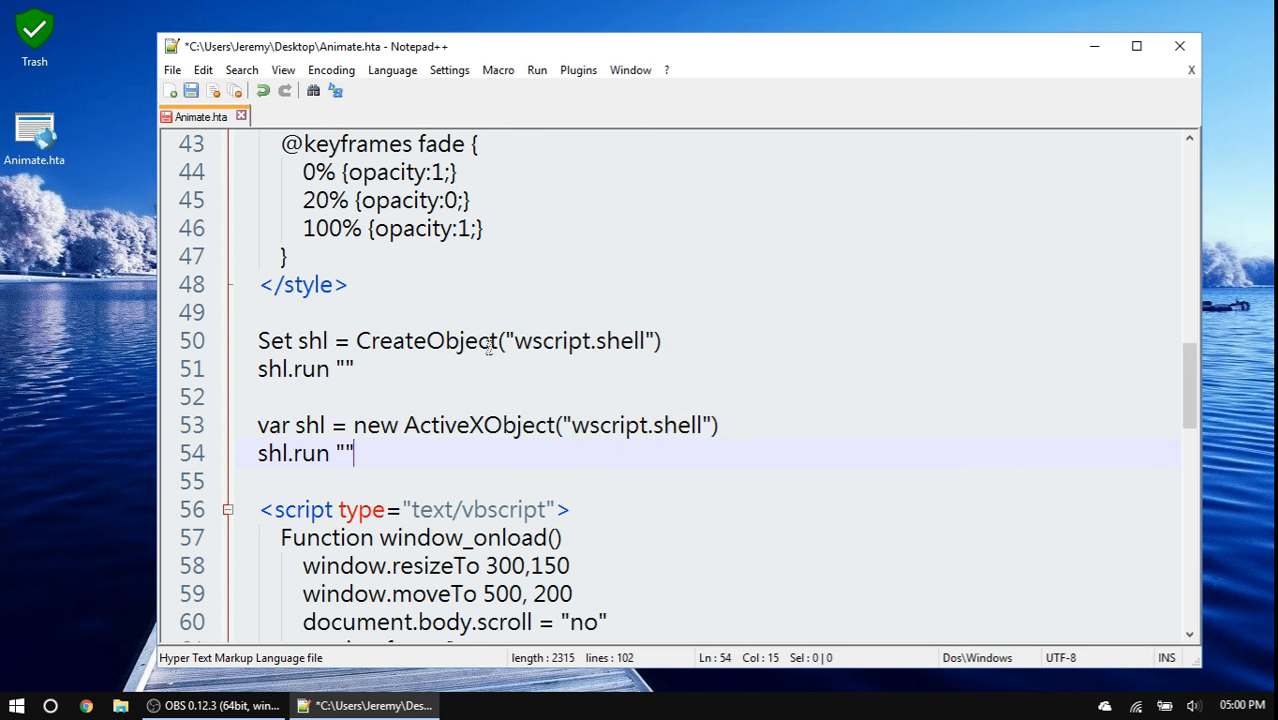
double_click(426, 340)
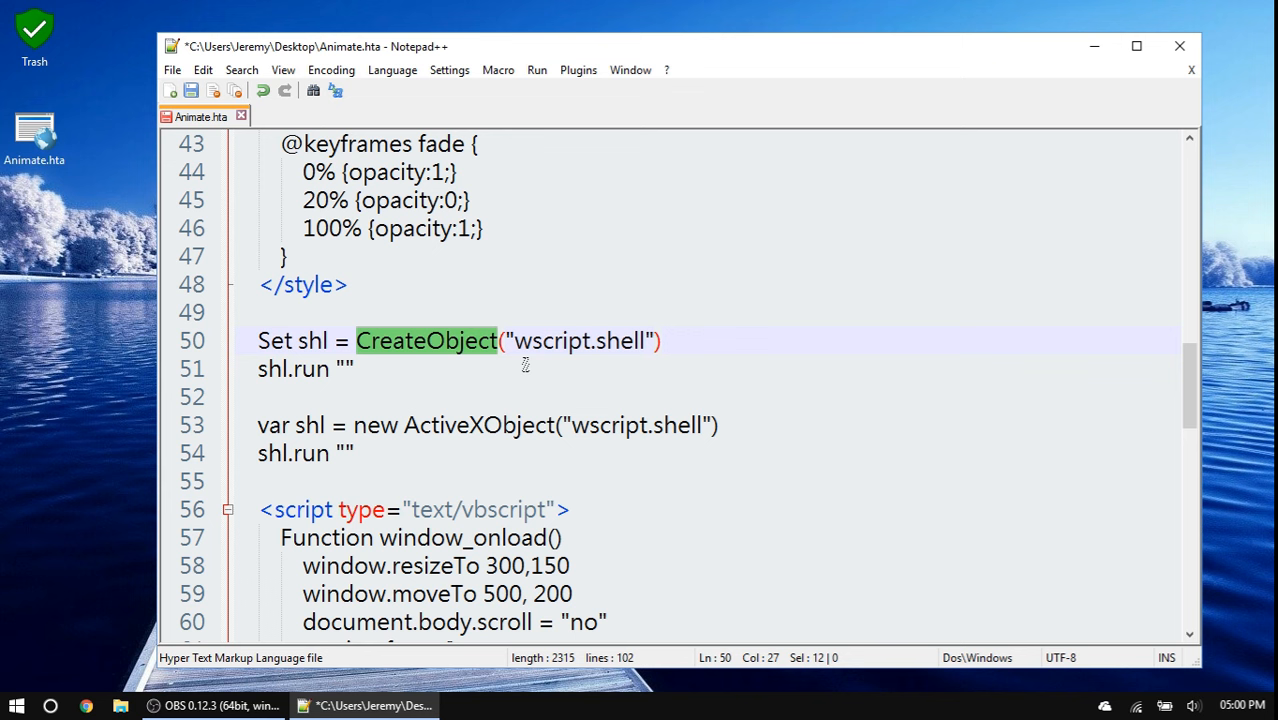
mouse_move(353, 410)
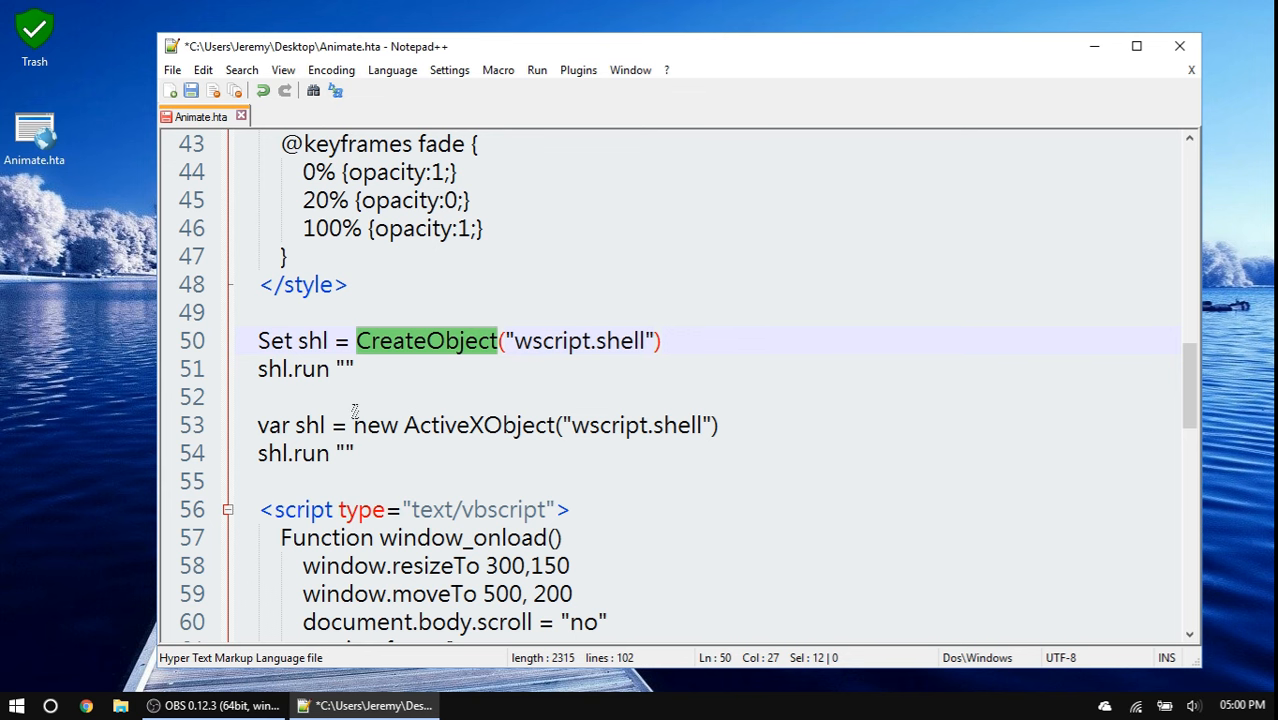